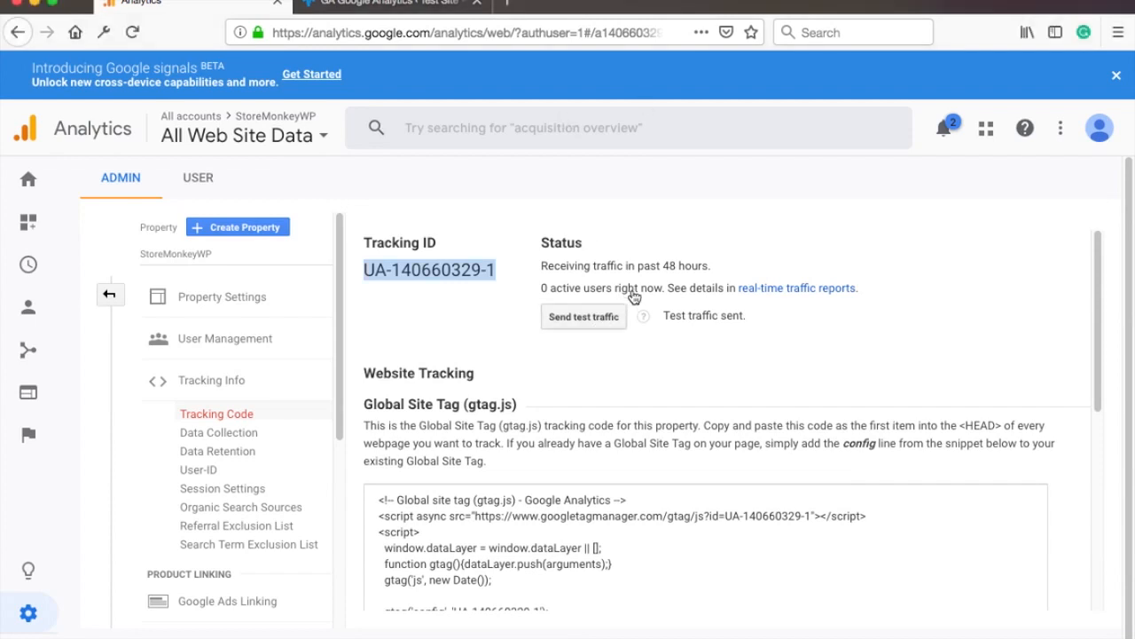
- Search Google for 'google analytics' from the Google home page
{"action": "left_click", "coordinate": [582, 316]}
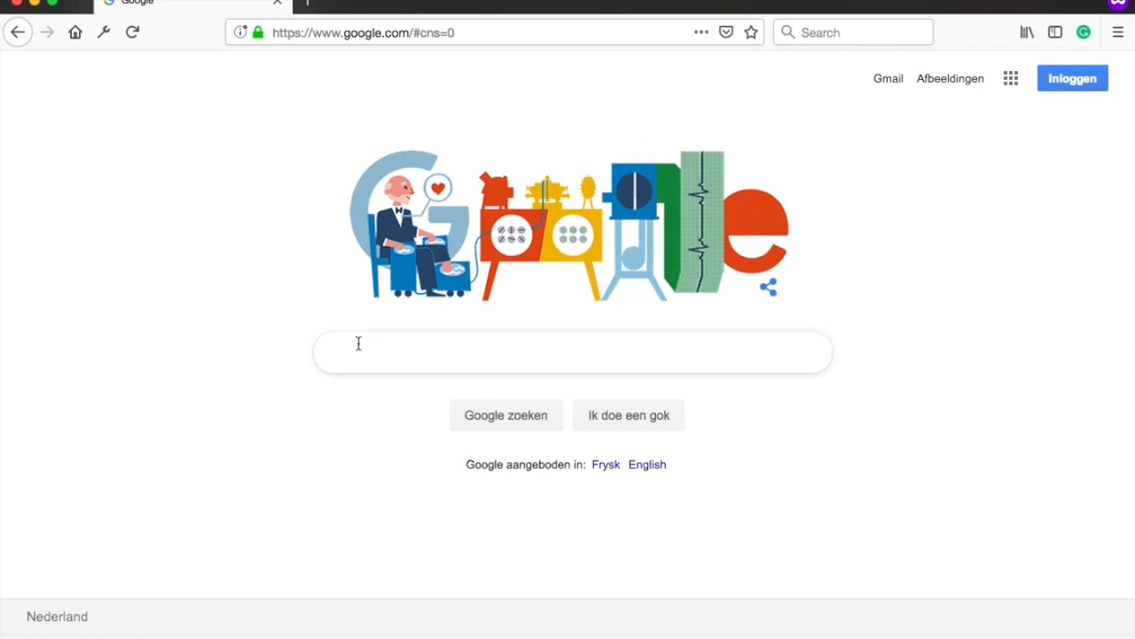
{"action": "type", "text": "google analy"}
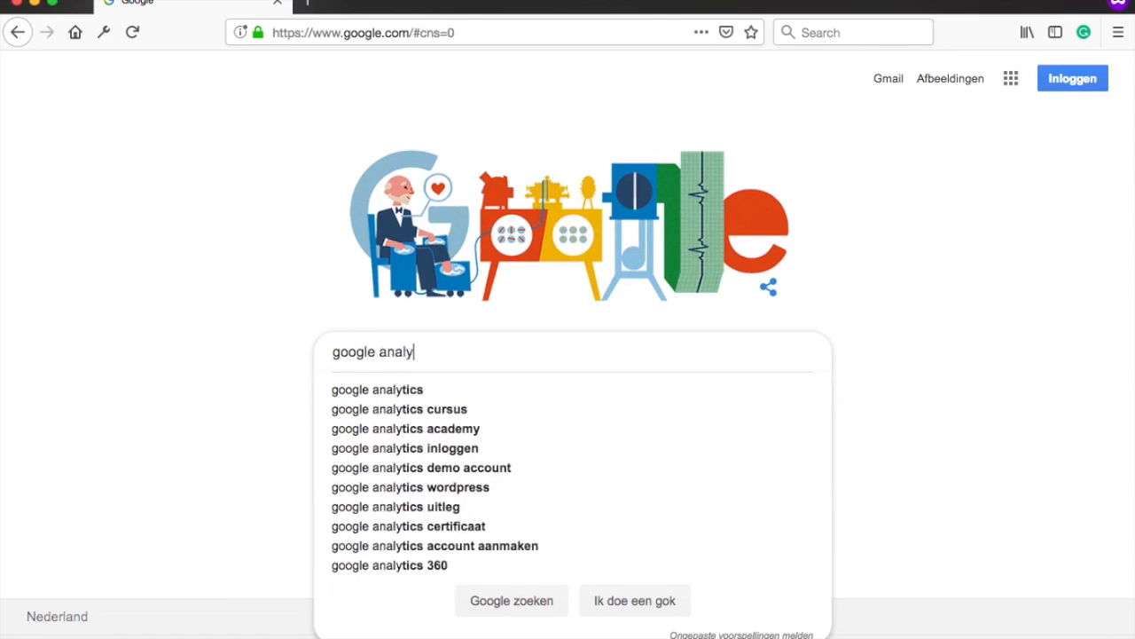
{"action": "left_click", "coordinate": [376, 391]}
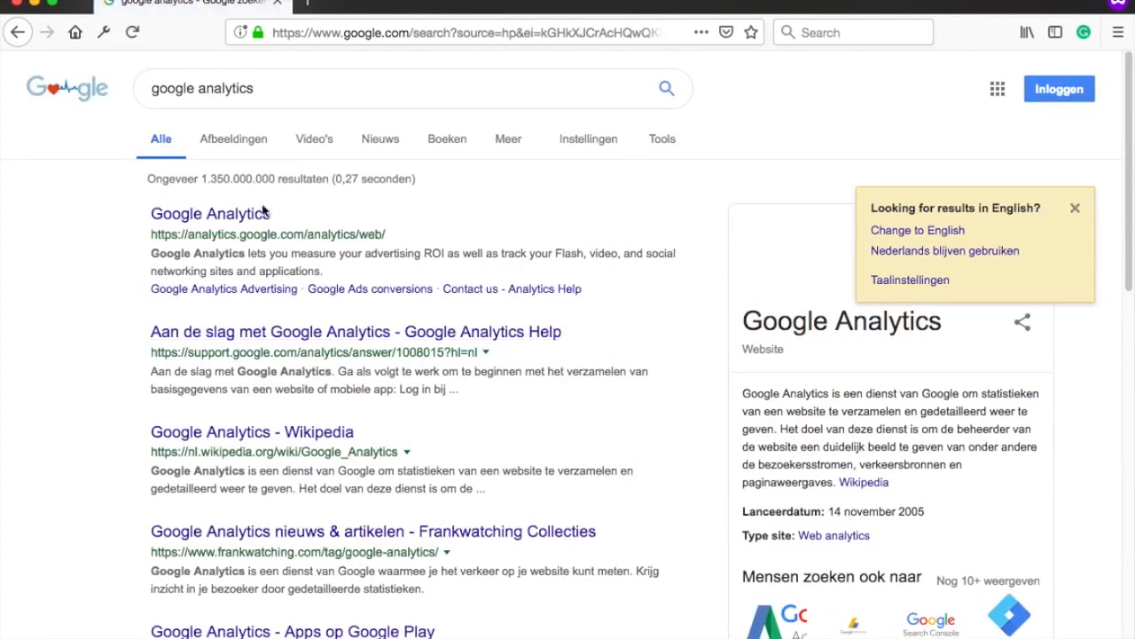
{"action": "left_click", "coordinate": [1060, 88]}
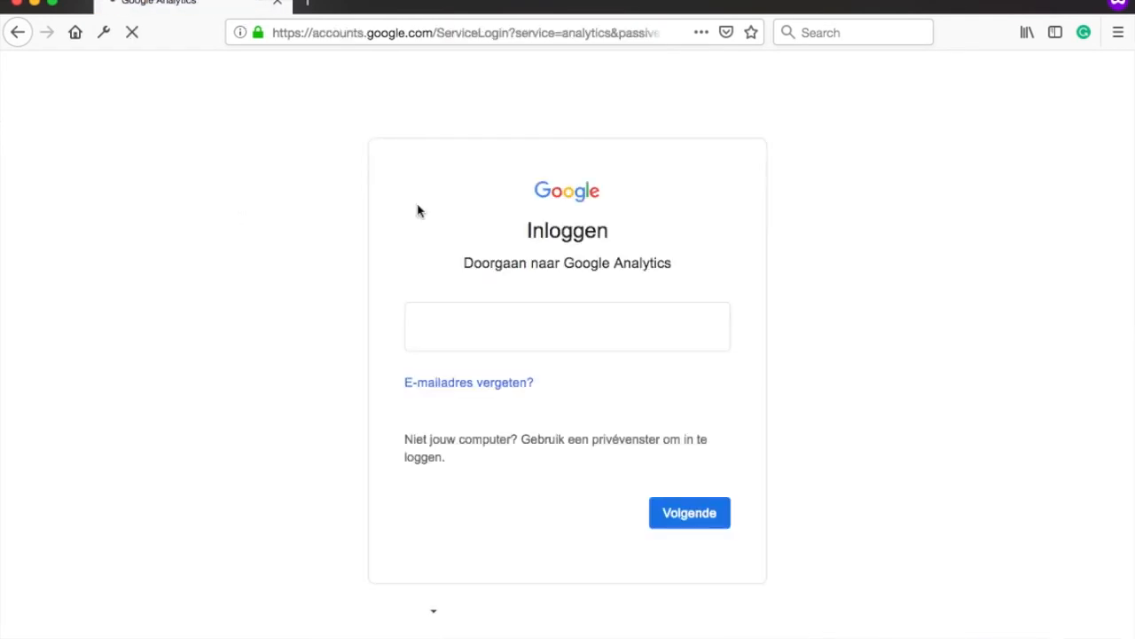
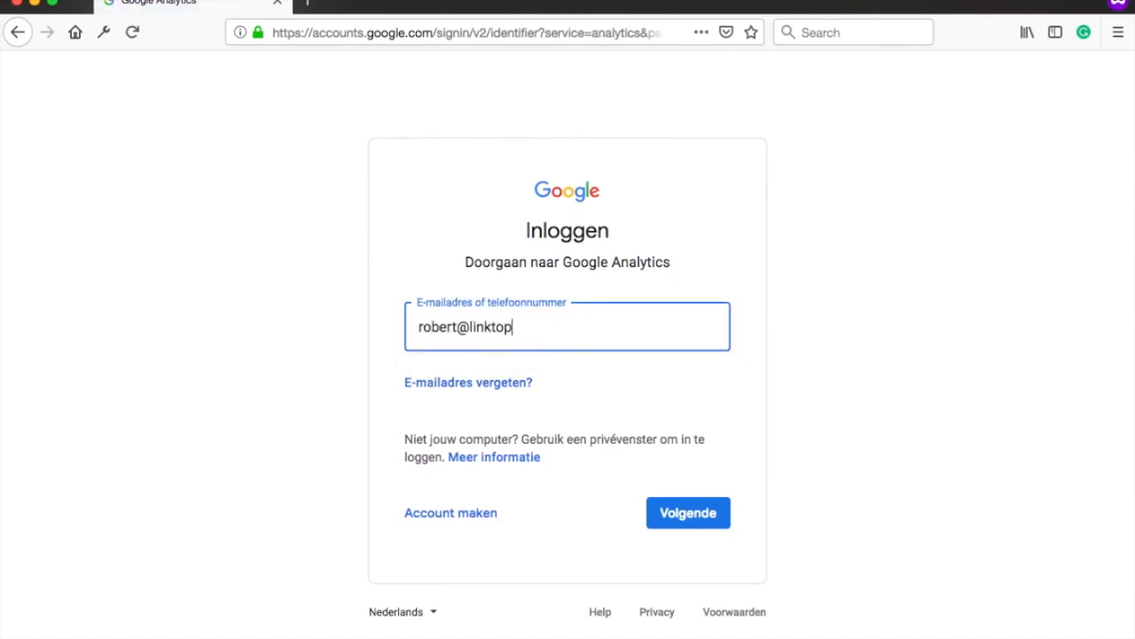
{"action": "left_click", "coordinate": [689, 511]}
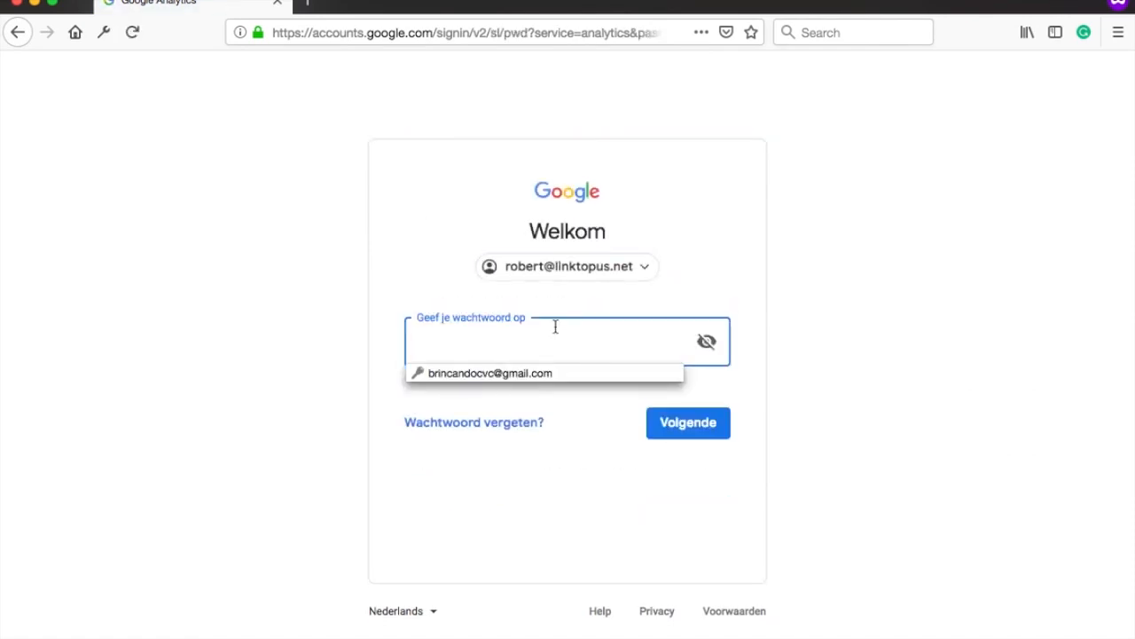
{"action": "left_click", "coordinate": [688, 422]}
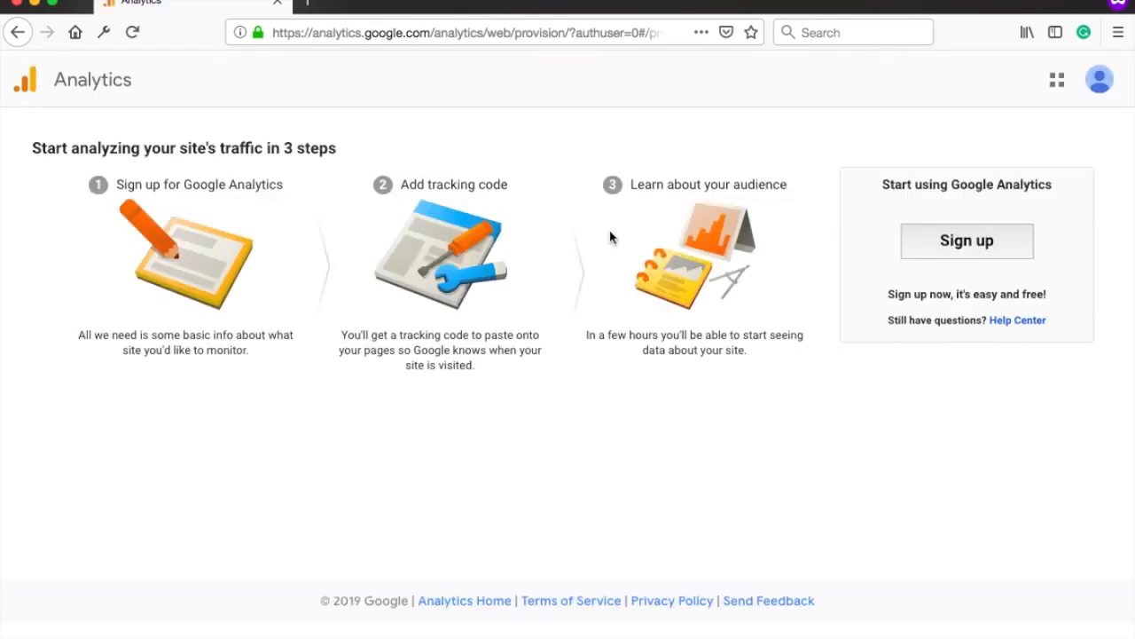
{"action": "mouse_move", "coordinate": [412, 227]}
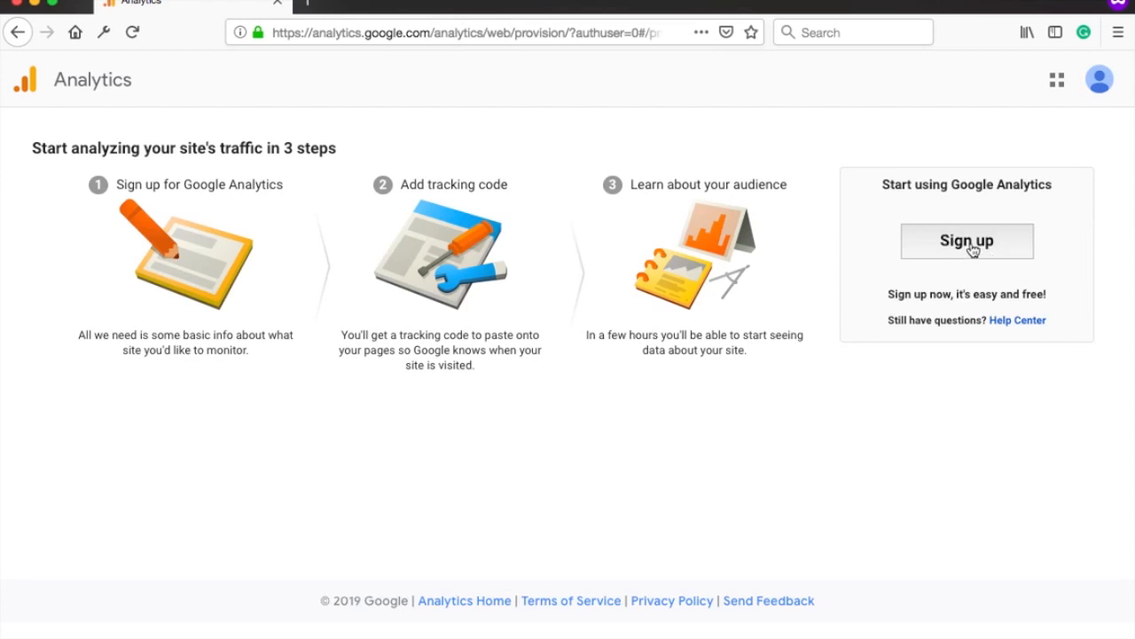
- Start the Analytics sign-up to reach the New Account form for a website
{"action": "left_click", "coordinate": [965, 241]}
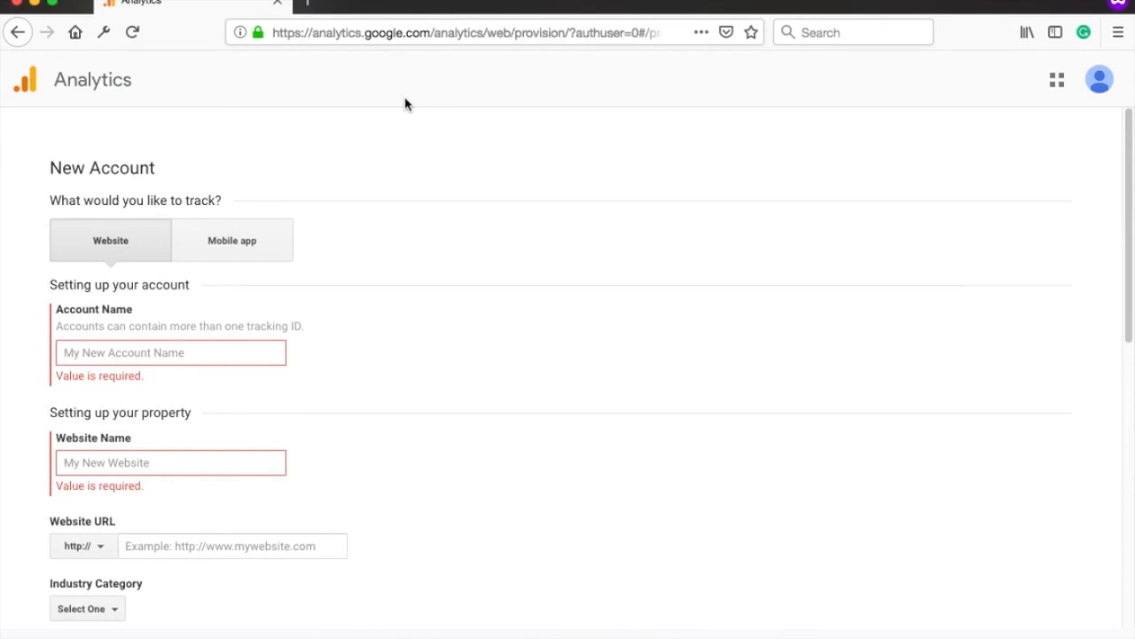
{"action": "mouse_move", "coordinate": [328, 213]}
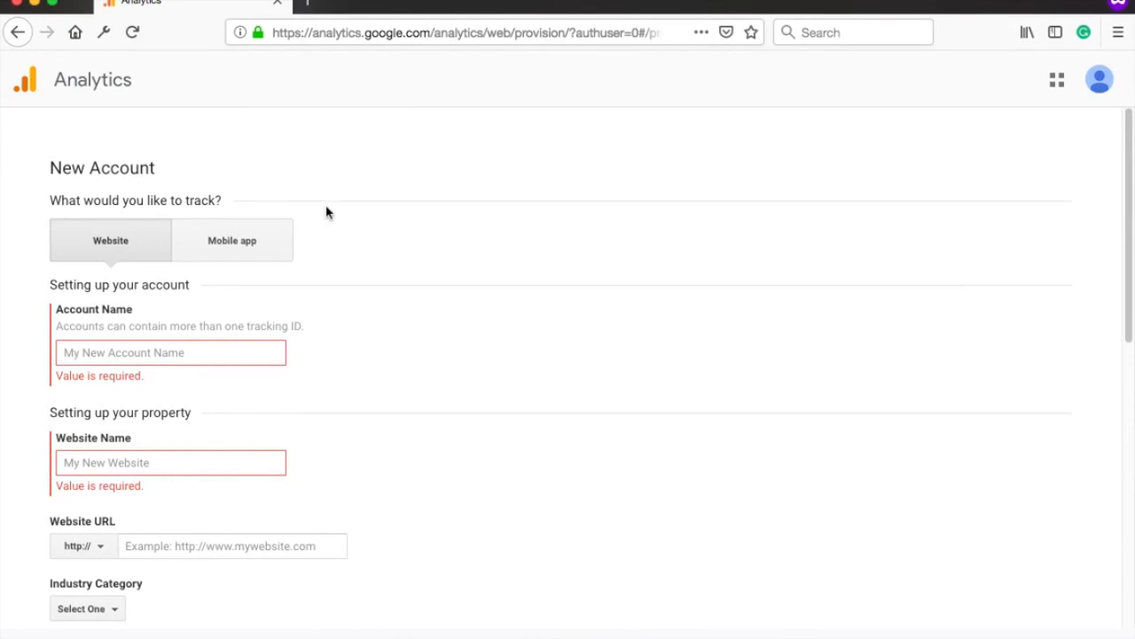
- Enter TipsWithPunch as account name and StoreMonkeyWP as website name
{"action": "left_click", "coordinate": [170, 352]}
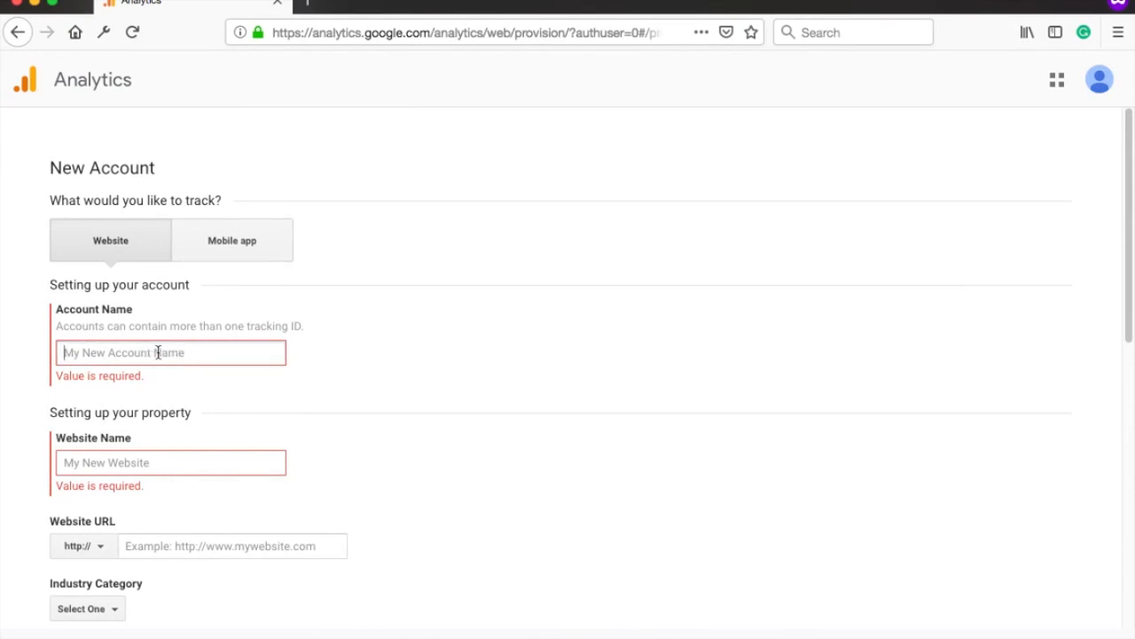
{"action": "left_click", "coordinate": [171, 352]}
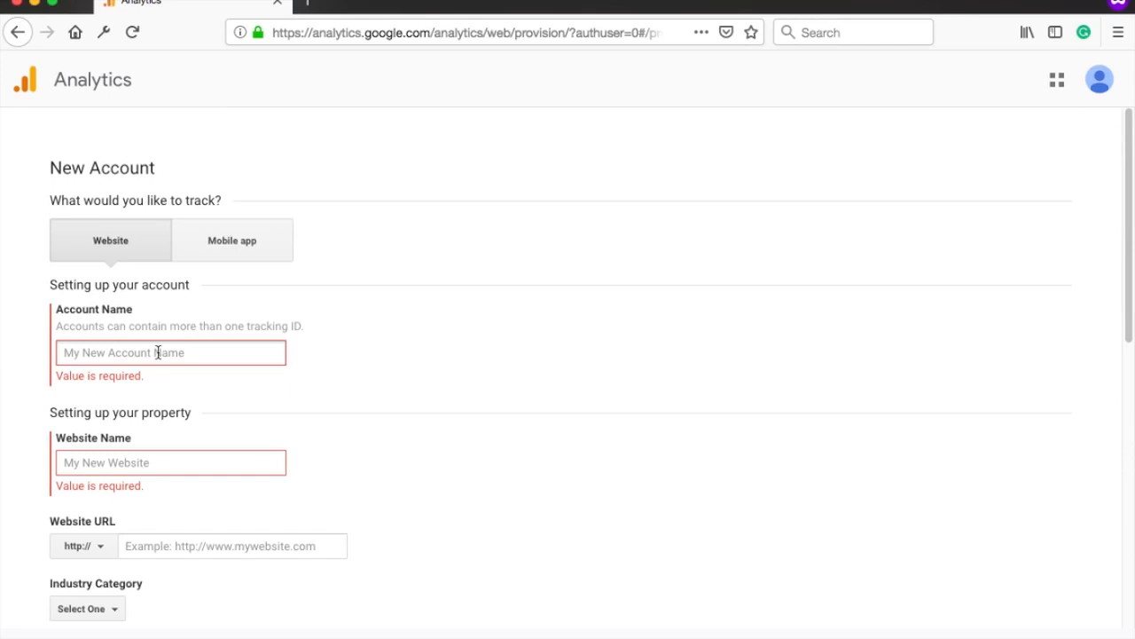
{"action": "type", "text": "TipsWith"}
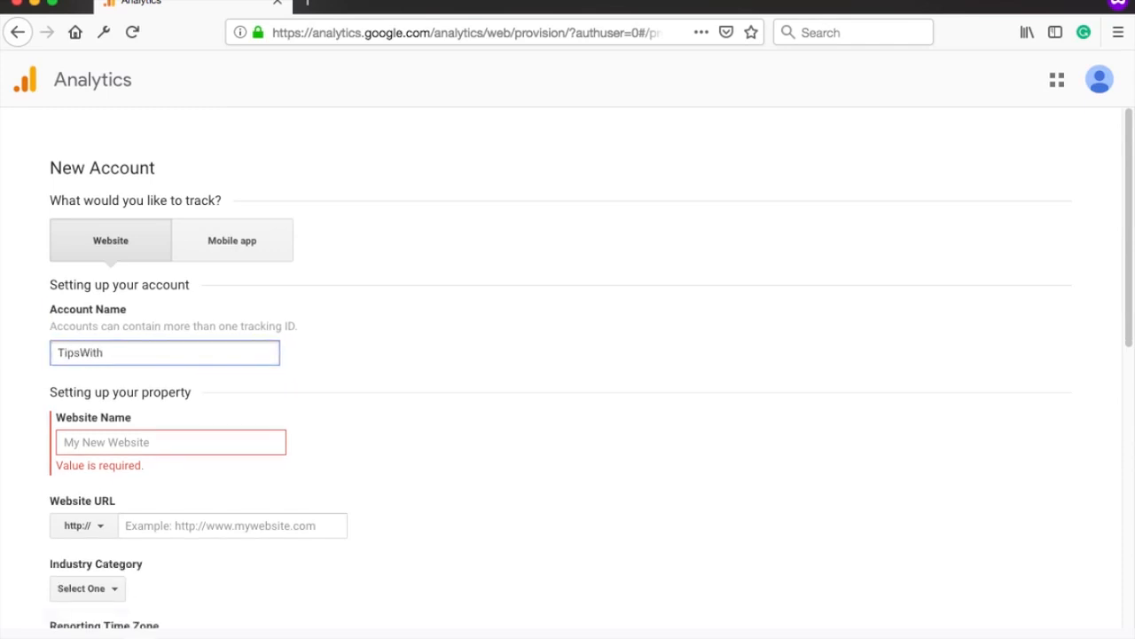
{"action": "type", "text": "Punch"}
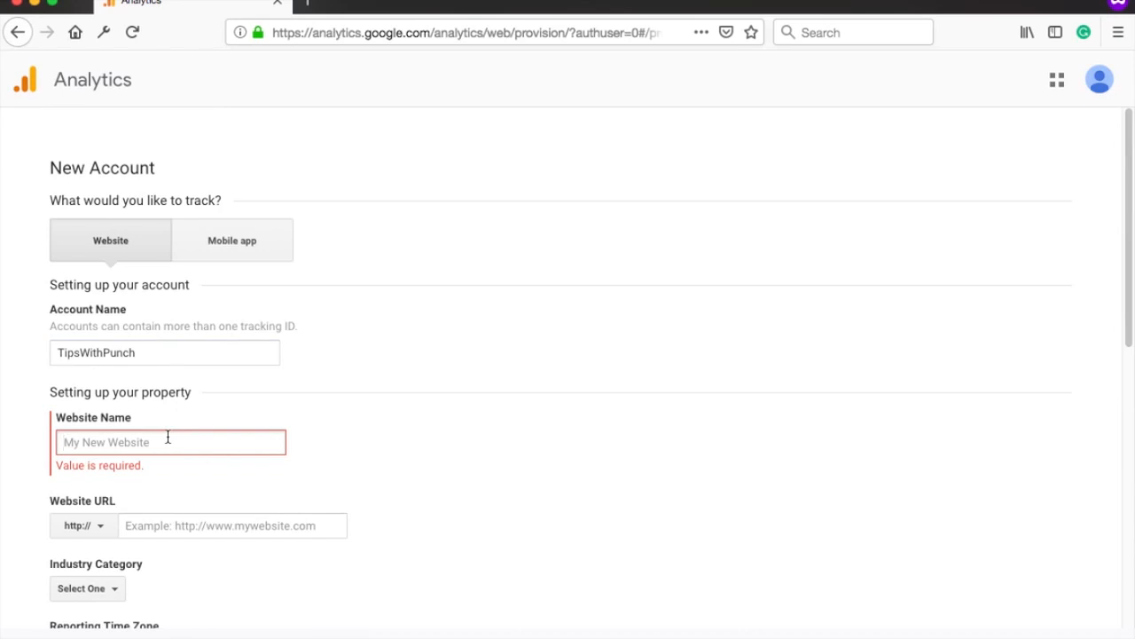
{"action": "type", "text": "StoreMonkeyWP"}
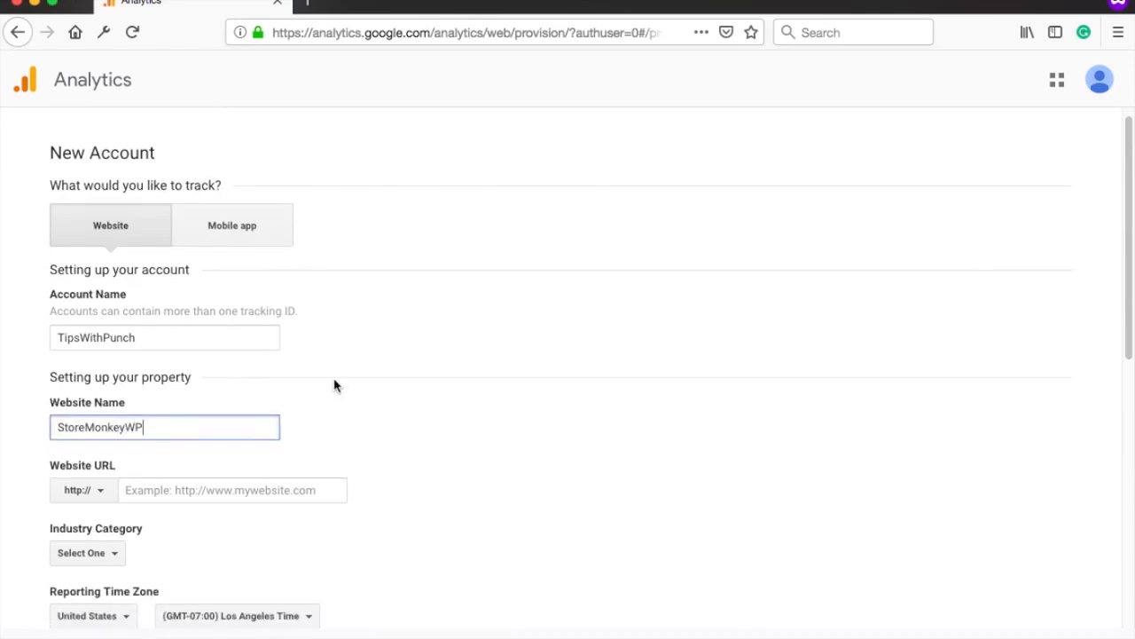
{"action": "left_click", "coordinate": [82, 415]}
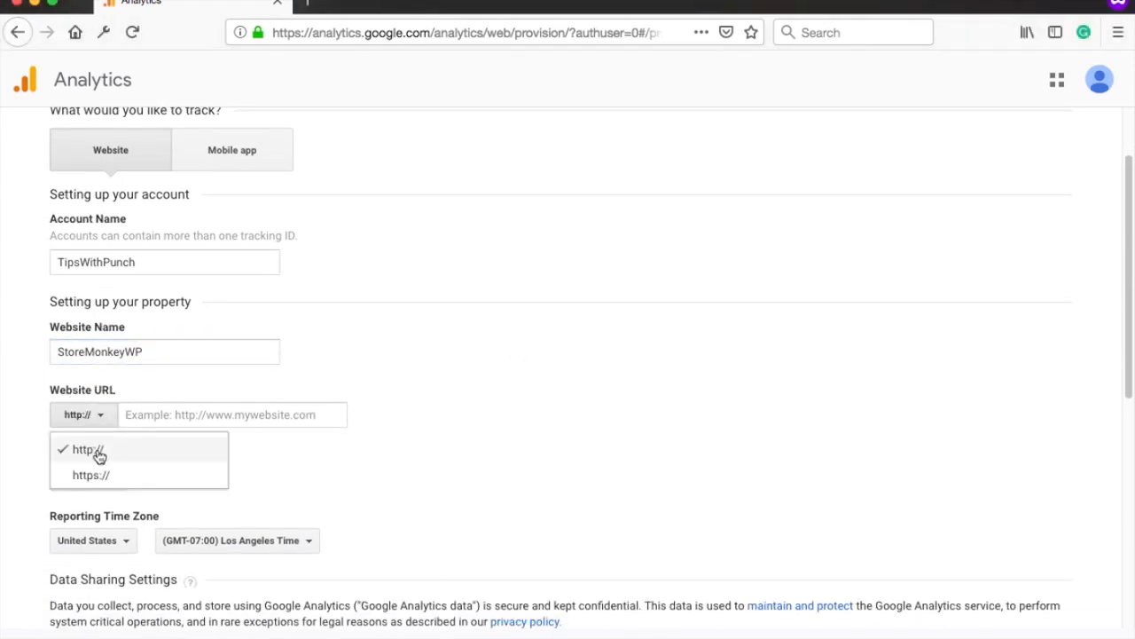
{"action": "left_click", "coordinate": [88, 475]}
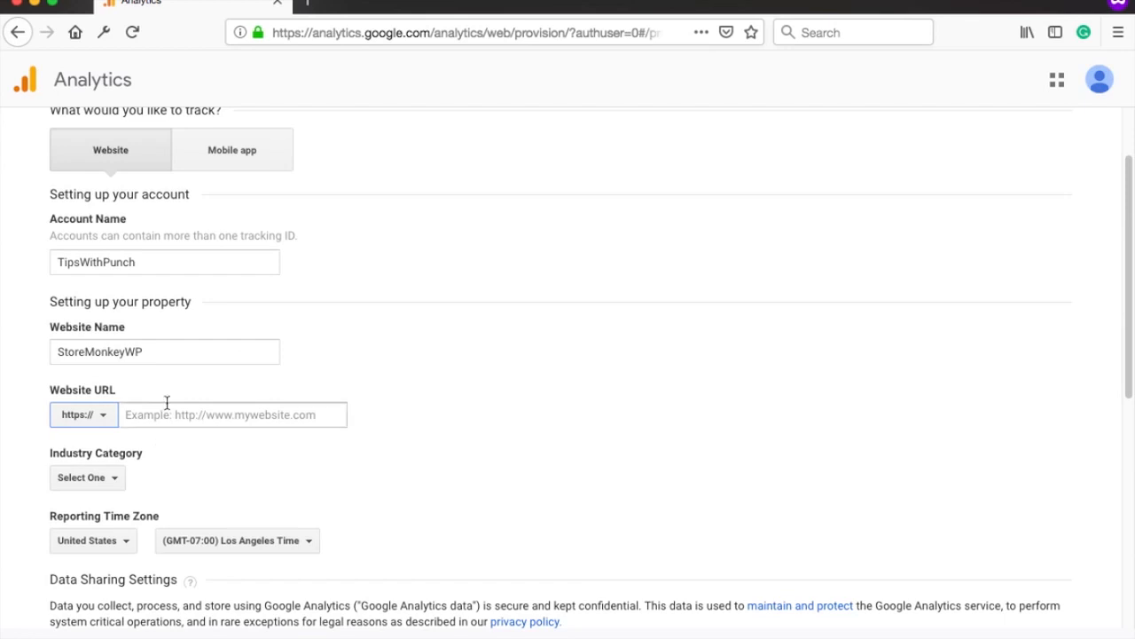
{"action": "type", "text": "storemonkeywp.com"}
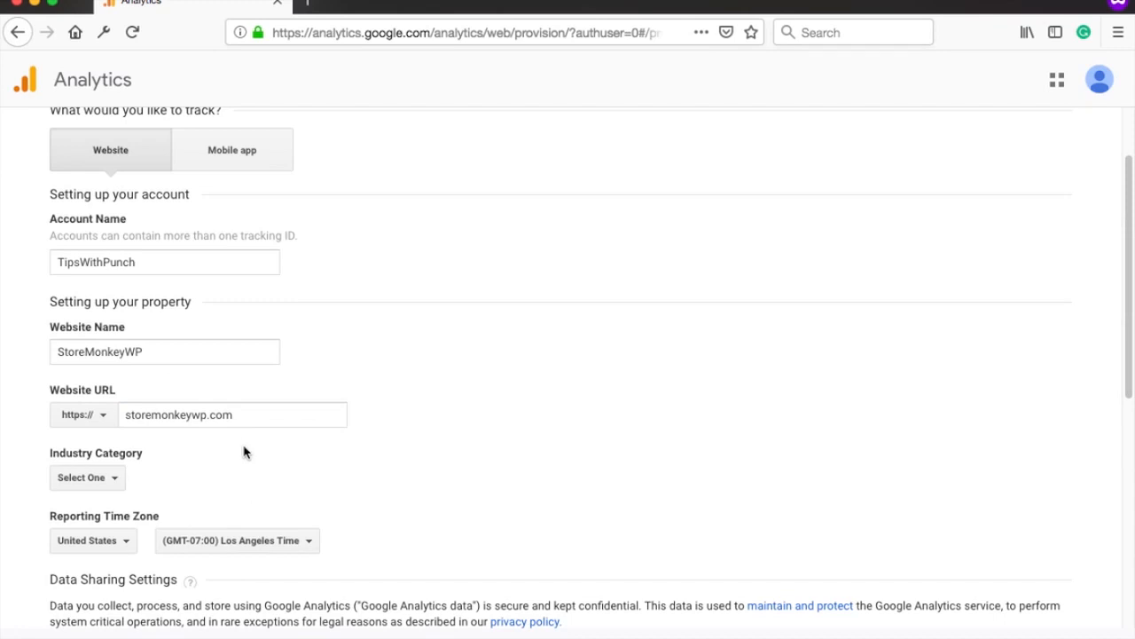
- Choose Computers and Electronics as industry and Netherlands as reporting time zone
{"action": "left_click", "coordinate": [87, 477]}
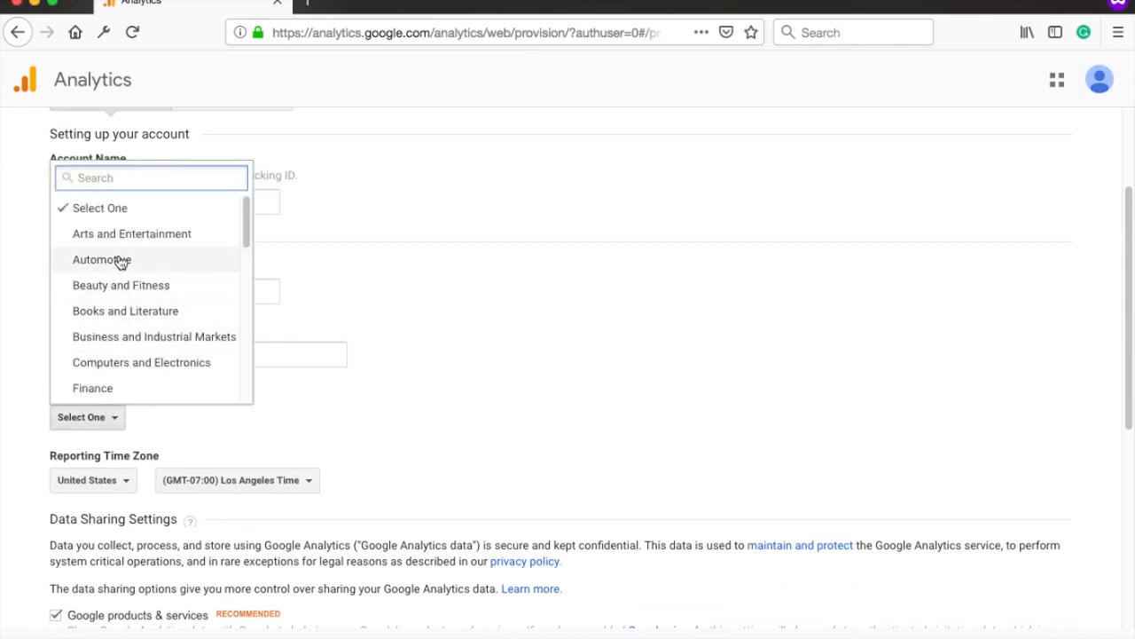
{"action": "scroll", "scroll_direction": "down", "scroll_amount": 3}
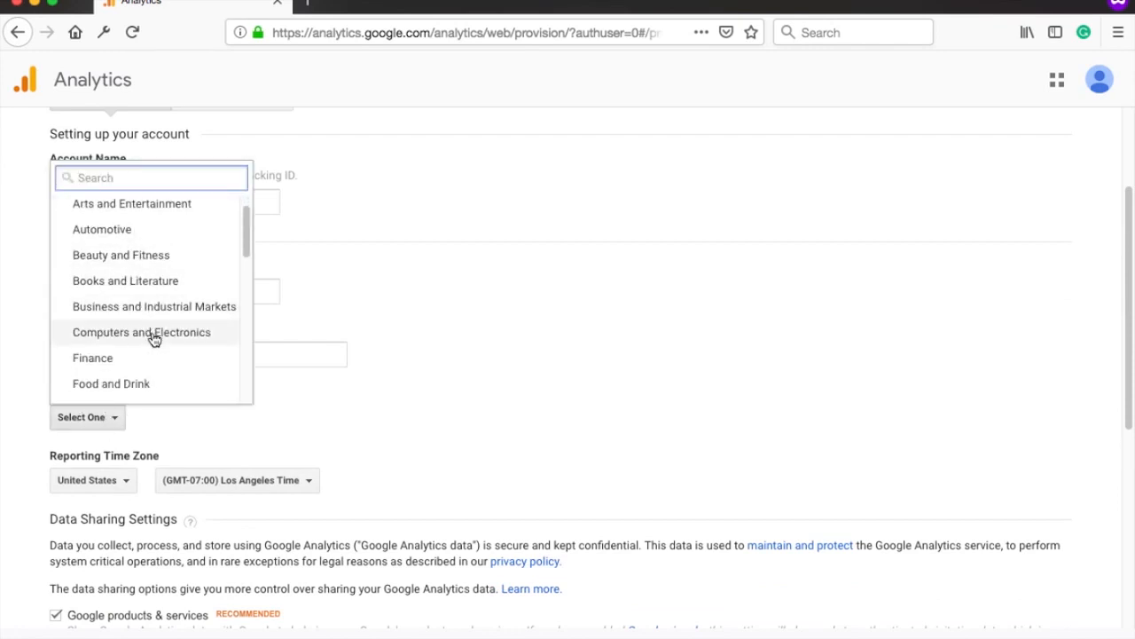
{"action": "left_click", "coordinate": [142, 332]}
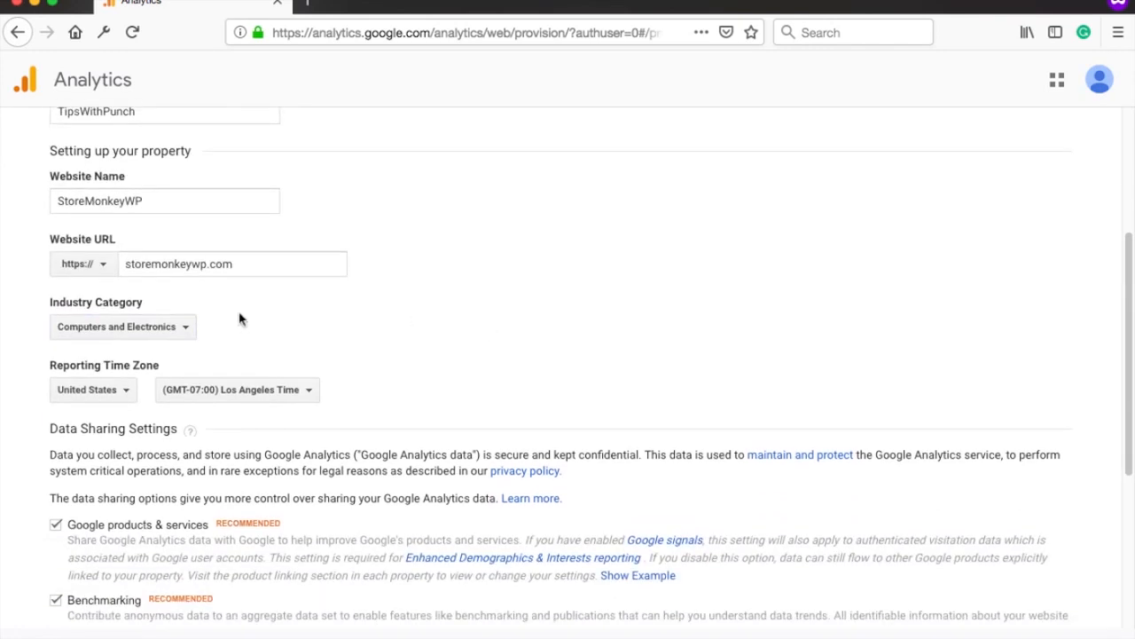
{"action": "left_click", "coordinate": [93, 390]}
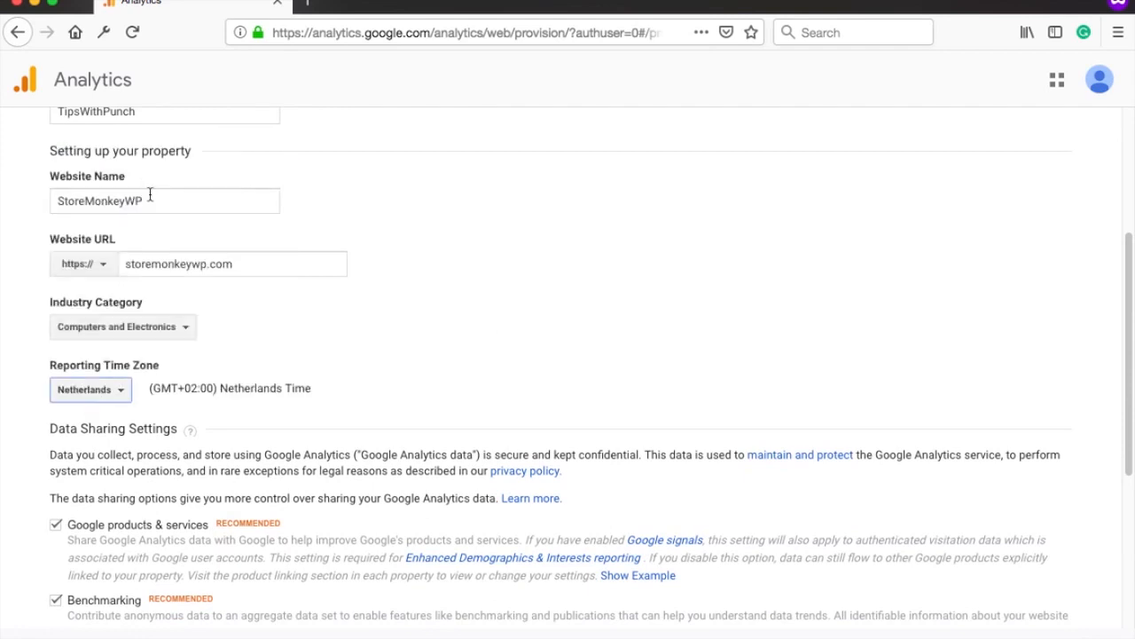
{"action": "scroll", "scroll_direction": "down", "scroll_amount": 3}
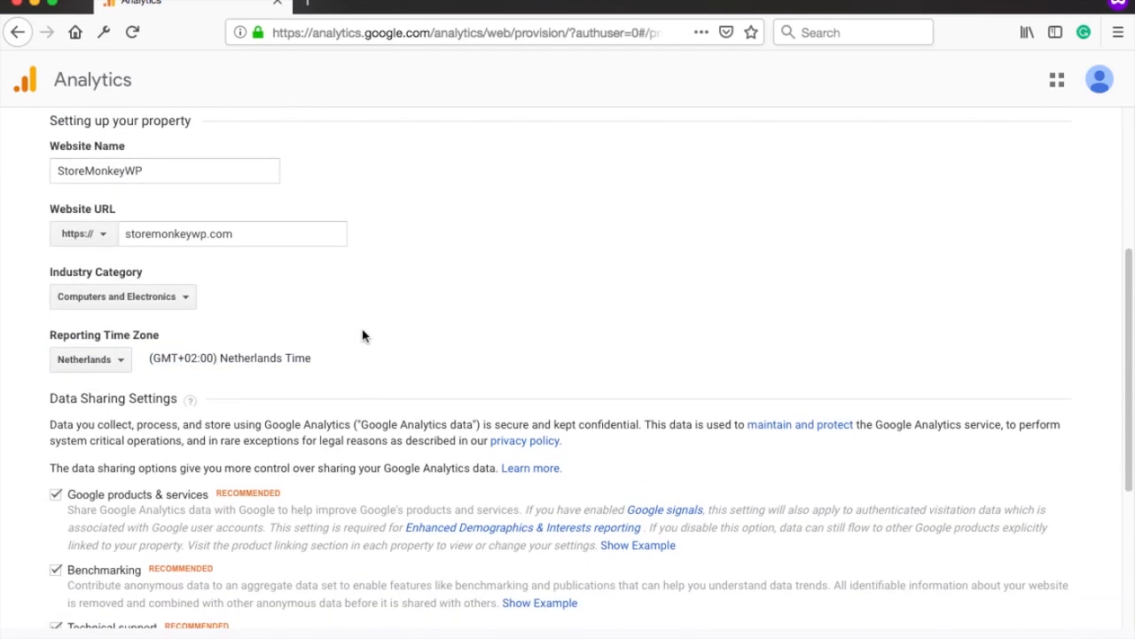
{"action": "scroll", "scroll_direction": "down", "scroll_amount": 3}
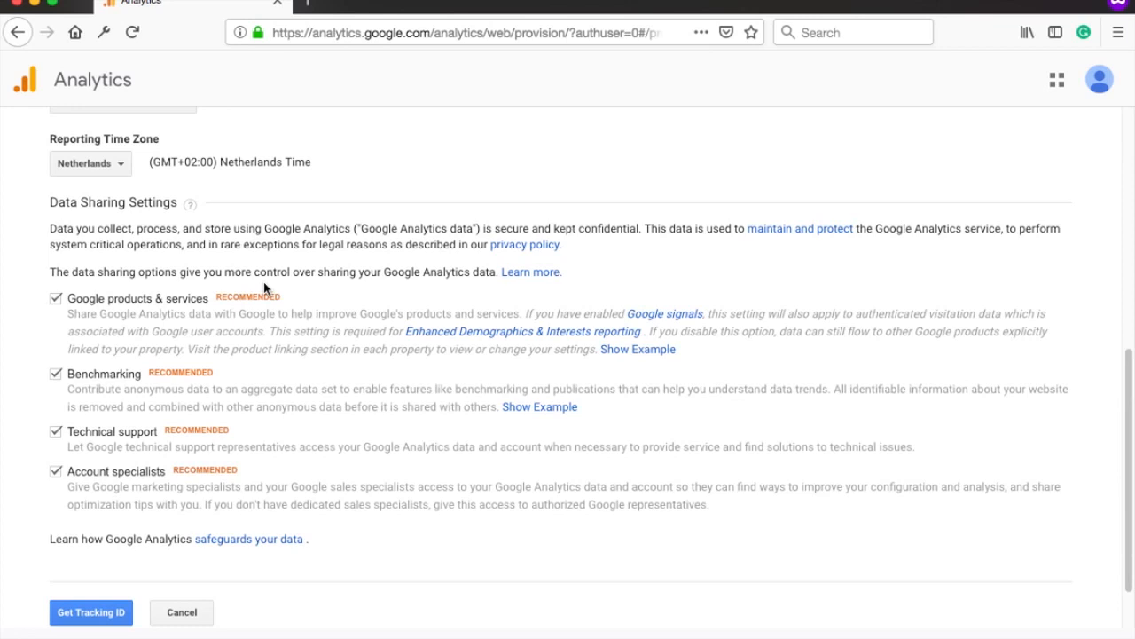
- Select Netherlands, tick the GDPR data terms and accept the terms of service
{"action": "scroll", "scroll_direction": "down", "scroll_amount": 3}
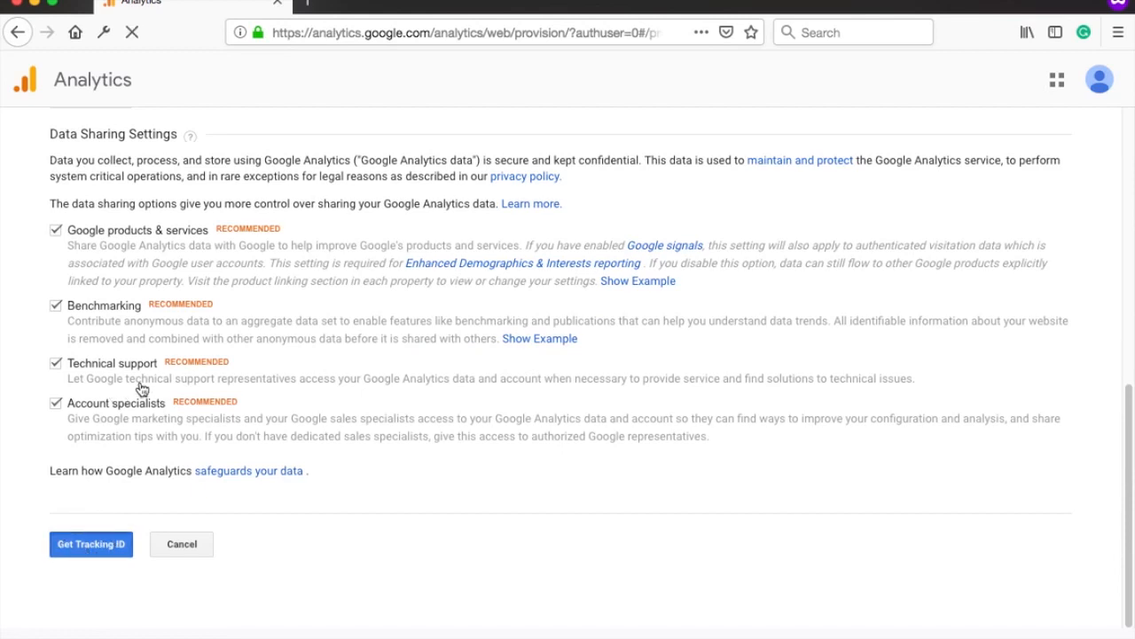
{"action": "left_click", "coordinate": [90, 543]}
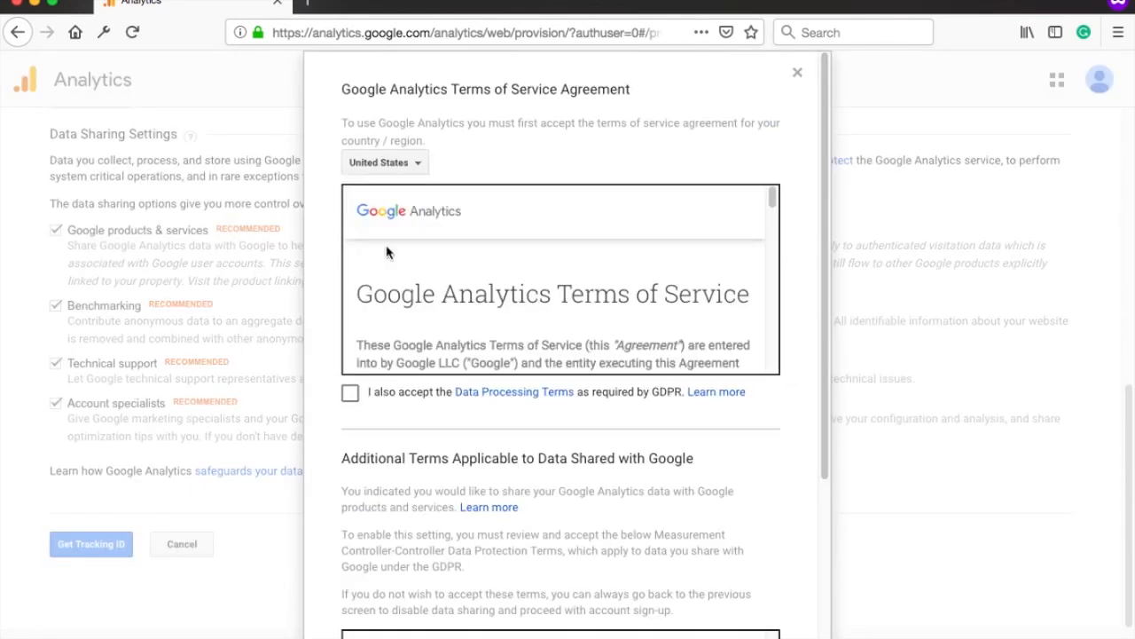
{"action": "left_click", "coordinate": [383, 162]}
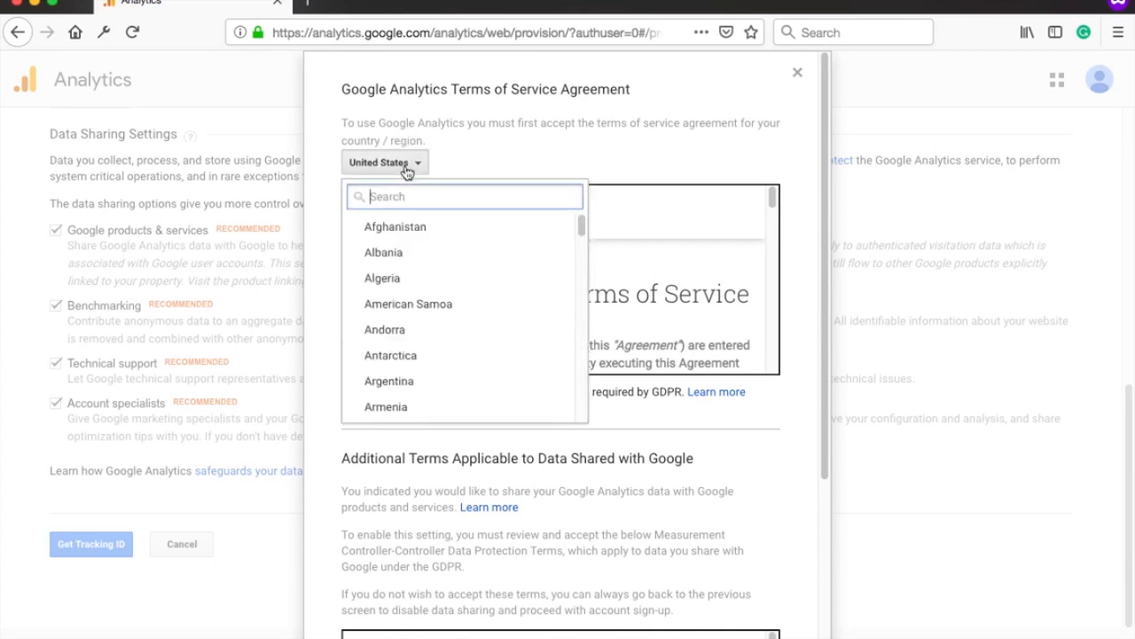
{"action": "type", "text": "nethr"}
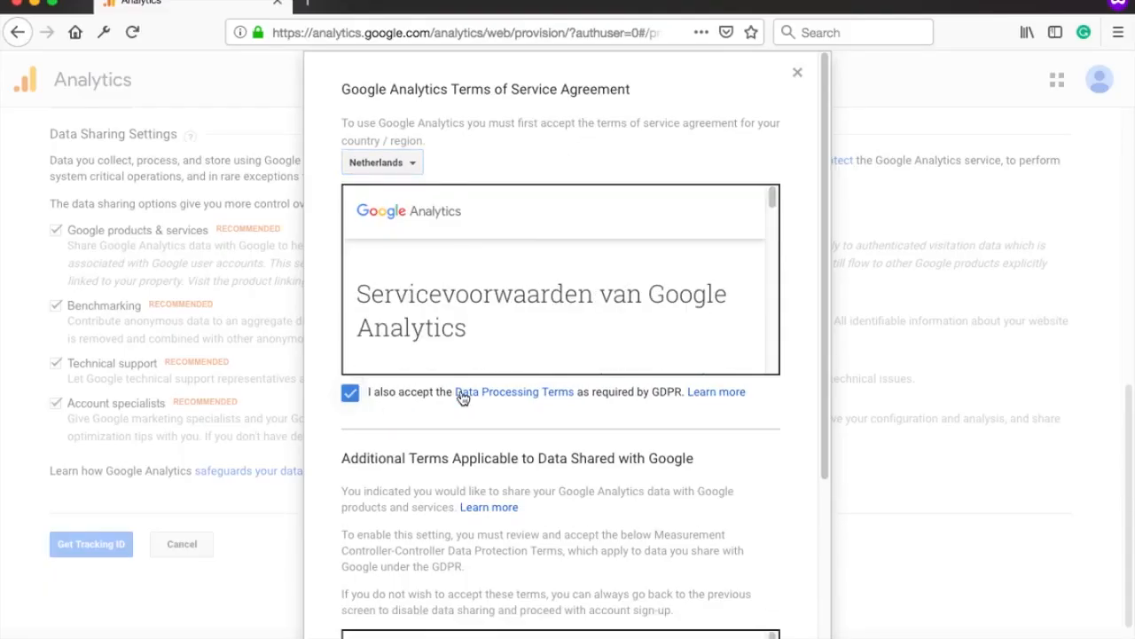
{"action": "scroll", "scroll_direction": "down", "scroll_amount": 3}
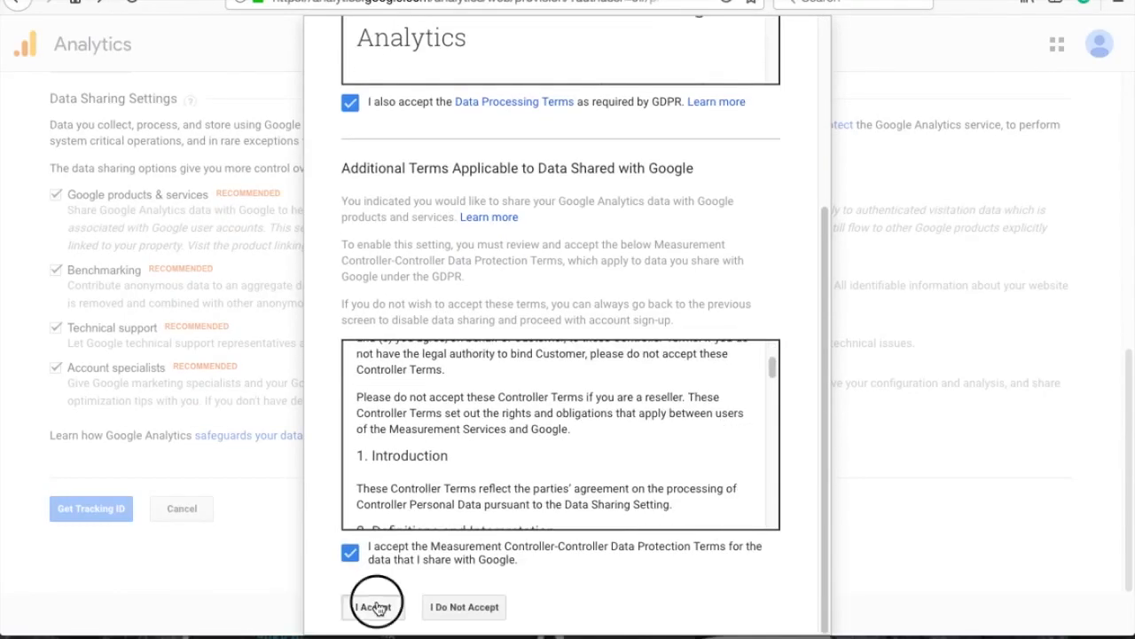
{"action": "left_click", "coordinate": [373, 607]}
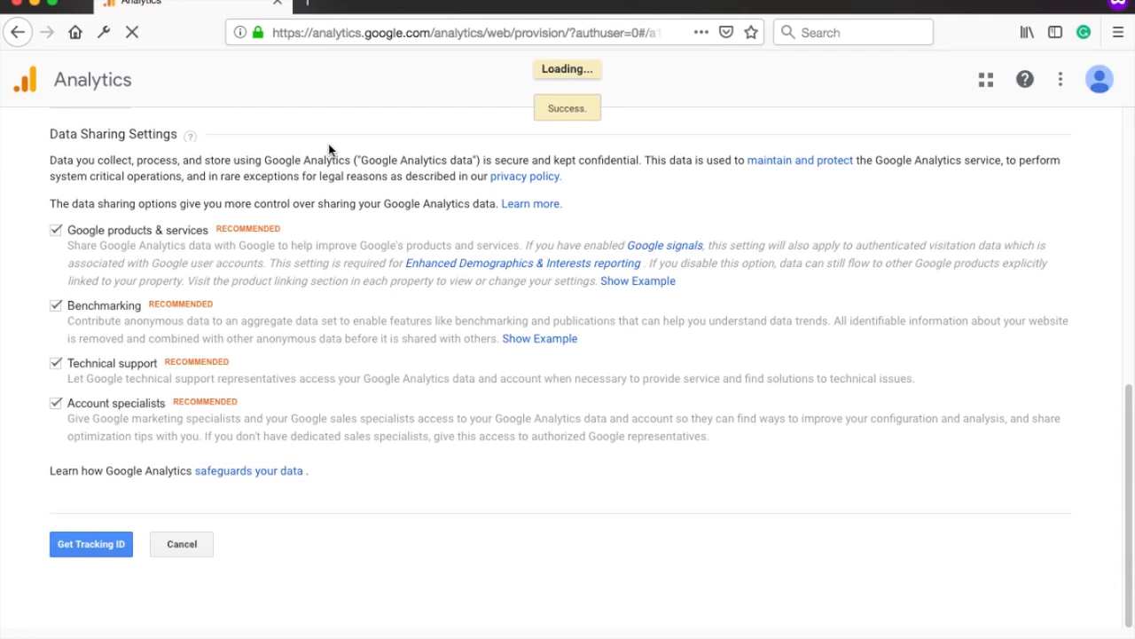
- Dismiss the mobile app promotion and search tip pop-ups
{"action": "left_click", "coordinate": [91, 543]}
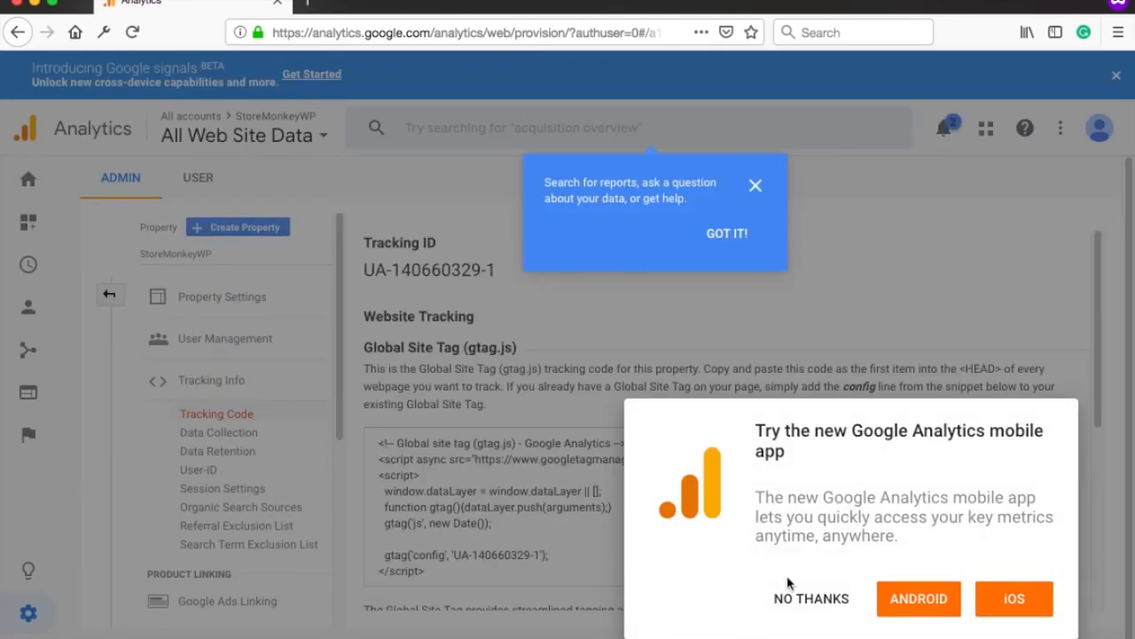
{"action": "left_click", "coordinate": [811, 598]}
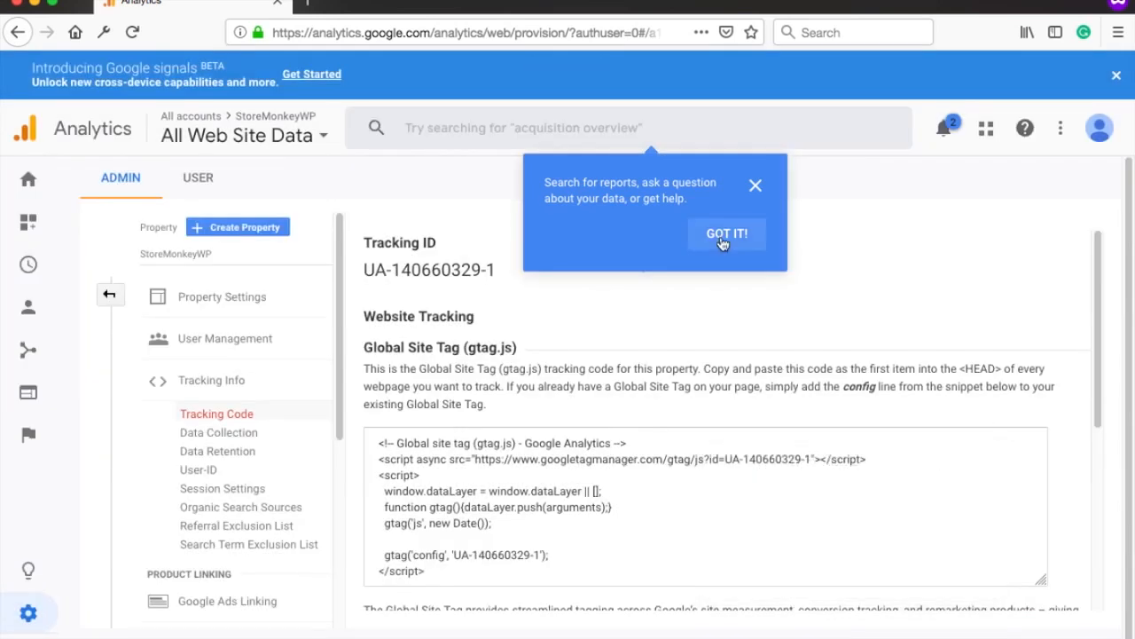
{"action": "left_click", "coordinate": [727, 234]}
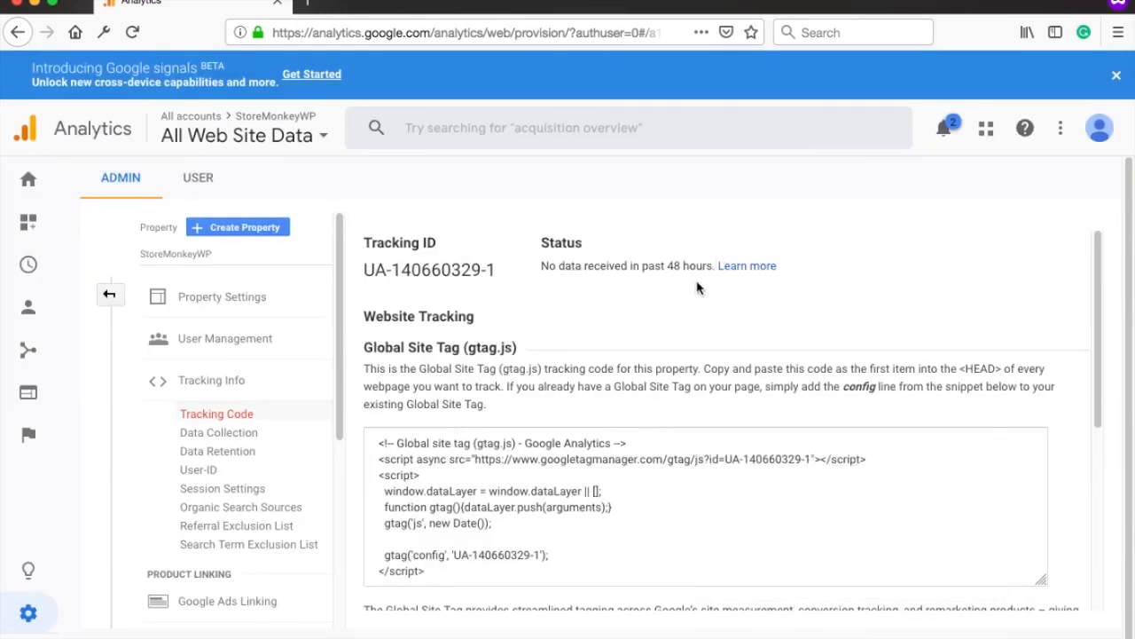
{"action": "mouse_move", "coordinate": [692, 291]}
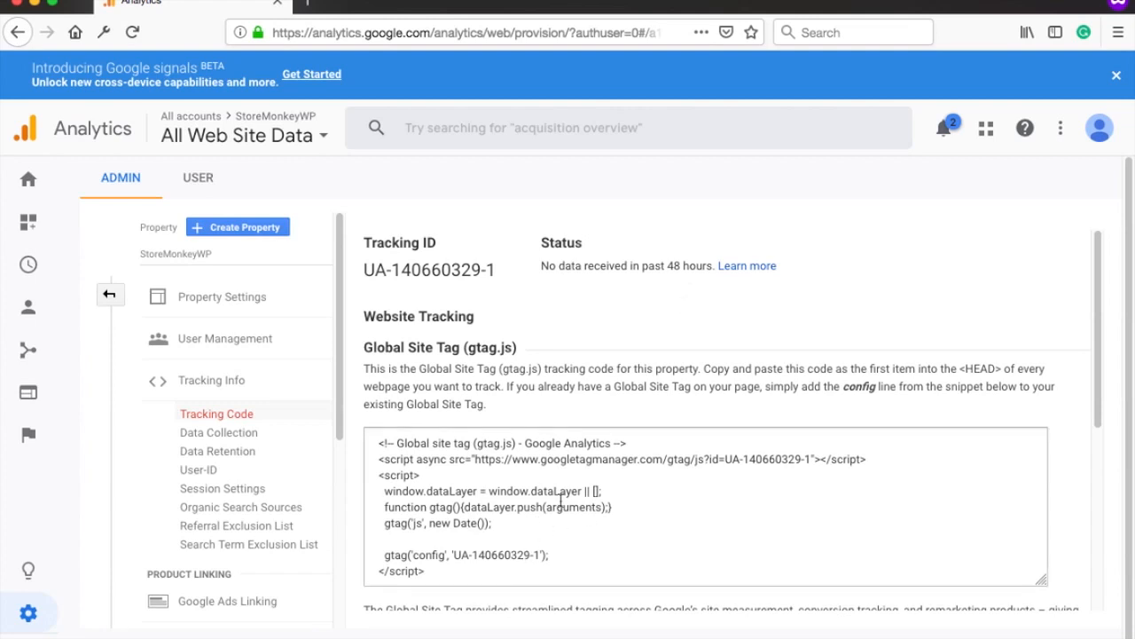
{"action": "scroll", "scroll_direction": "down", "scroll_amount": 3}
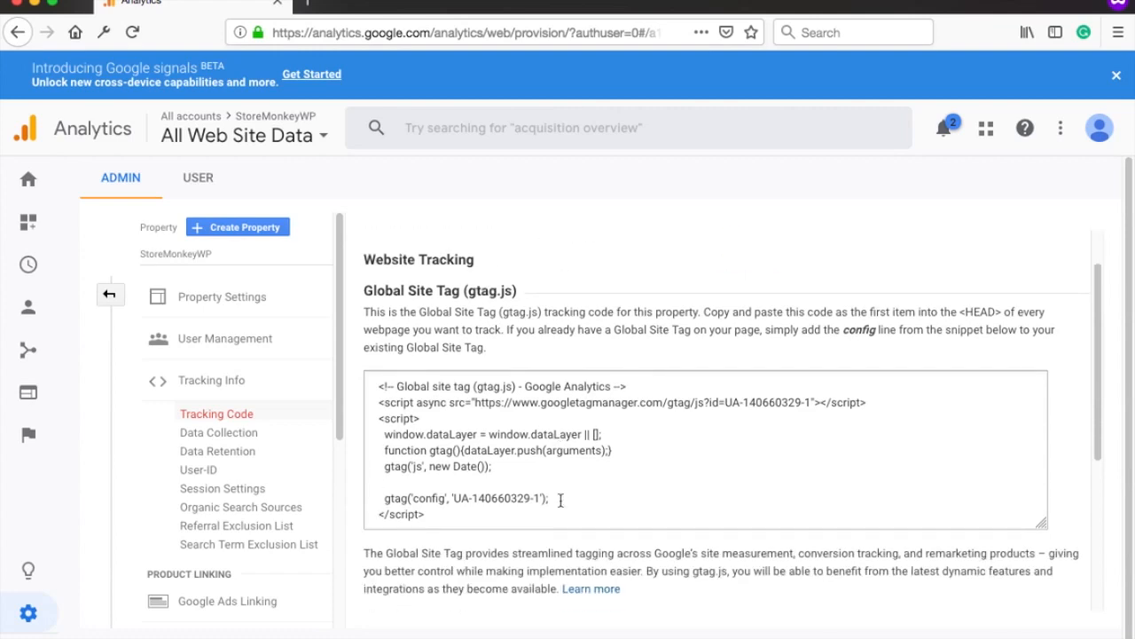
{"action": "scroll", "scroll_direction": "down", "scroll_amount": 3}
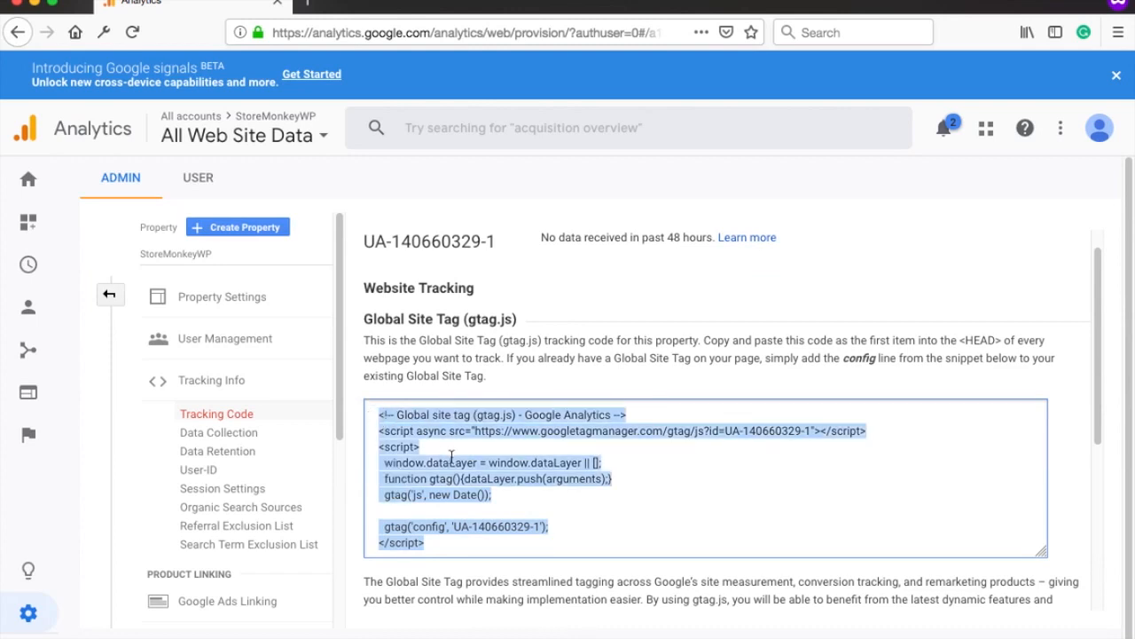
{"action": "left_click", "coordinate": [825, 245]}
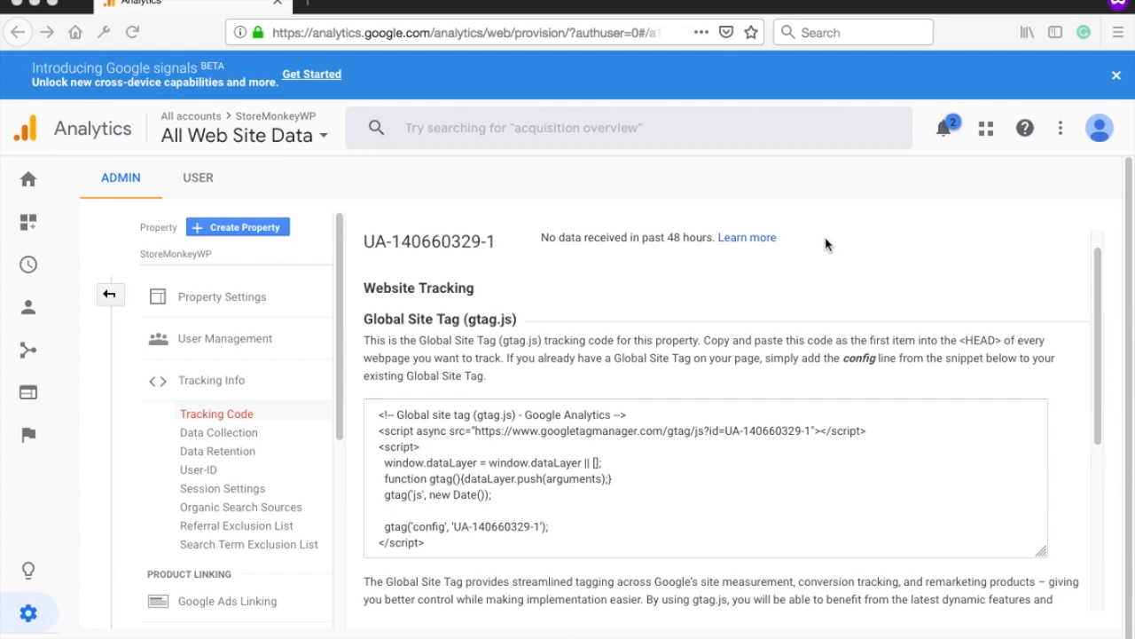
{"action": "left_click", "coordinate": [389, 3]}
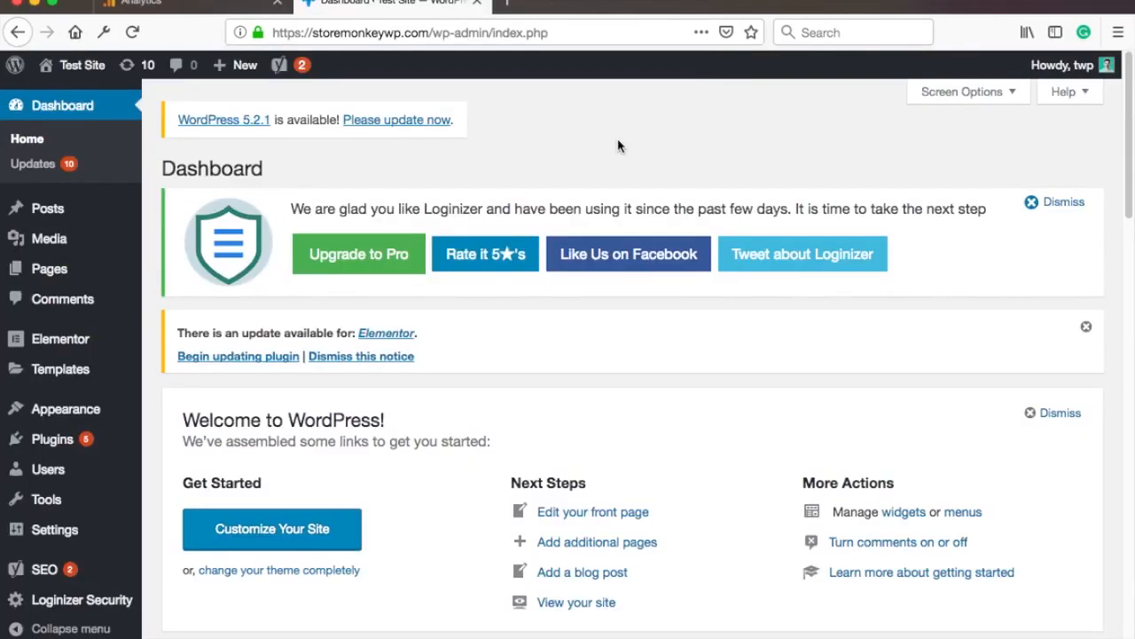
{"action": "mouse_move", "coordinate": [238, 355]}
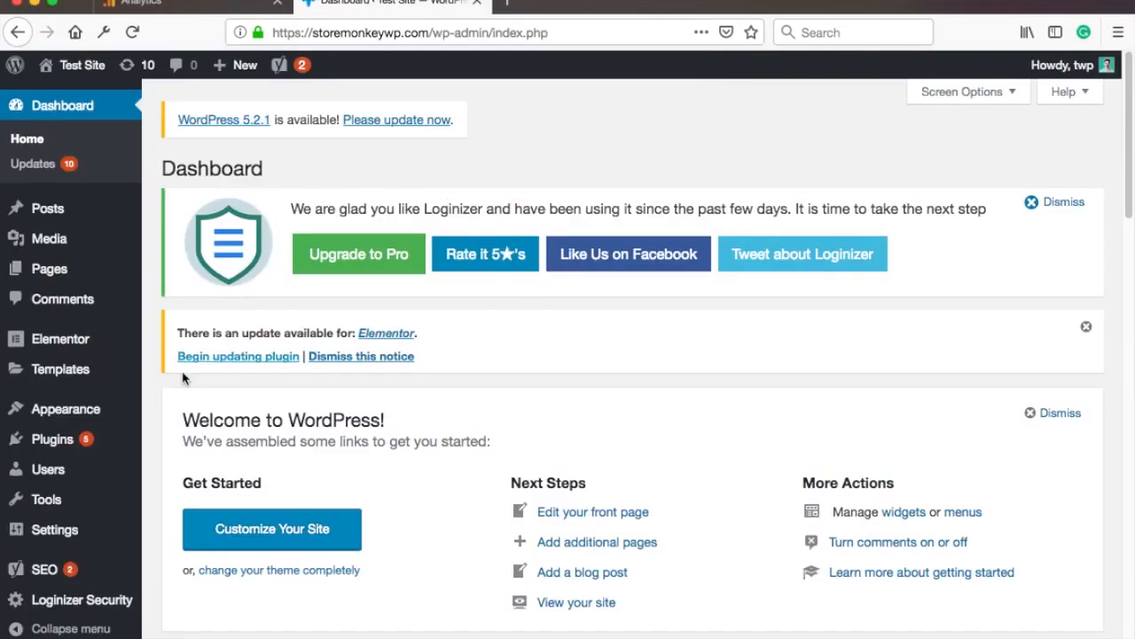
{"action": "mouse_move", "coordinate": [53, 440]}
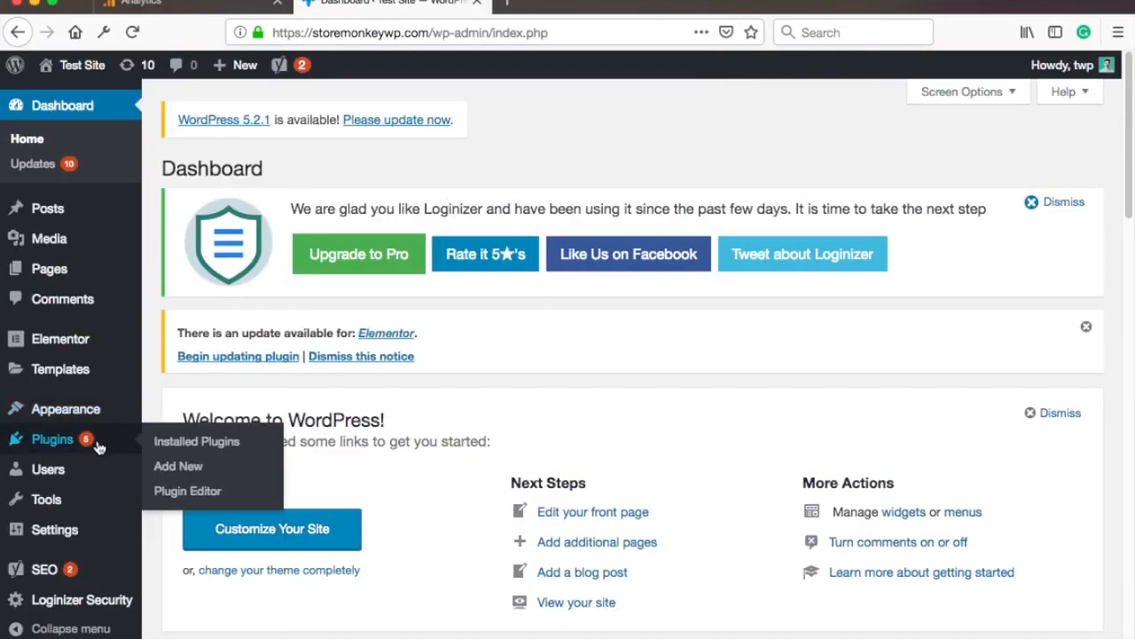
- Search the WordPress plugin directory for 'google analytics'
{"action": "left_click", "coordinate": [177, 465]}
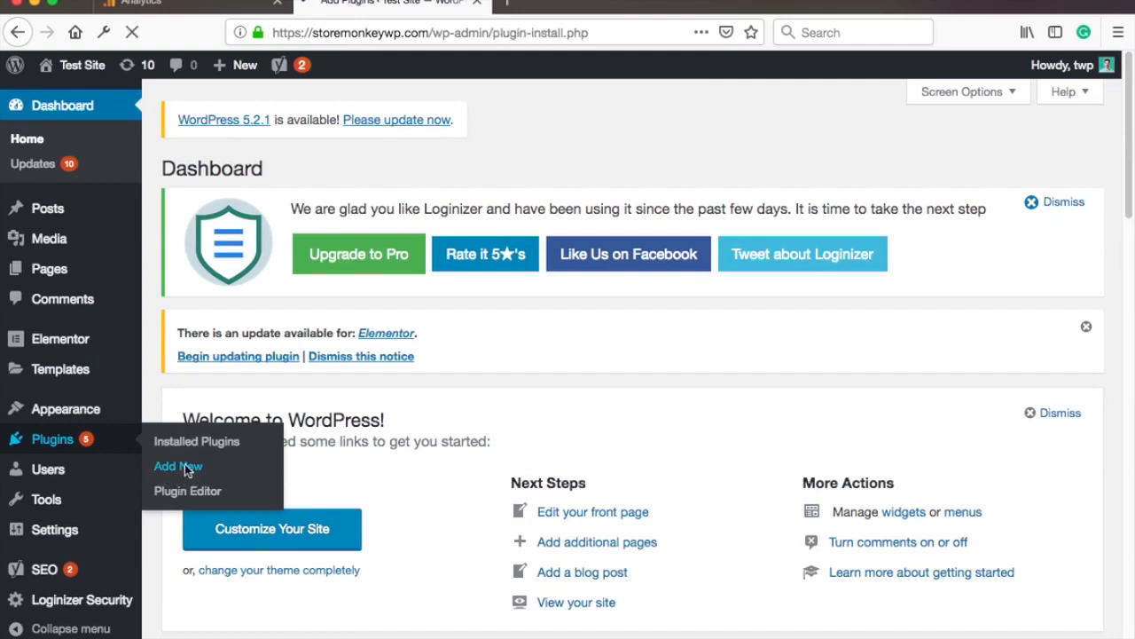
{"action": "left_click", "coordinate": [177, 465]}
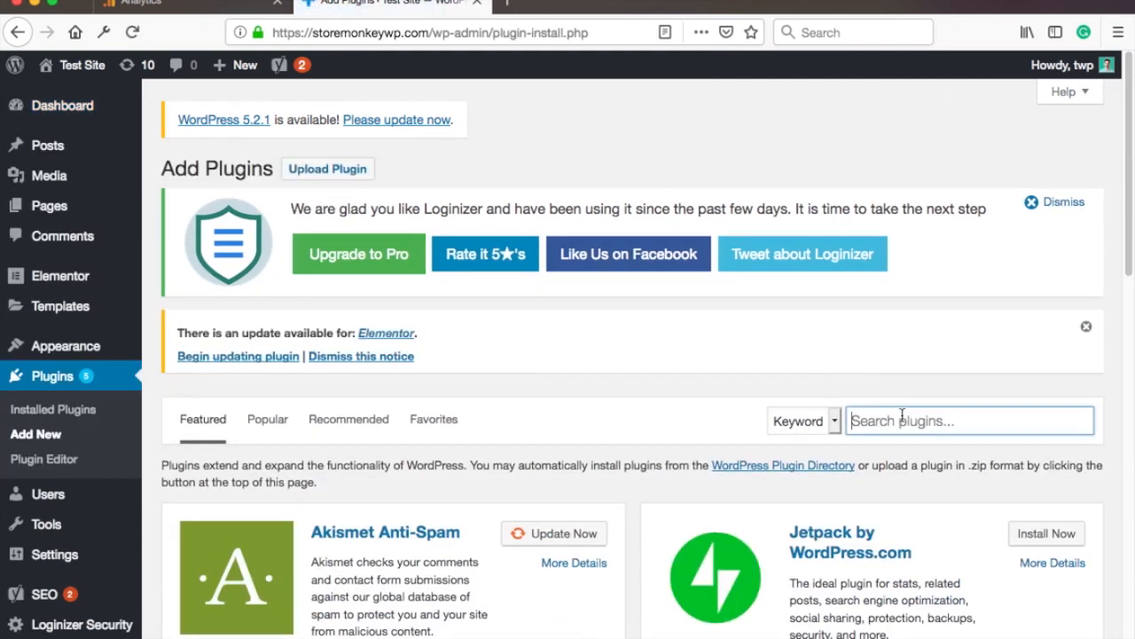
{"action": "type", "text": "google analytics"}
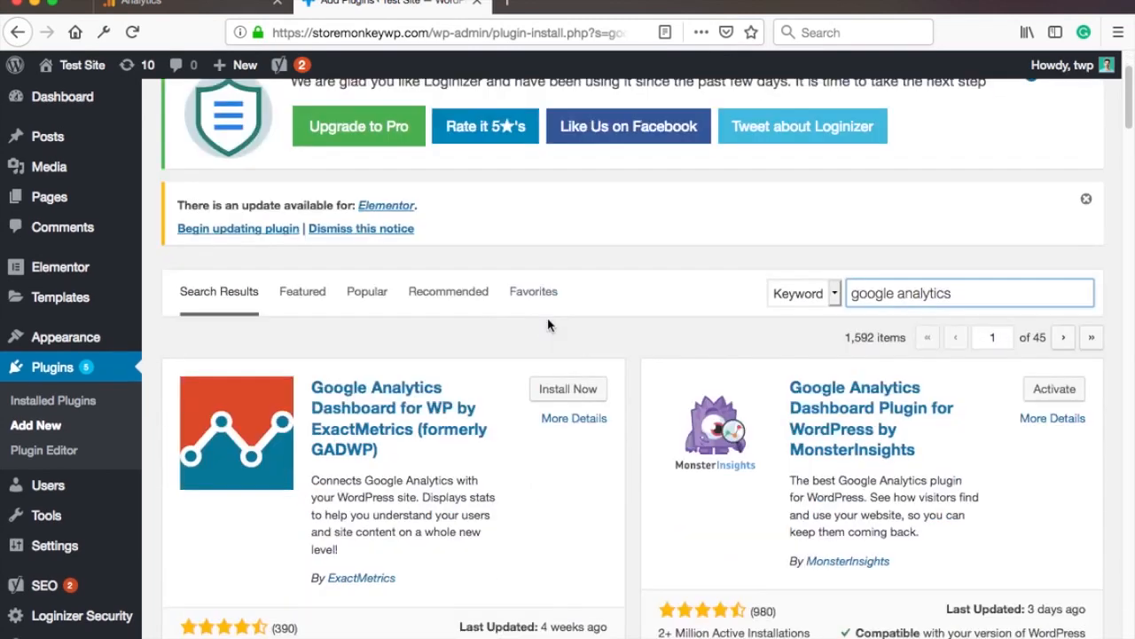
{"action": "scroll", "scroll_direction": "down", "scroll_amount": 3}
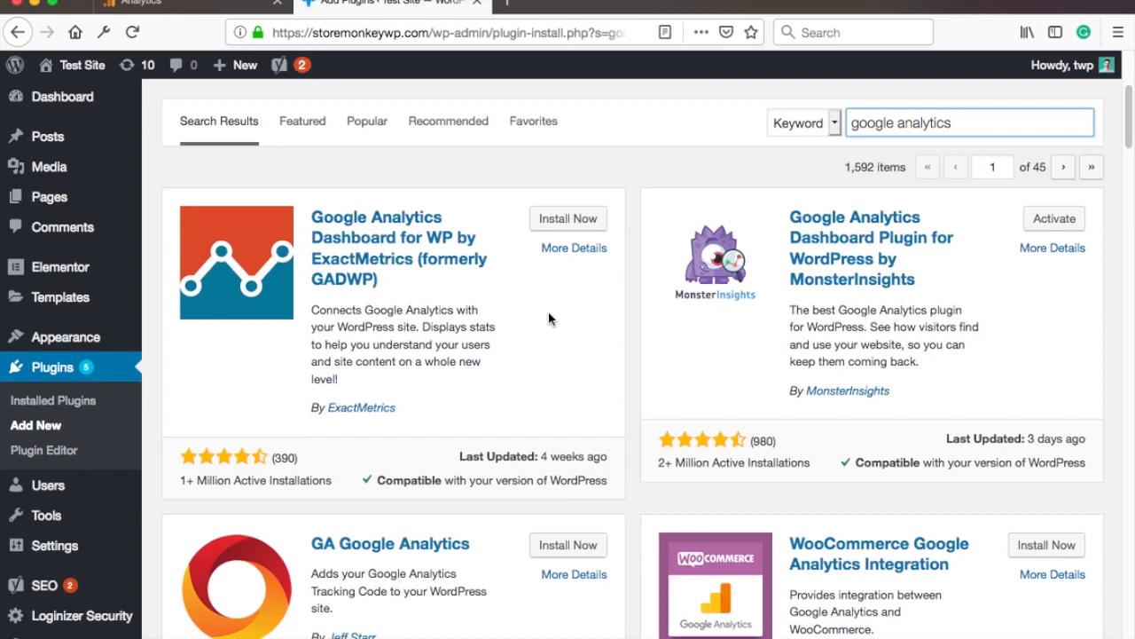
{"action": "scroll", "scroll_direction": "down", "scroll_amount": 3}
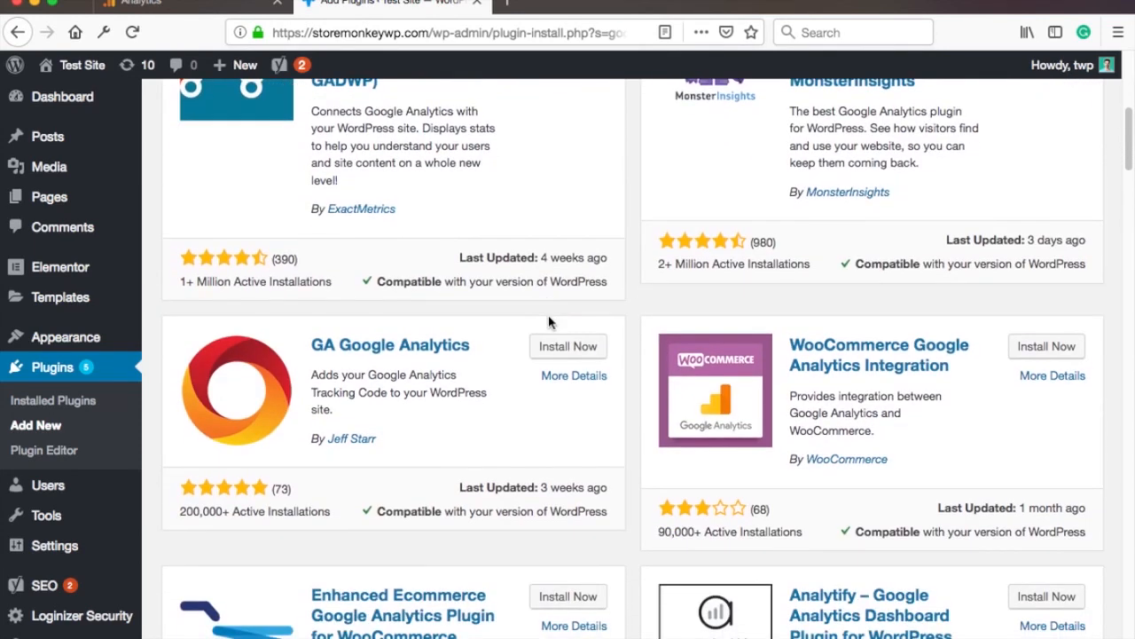
{"action": "mouse_move", "coordinate": [568, 346]}
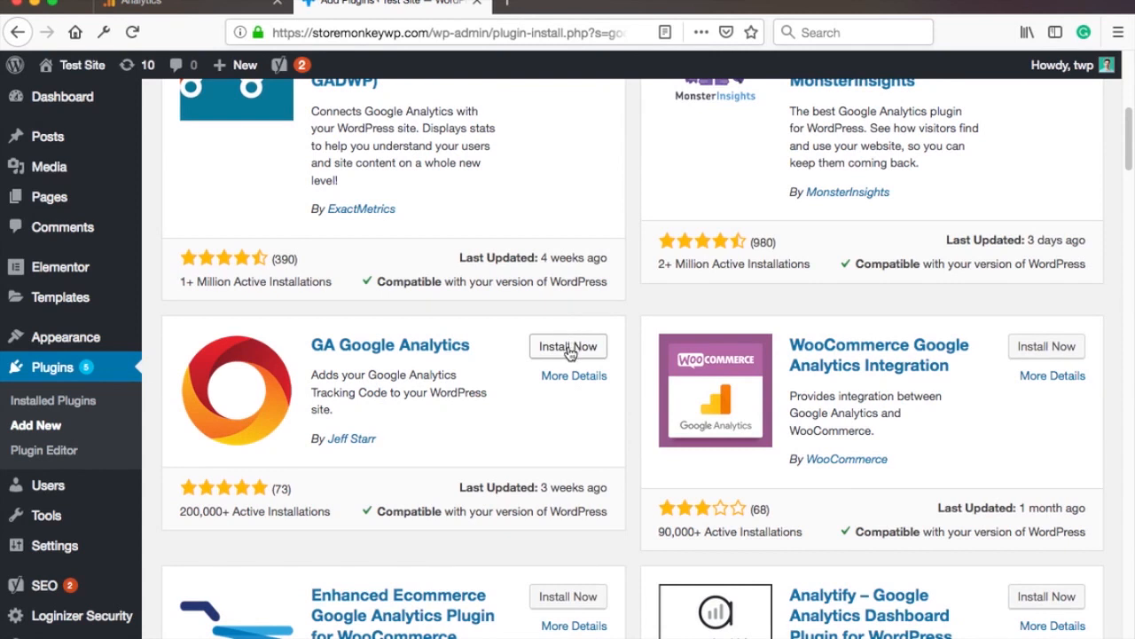
- Install and activate the GA Google Analytics plugin by Jeff Starr
{"action": "left_click", "coordinate": [567, 346]}
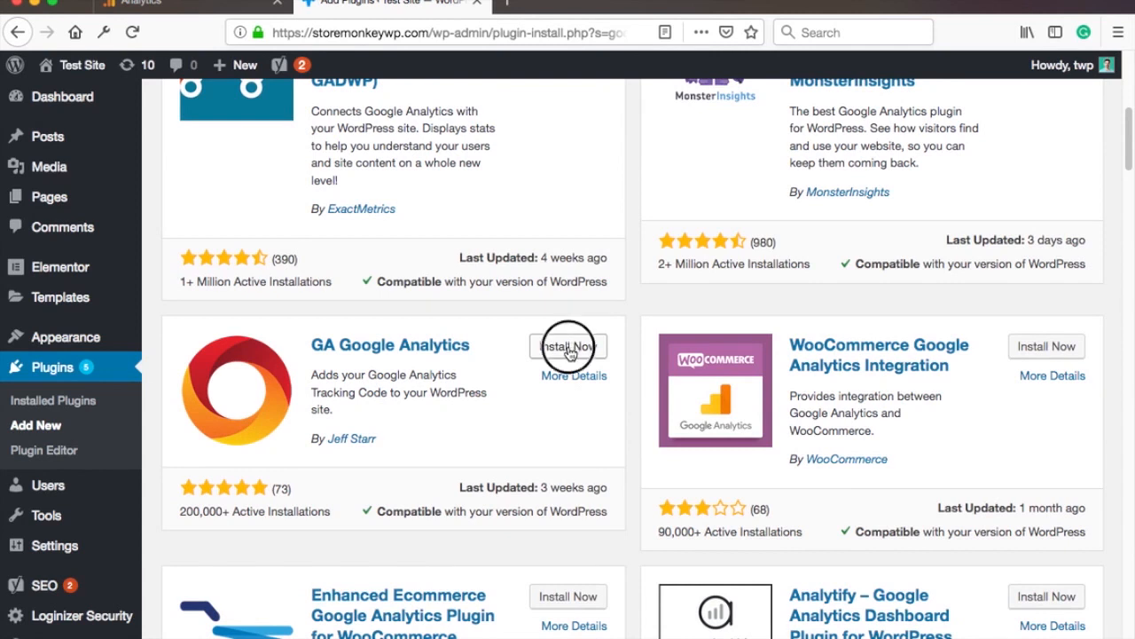
{"action": "left_click", "coordinate": [568, 346]}
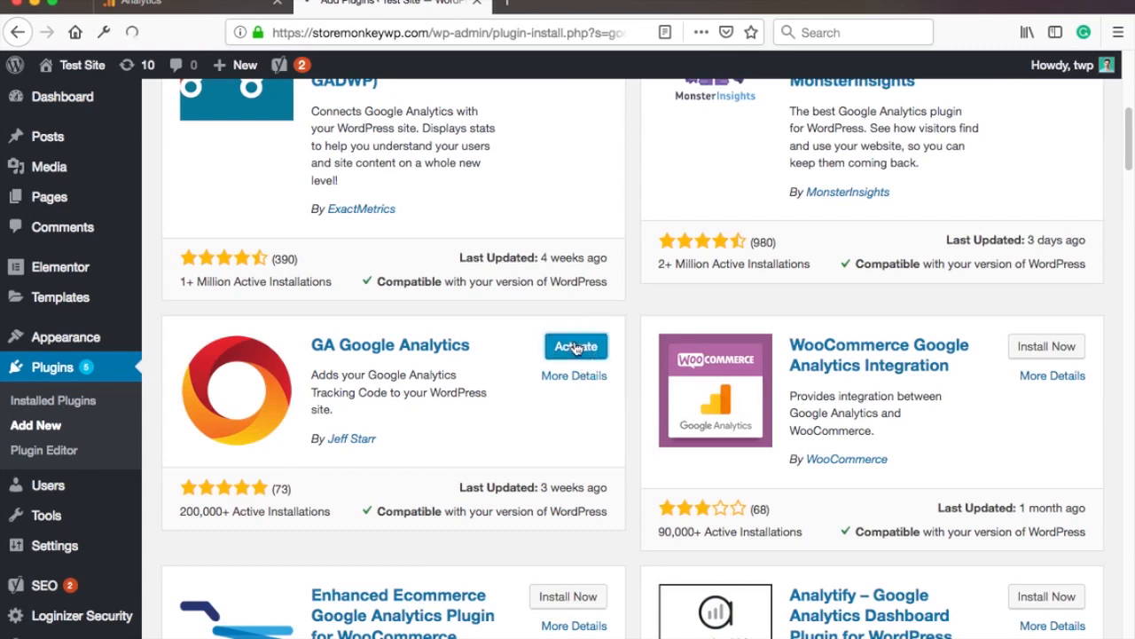
{"action": "left_click", "coordinate": [575, 346]}
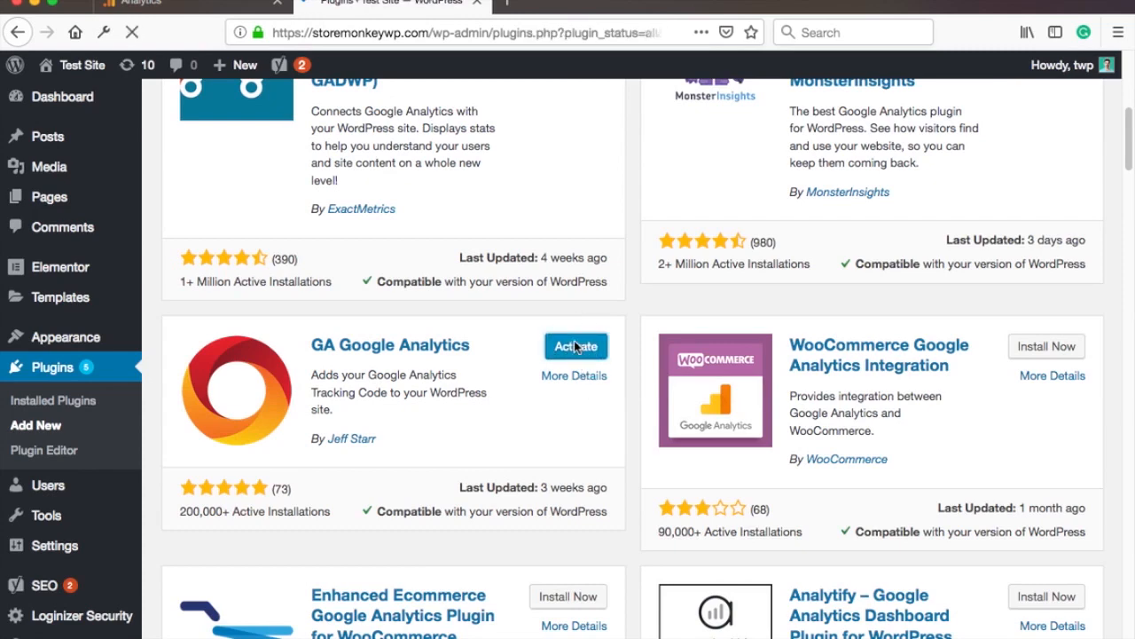
{"action": "left_click", "coordinate": [575, 346]}
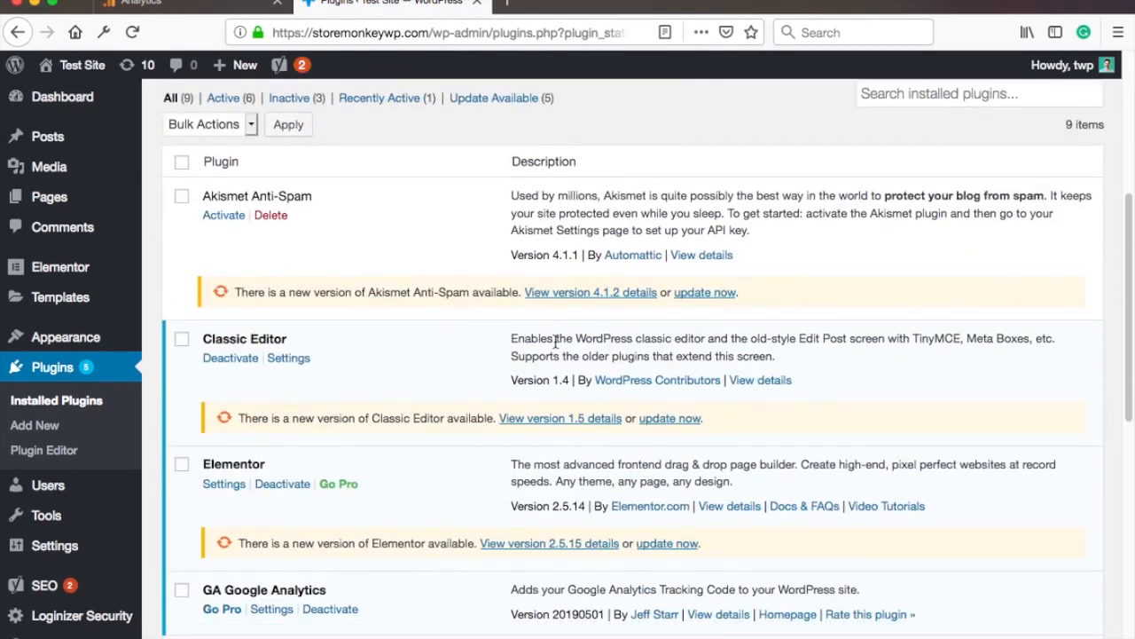
- Go to Settings > Google Analytics and expand the Plugin Settings panel
{"action": "scroll", "scroll_direction": "down", "scroll_amount": 3}
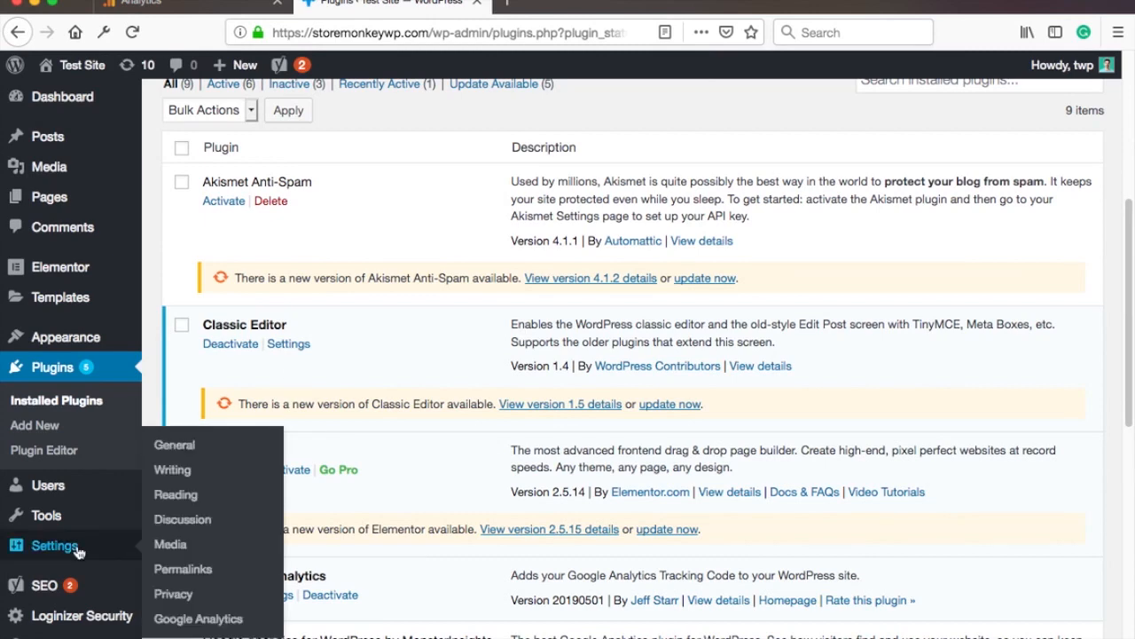
{"action": "mouse_move", "coordinate": [199, 617]}
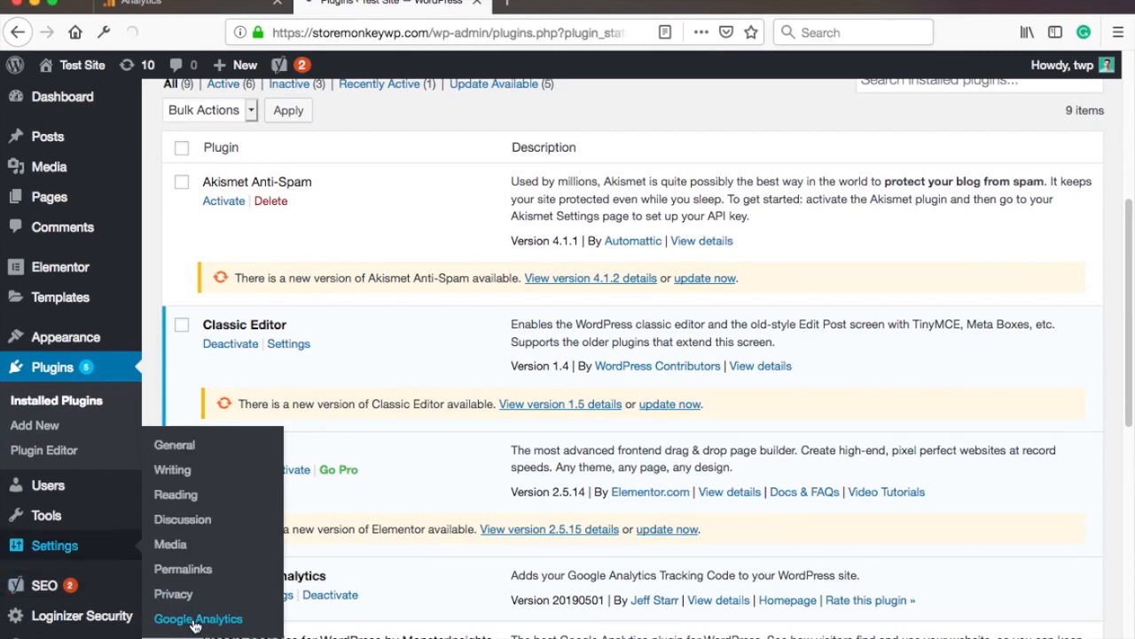
{"action": "left_click", "coordinate": [199, 618]}
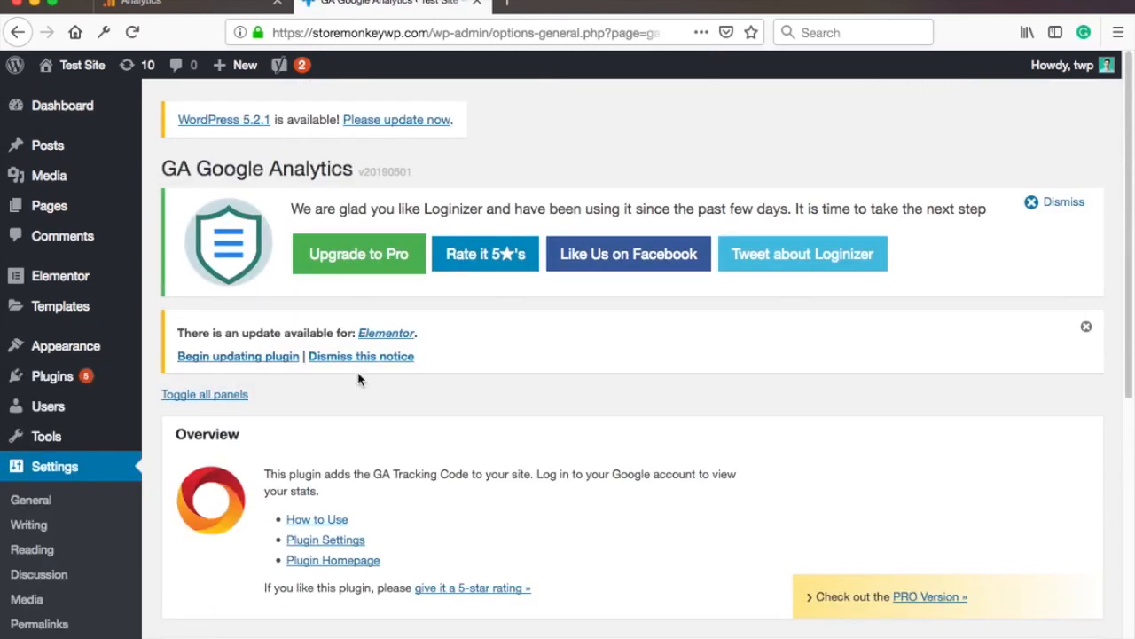
{"action": "scroll", "scroll_direction": "down", "scroll_amount": 3}
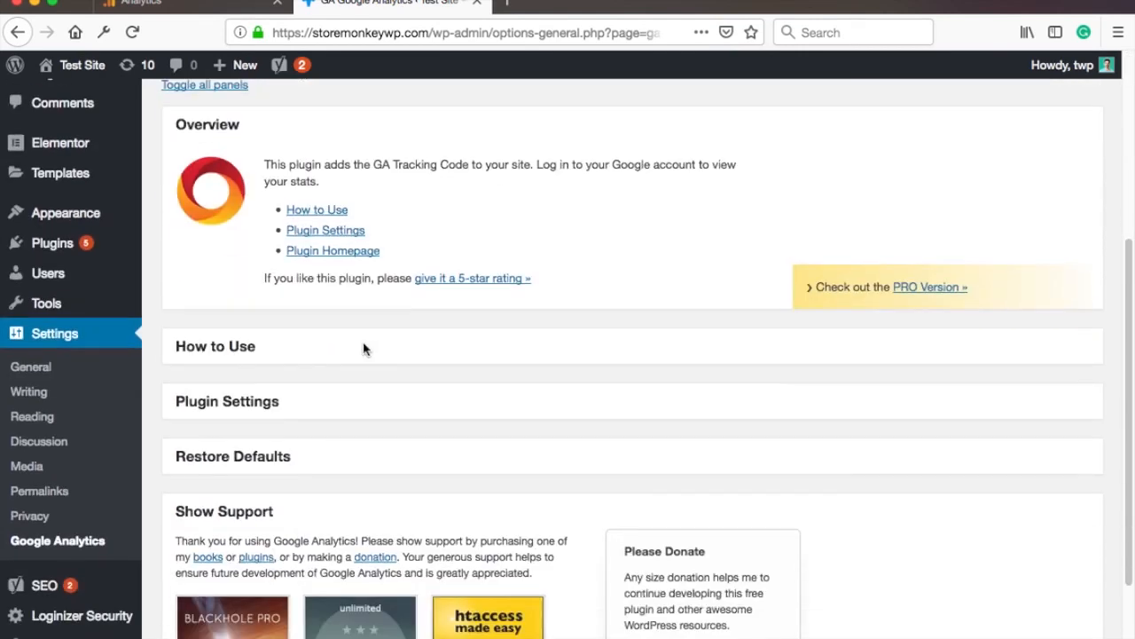
{"action": "left_click", "coordinate": [227, 401]}
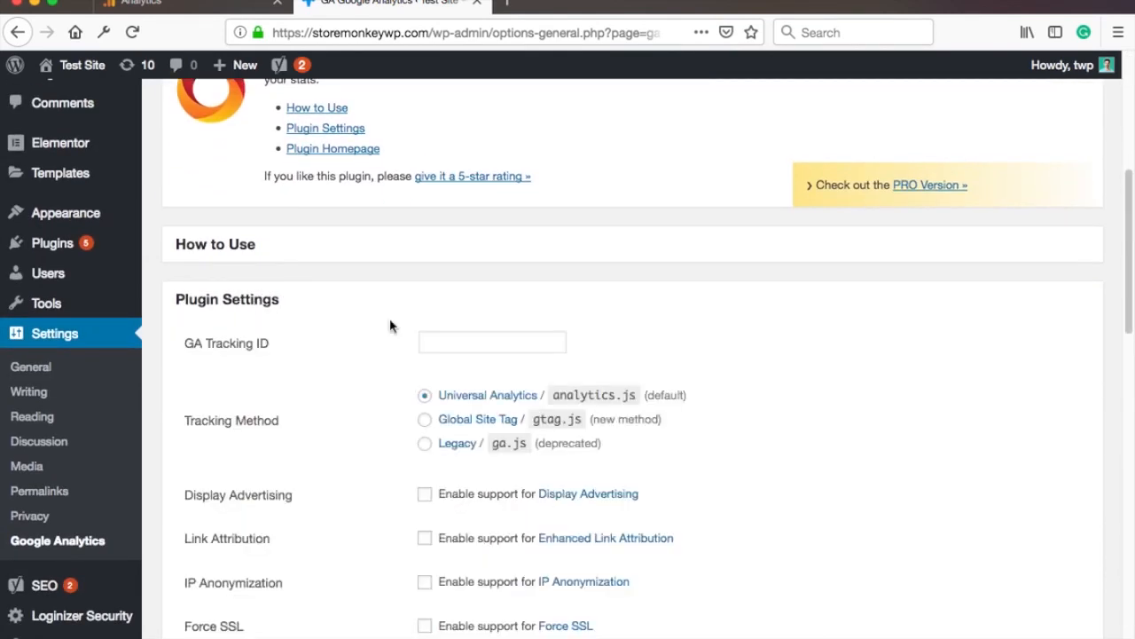
{"action": "scroll", "scroll_direction": "down", "scroll_amount": 3}
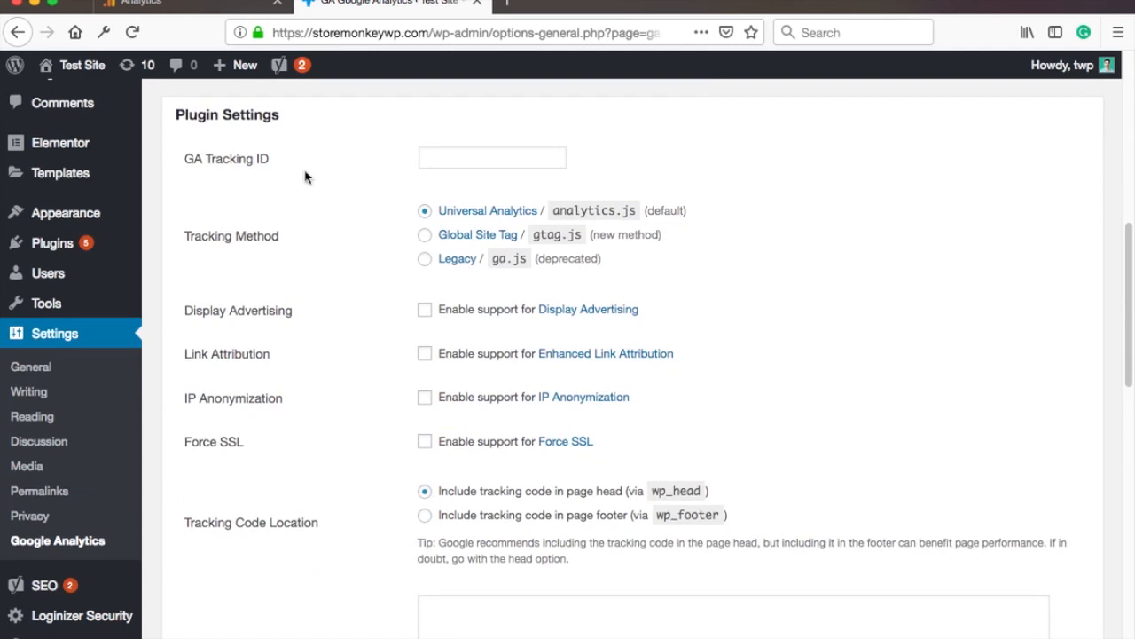
{"action": "left_click", "coordinate": [390, 4]}
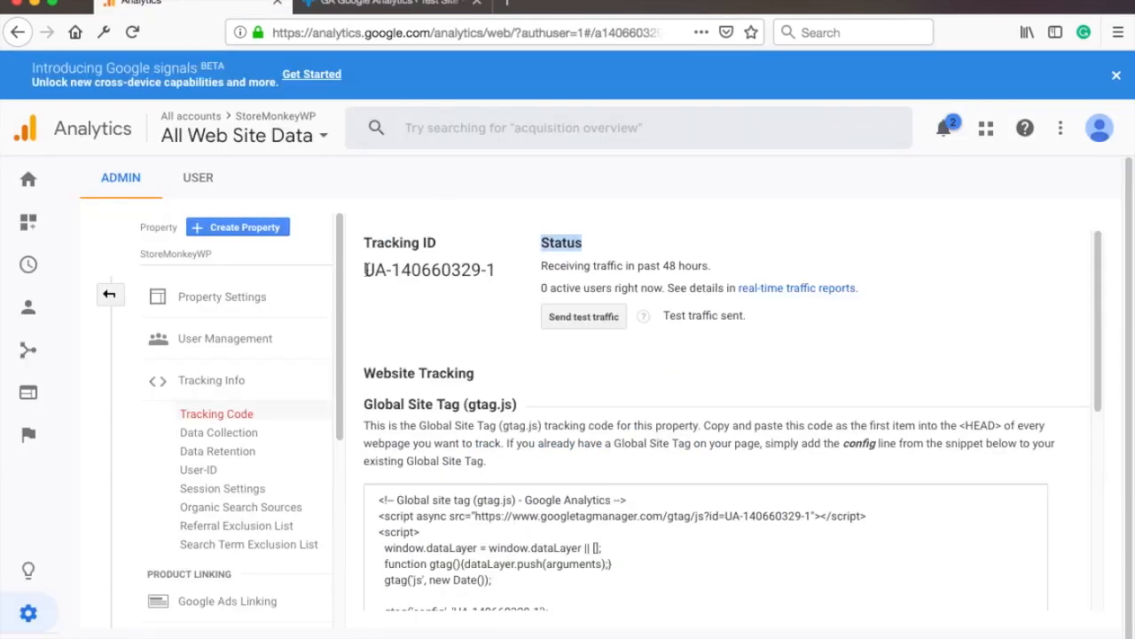
{"action": "right_click", "coordinate": [429, 270]}
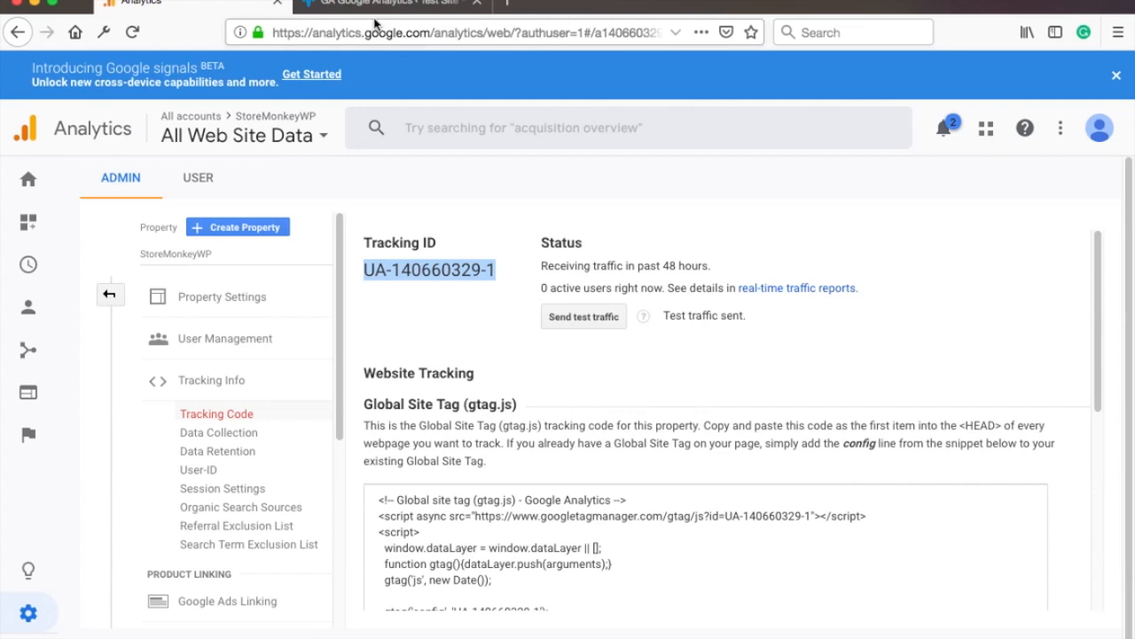
{"action": "left_click", "coordinate": [387, 4]}
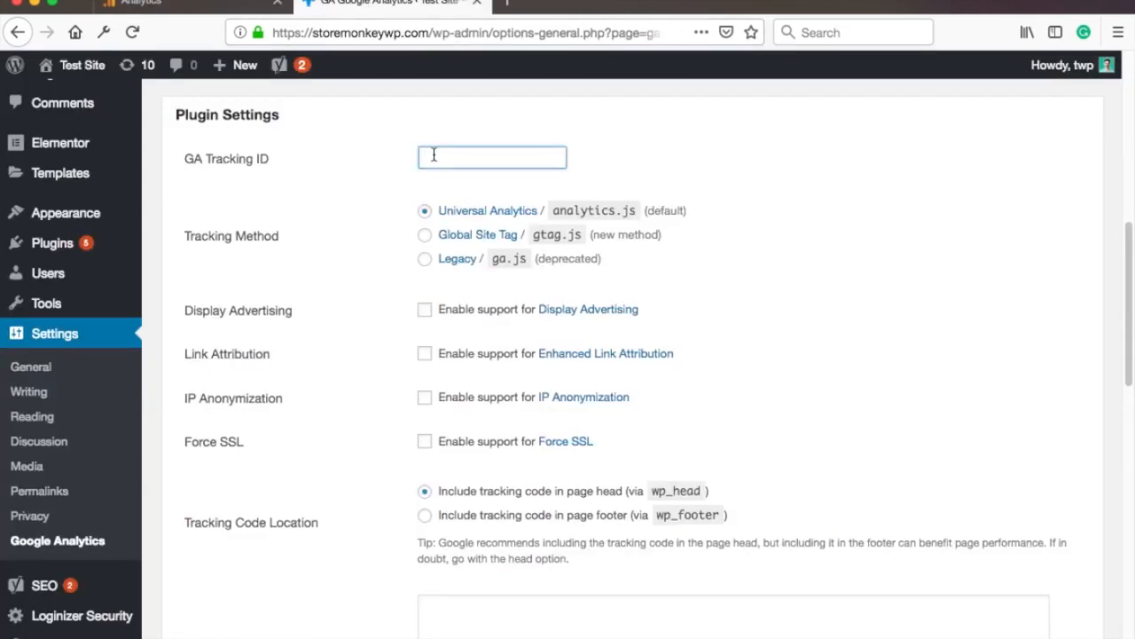
{"action": "type", "text": "UA-140660329-1"}
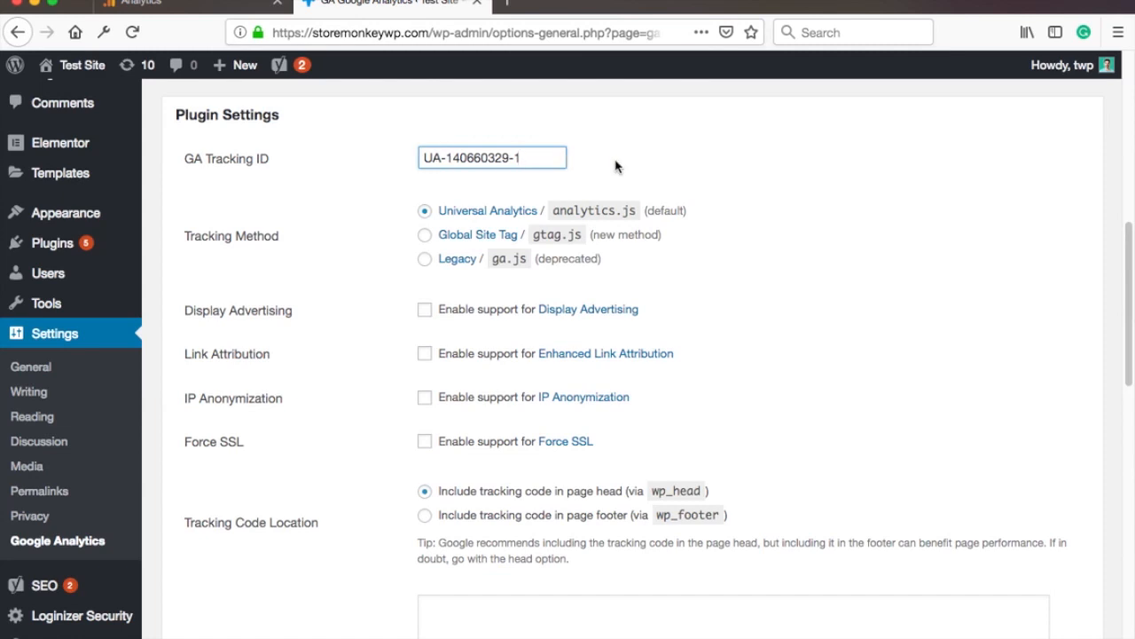
{"action": "scroll", "scroll_direction": "down", "scroll_amount": 3}
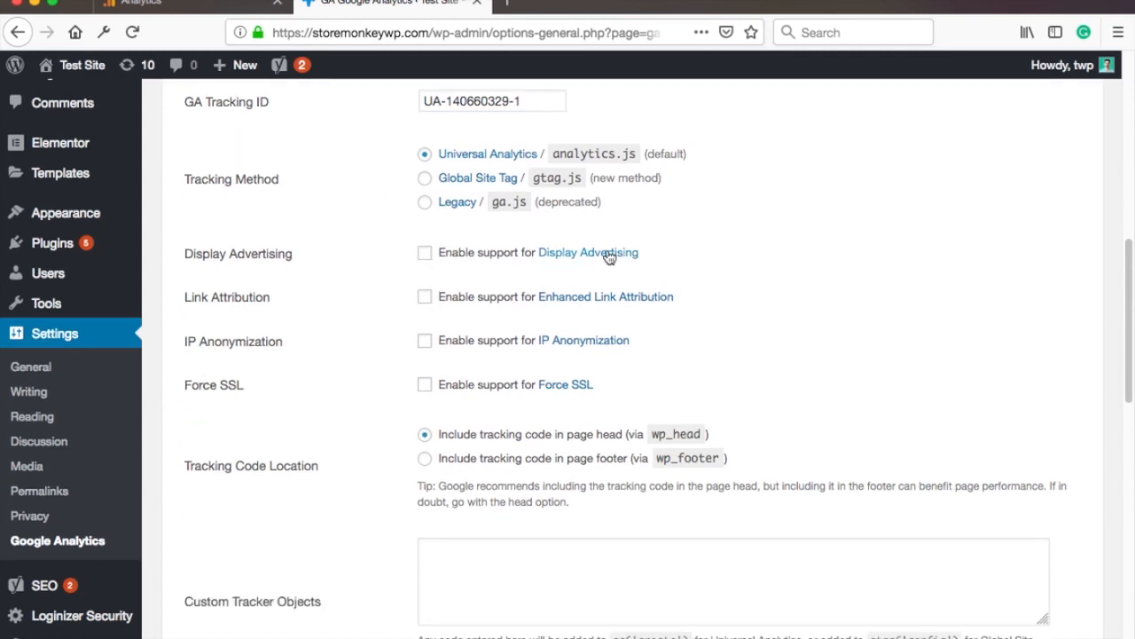
{"action": "scroll", "scroll_direction": "down", "scroll_amount": 3}
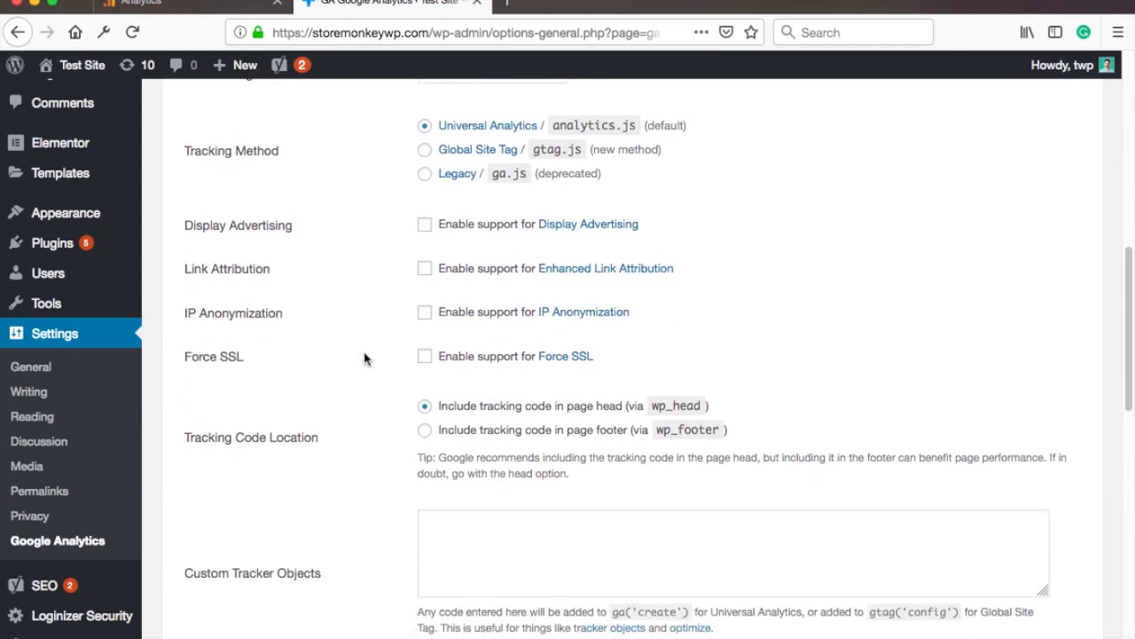
{"action": "scroll", "scroll_direction": "down", "scroll_amount": 3}
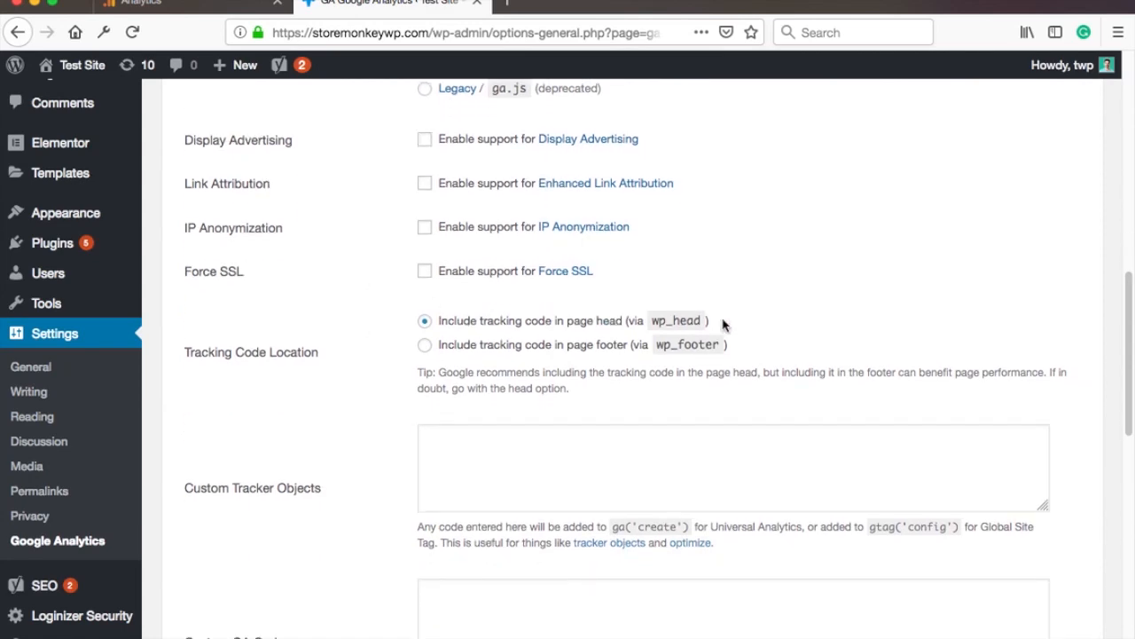
{"action": "scroll", "scroll_direction": "down", "scroll_amount": 3}
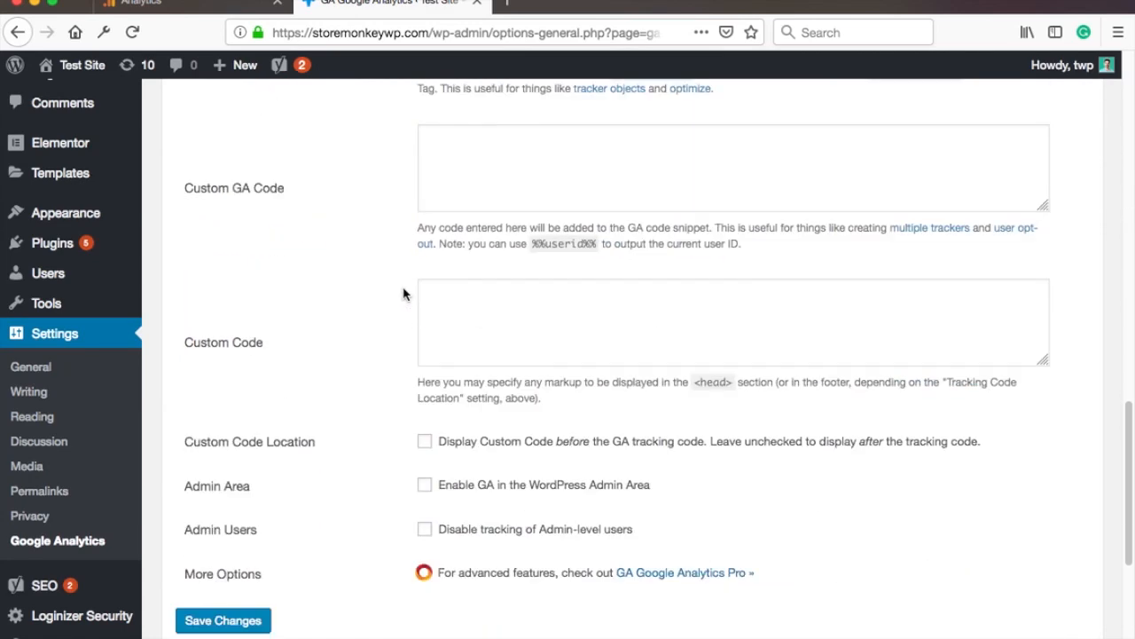
{"action": "scroll", "scroll_direction": "down", "scroll_amount": 3}
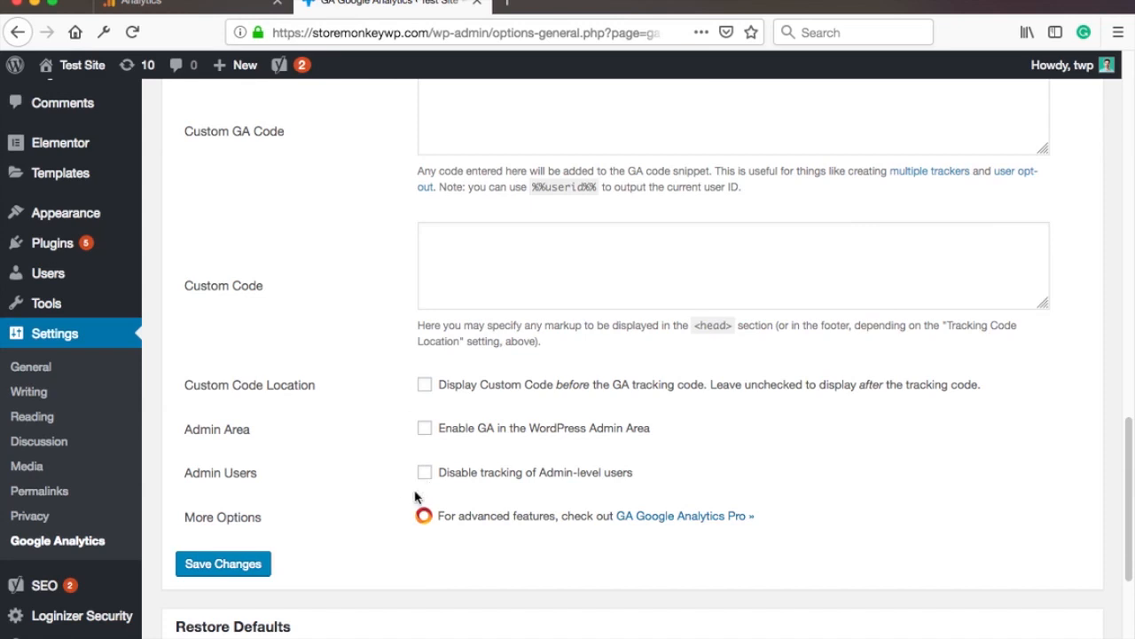
- Disable tracking of admin-level users and save the plugin settings
{"action": "left_click", "coordinate": [424, 472]}
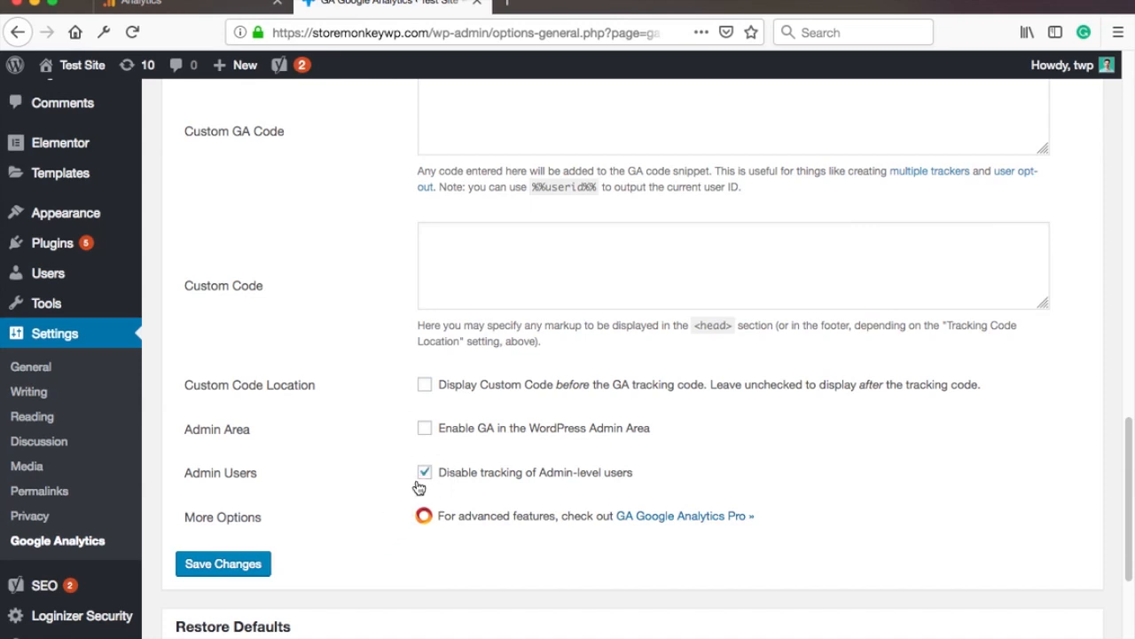
{"action": "scroll", "scroll_direction": "down", "scroll_amount": 3}
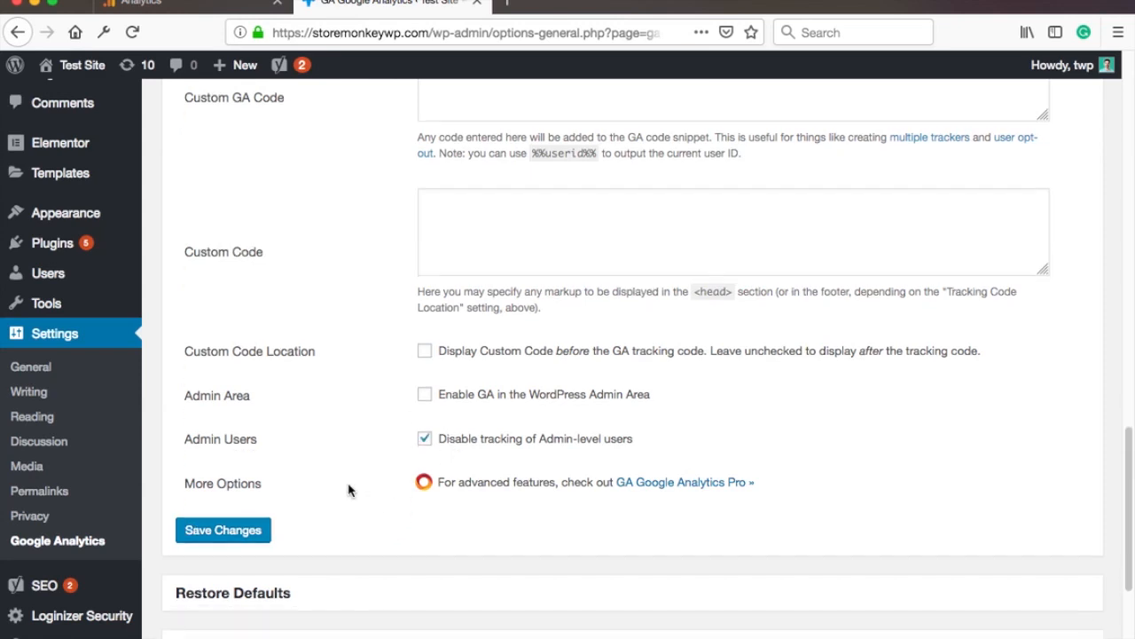
{"action": "scroll", "scroll_direction": "down", "scroll_amount": 3}
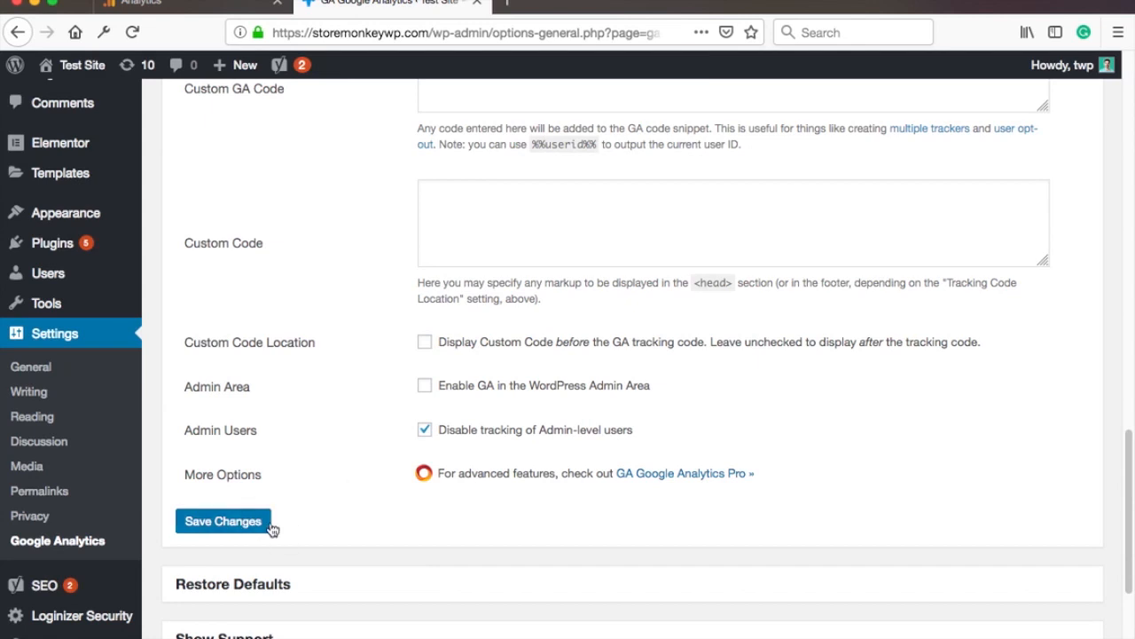
{"action": "left_click", "coordinate": [224, 522]}
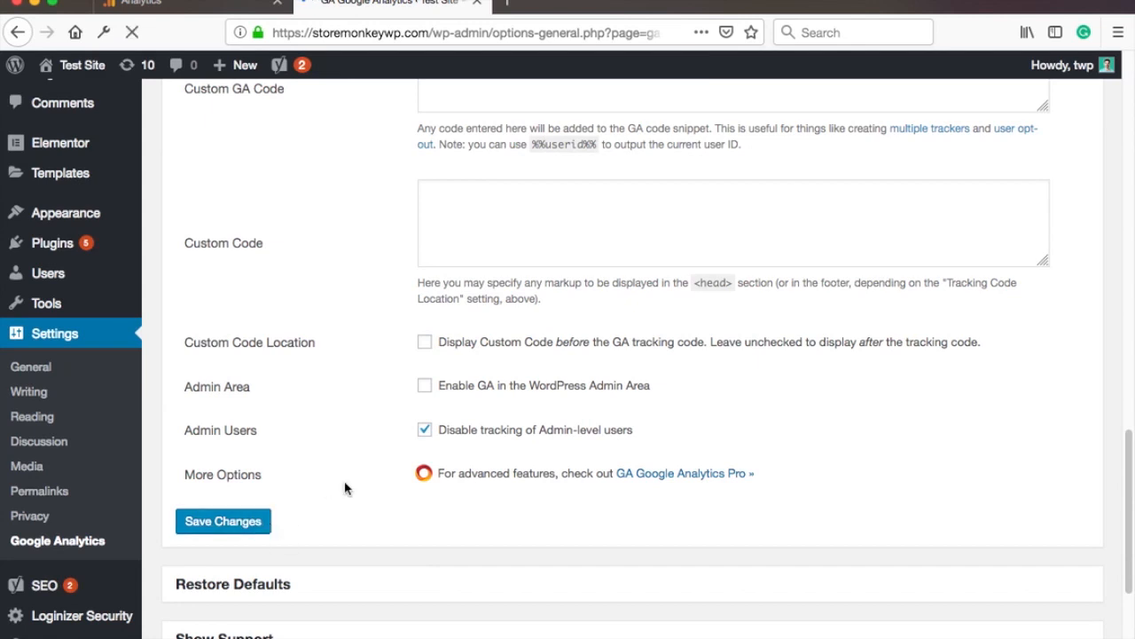
- Visit the site from a private browser window and check Analytics reports one active user
{"action": "left_click", "coordinate": [224, 522]}
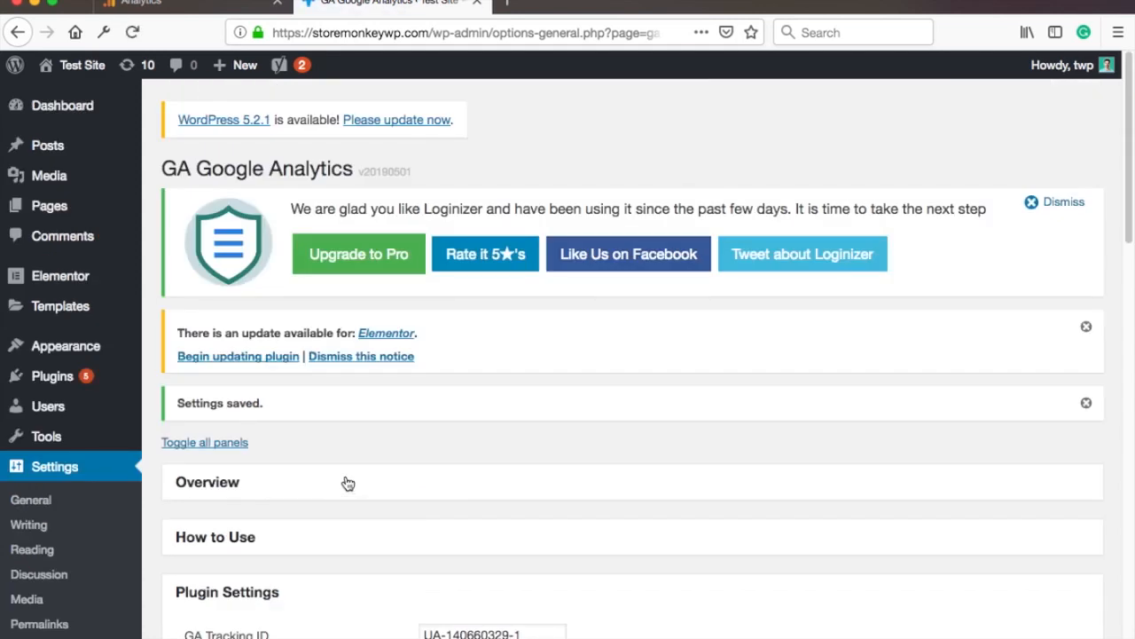
{"action": "scroll", "scroll_direction": "down", "scroll_amount": 3}
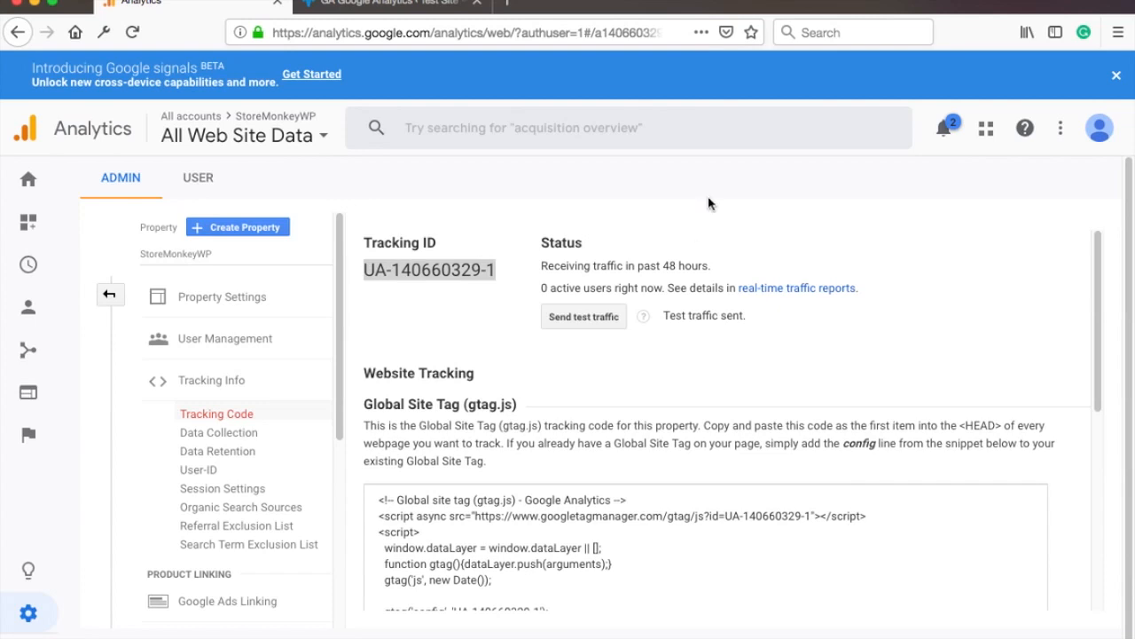
{"action": "mouse_move", "coordinate": [645, 105]}
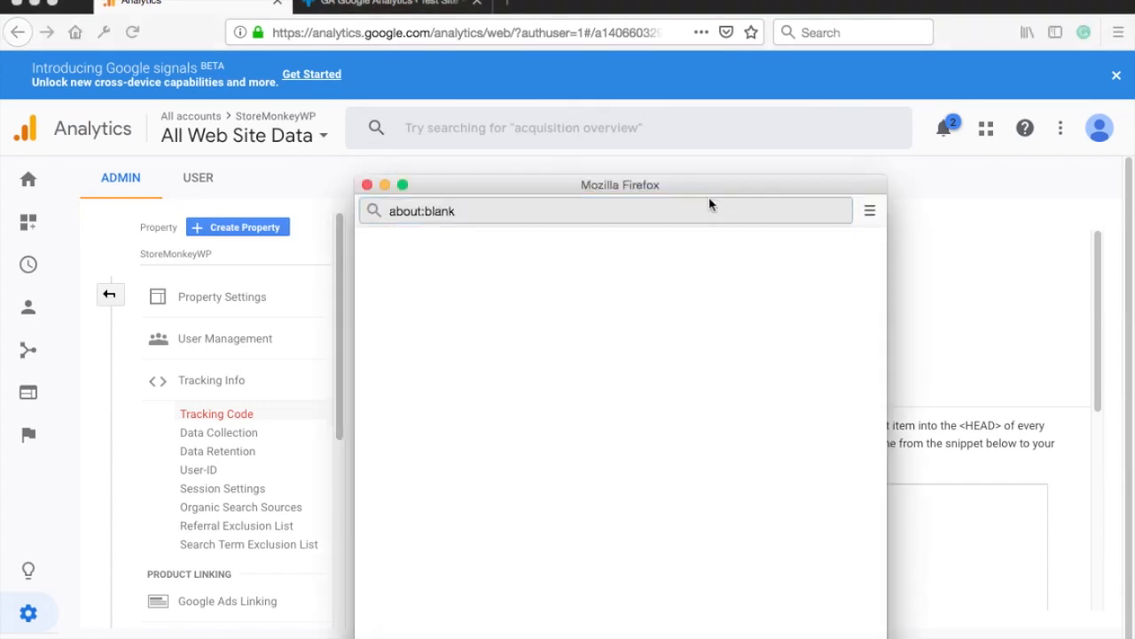
{"action": "left_click", "coordinate": [1118, 32]}
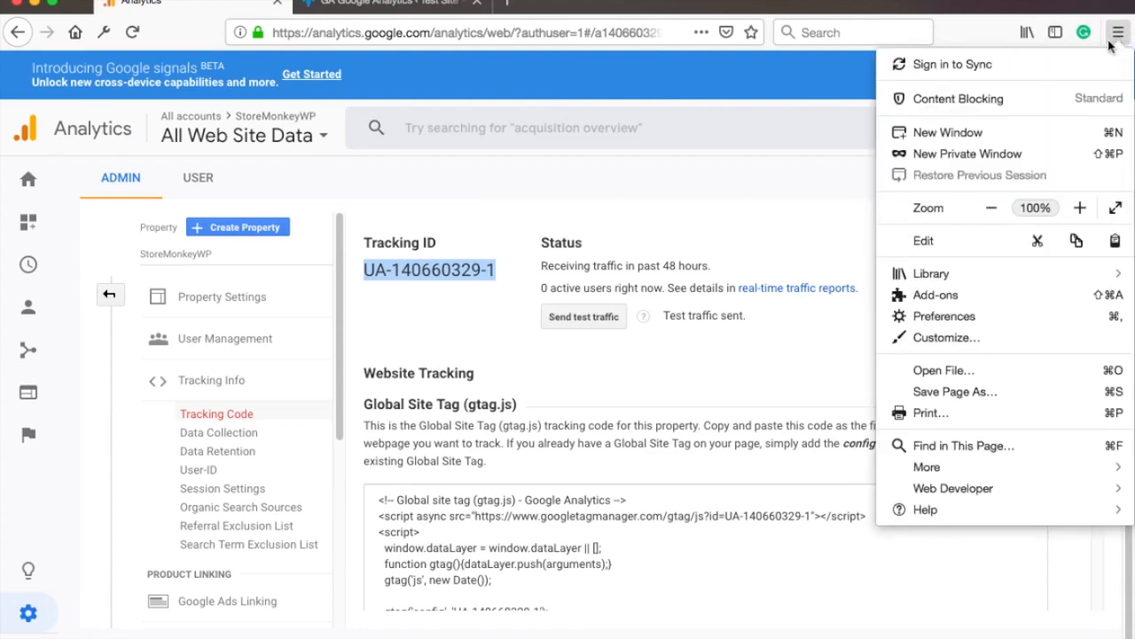
{"action": "left_click", "coordinate": [967, 152]}
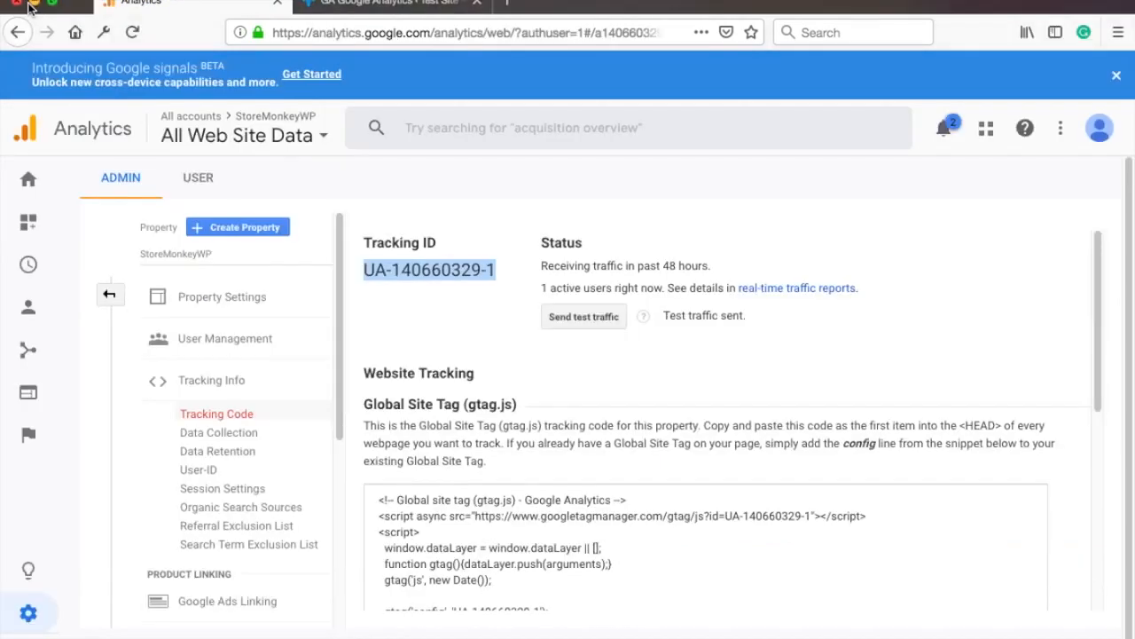
{"action": "left_click", "coordinate": [759, 242]}
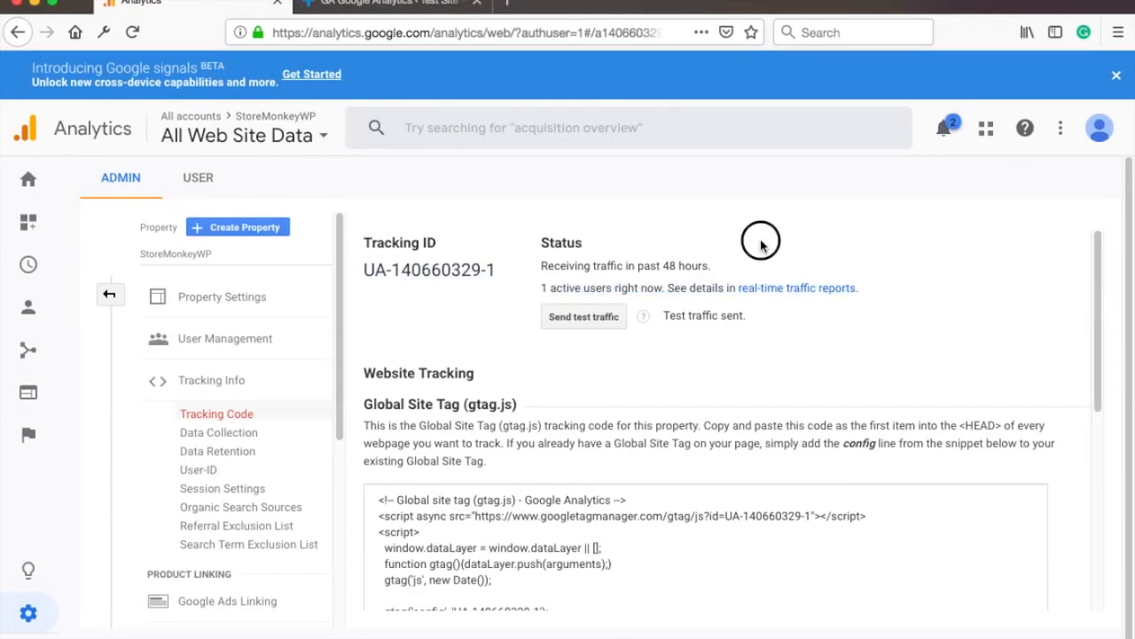
{"action": "mouse_move", "coordinate": [759, 246]}
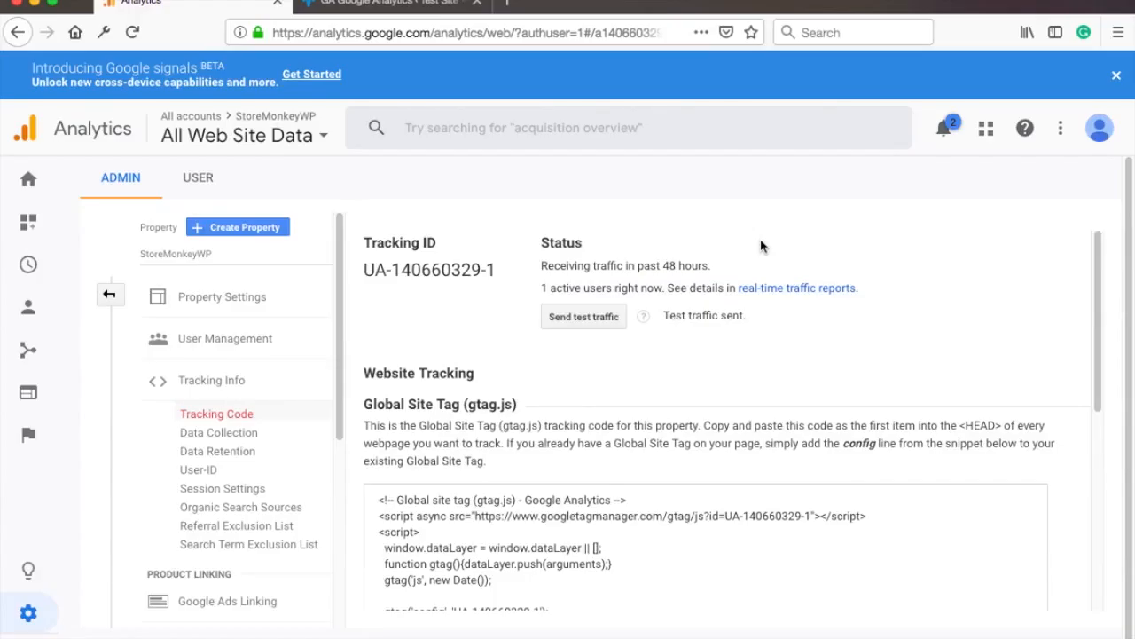
- Open Appearance > Theme Editor in WordPress with LazyLemon as the theme to edit
{"action": "left_click", "coordinate": [381, 4]}
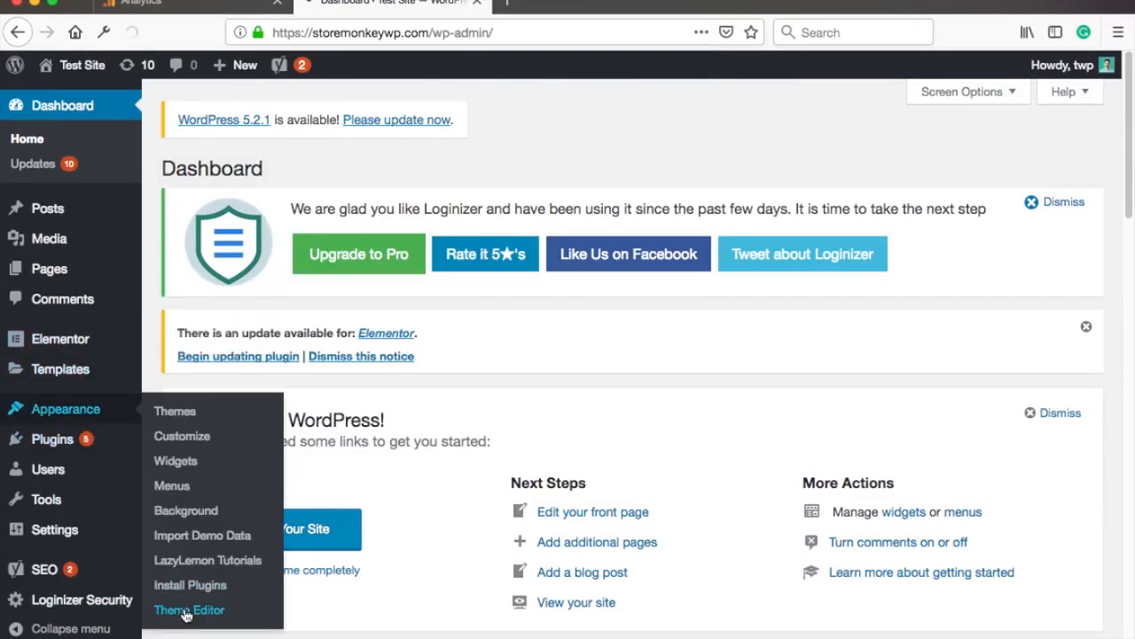
{"action": "left_click", "coordinate": [188, 610]}
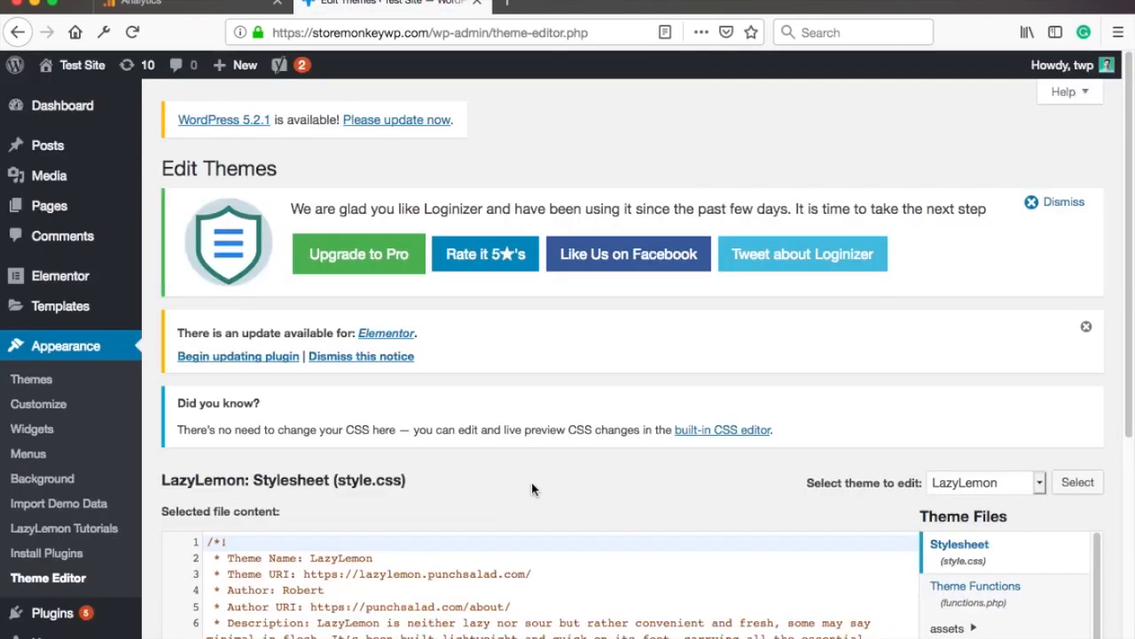
{"action": "scroll", "scroll_direction": "down", "scroll_amount": 3}
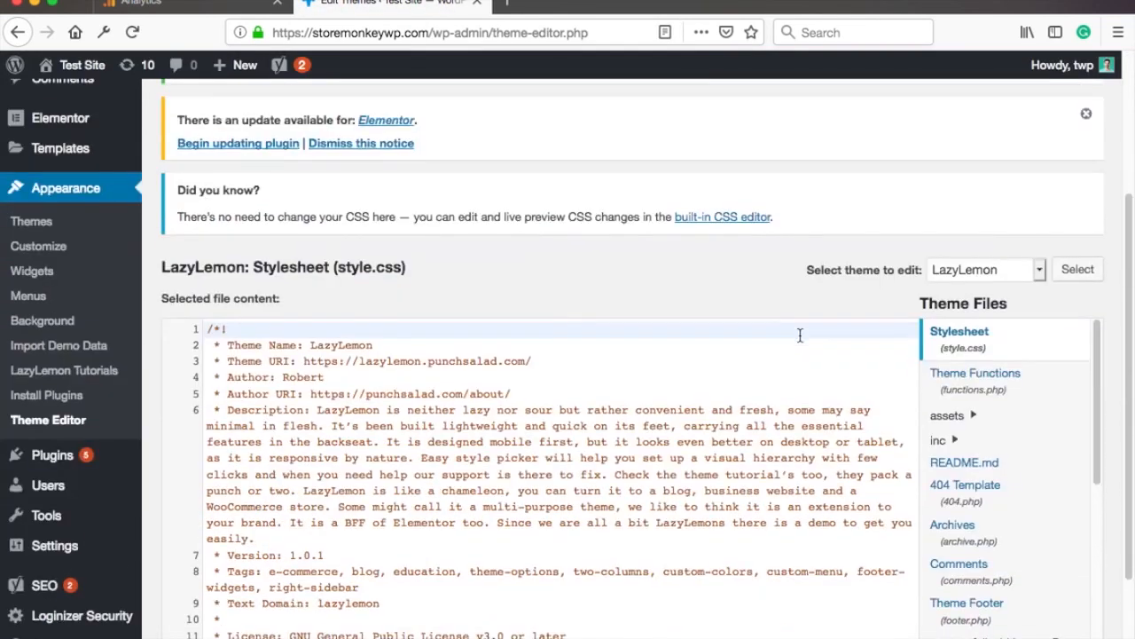
{"action": "left_click", "coordinate": [985, 270]}
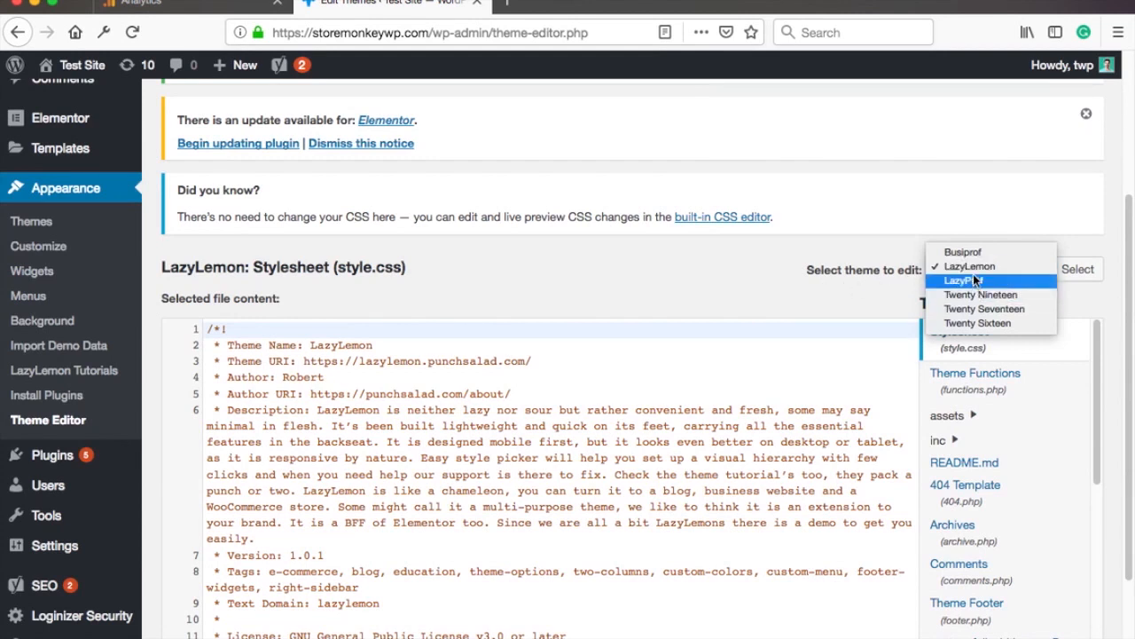
{"action": "mouse_move", "coordinate": [994, 266]}
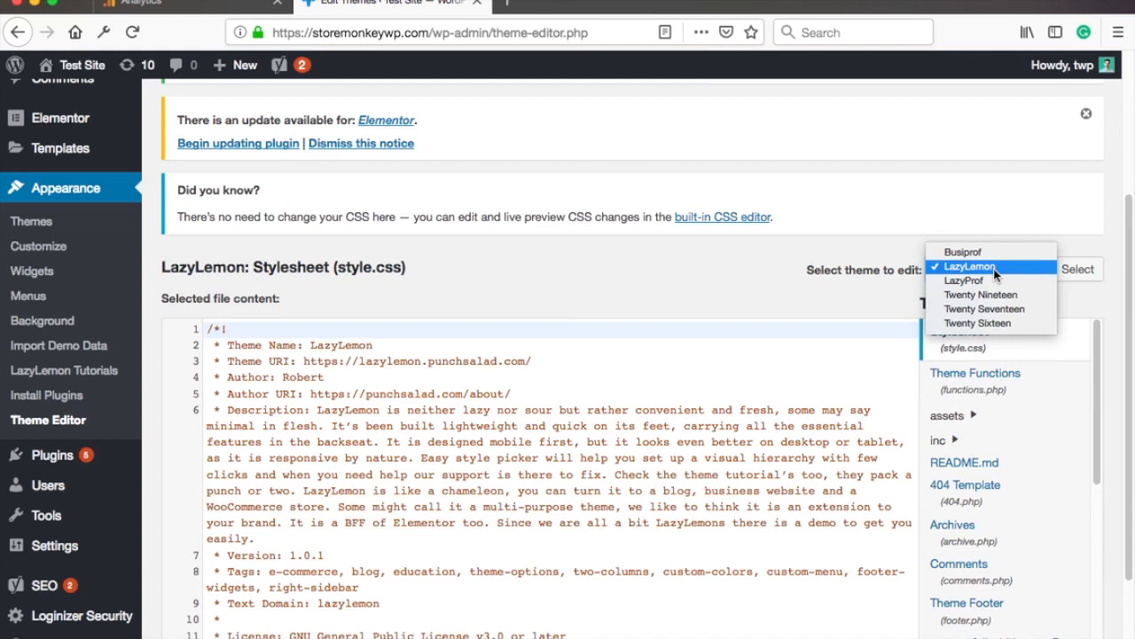
{"action": "left_click", "coordinate": [968, 266]}
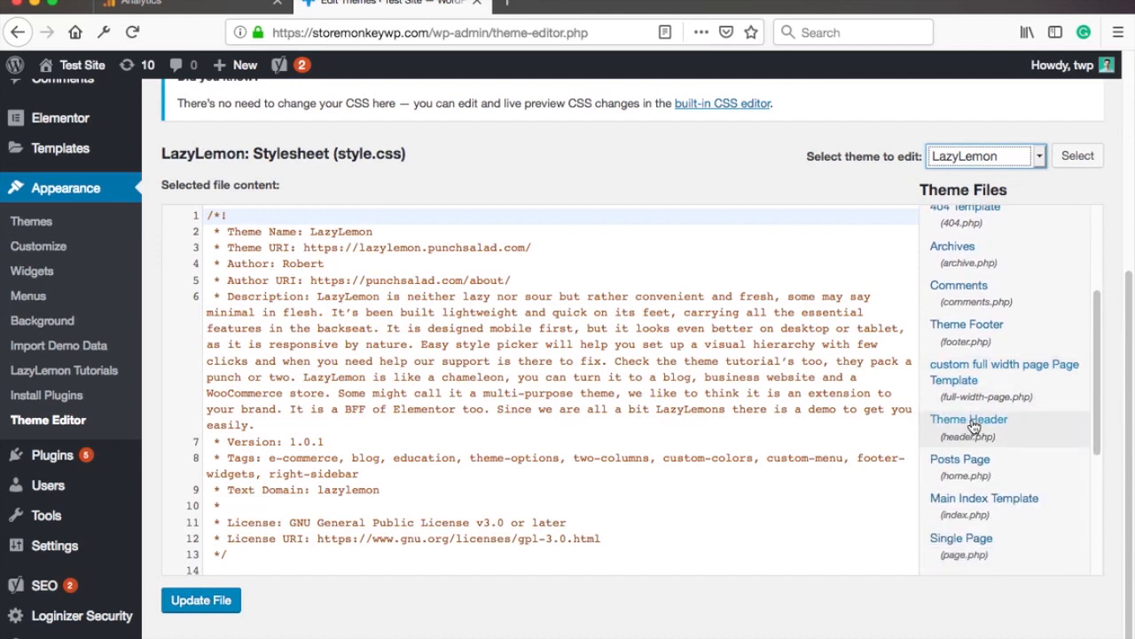
- Open Theme Header (header.php) from the LazyLemon theme files
{"action": "left_click", "coordinate": [968, 418]}
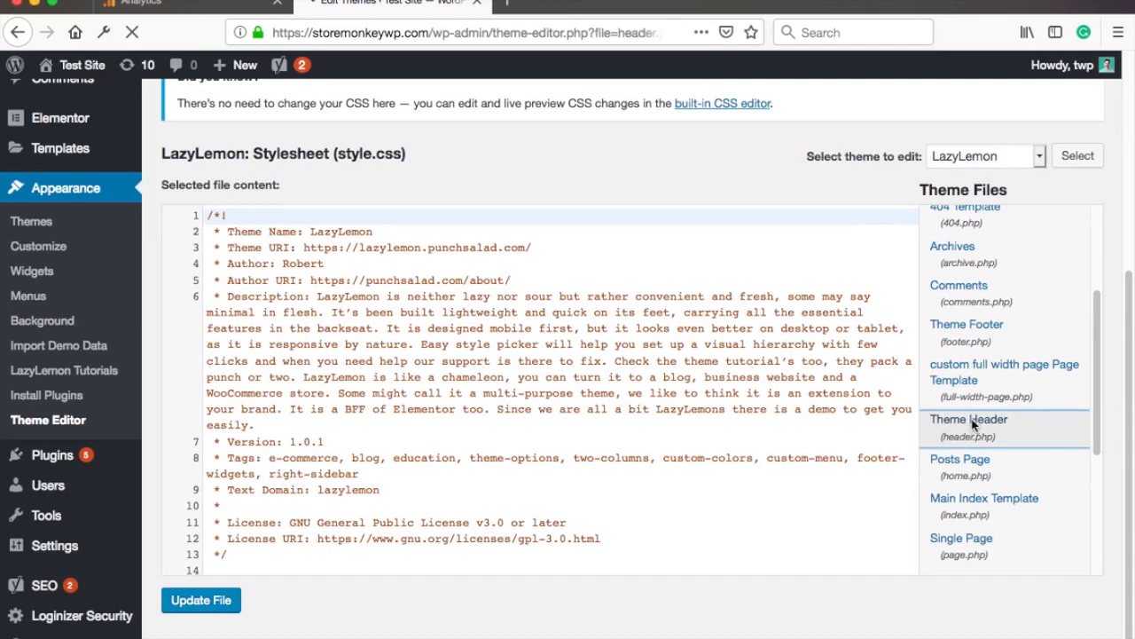
{"action": "left_click", "coordinate": [968, 419]}
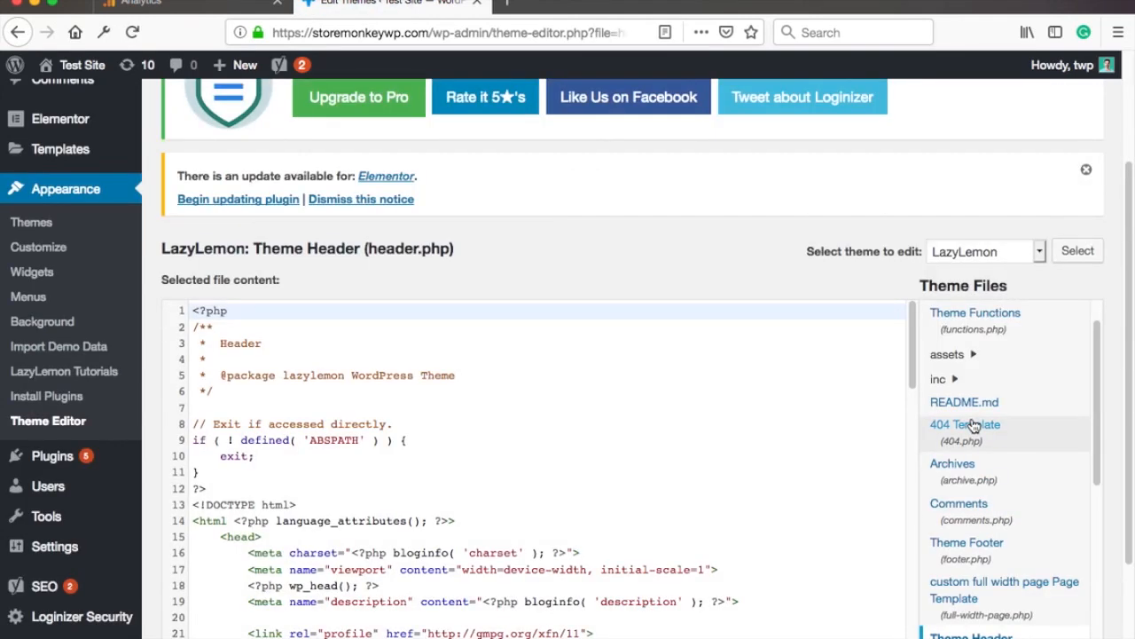
{"action": "mouse_move", "coordinate": [974, 426]}
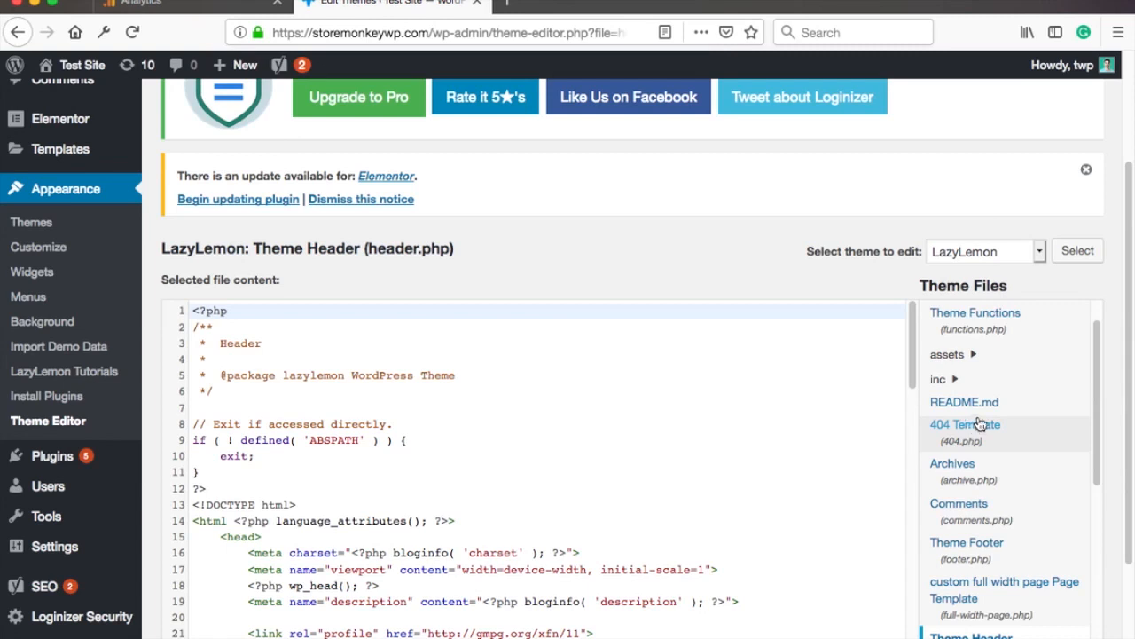
{"action": "scroll", "scroll_direction": "down", "scroll_amount": 3}
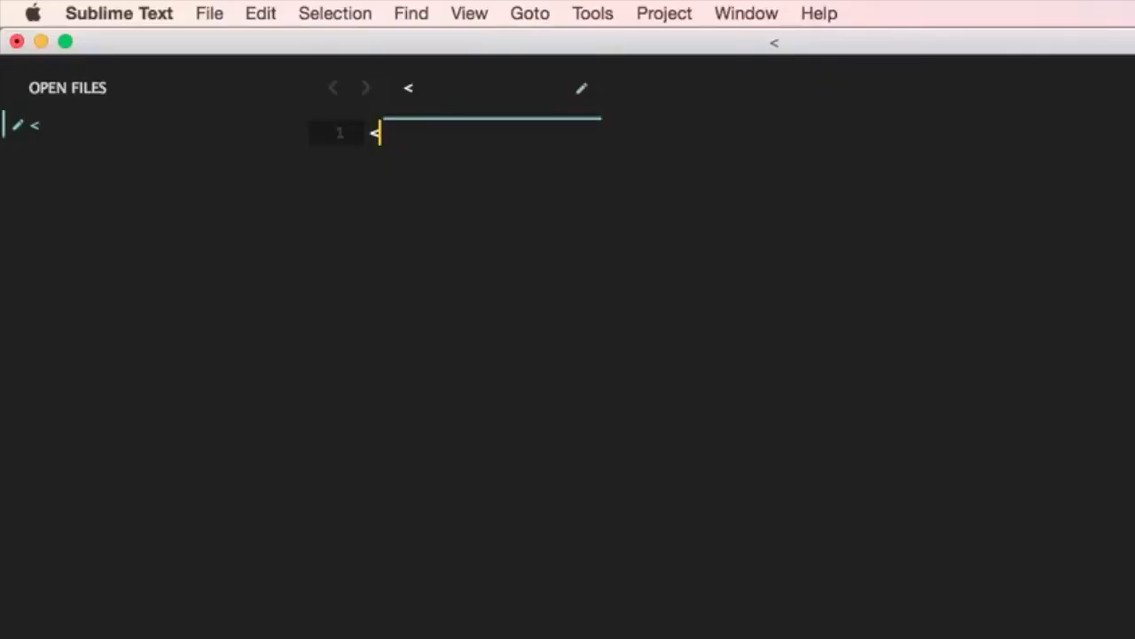
{"action": "type", "text": "crime labs sit in four w"}
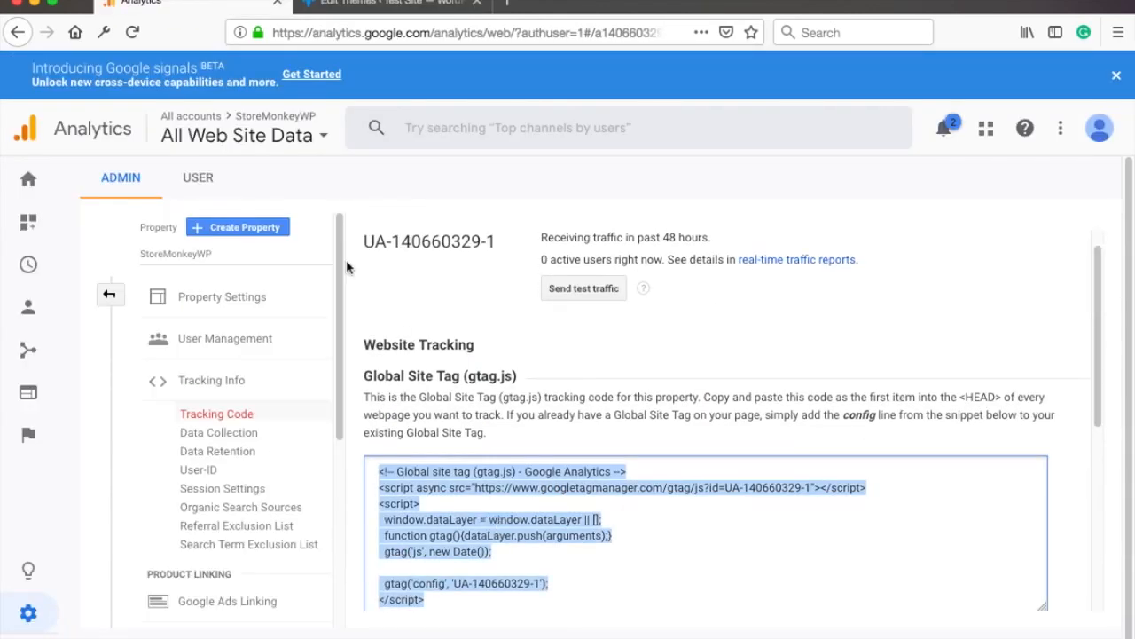
- Paste the gtag.js snippet above </head> in header.php
{"action": "left_click", "coordinate": [381, 4]}
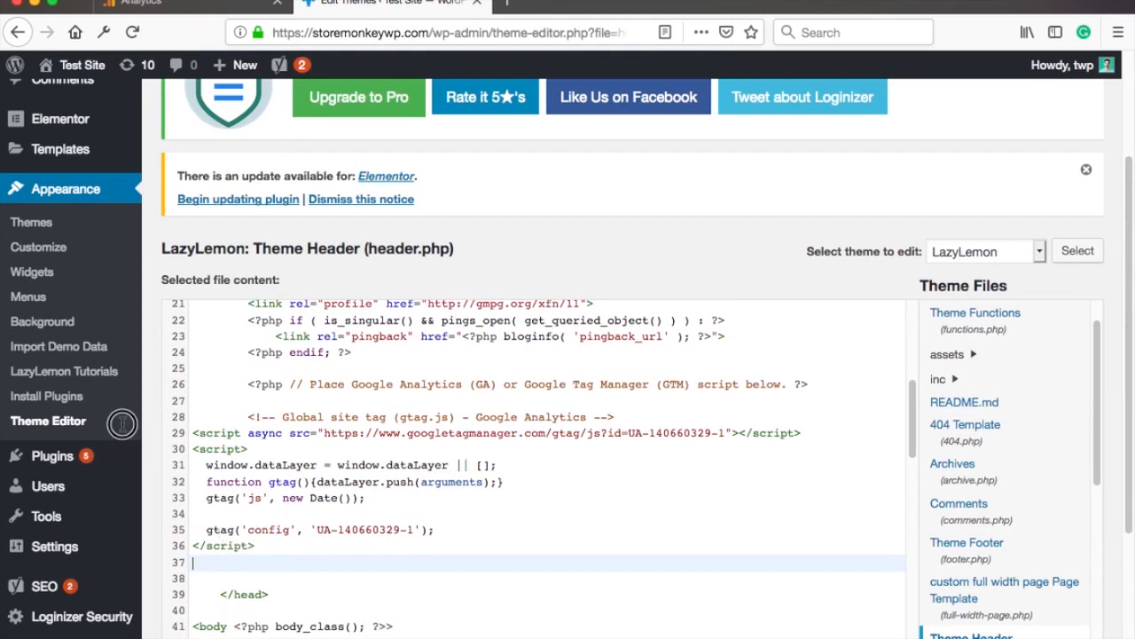
{"action": "left_click_drag", "start_coordinate": [187, 433], "coordinate": [252, 547]}
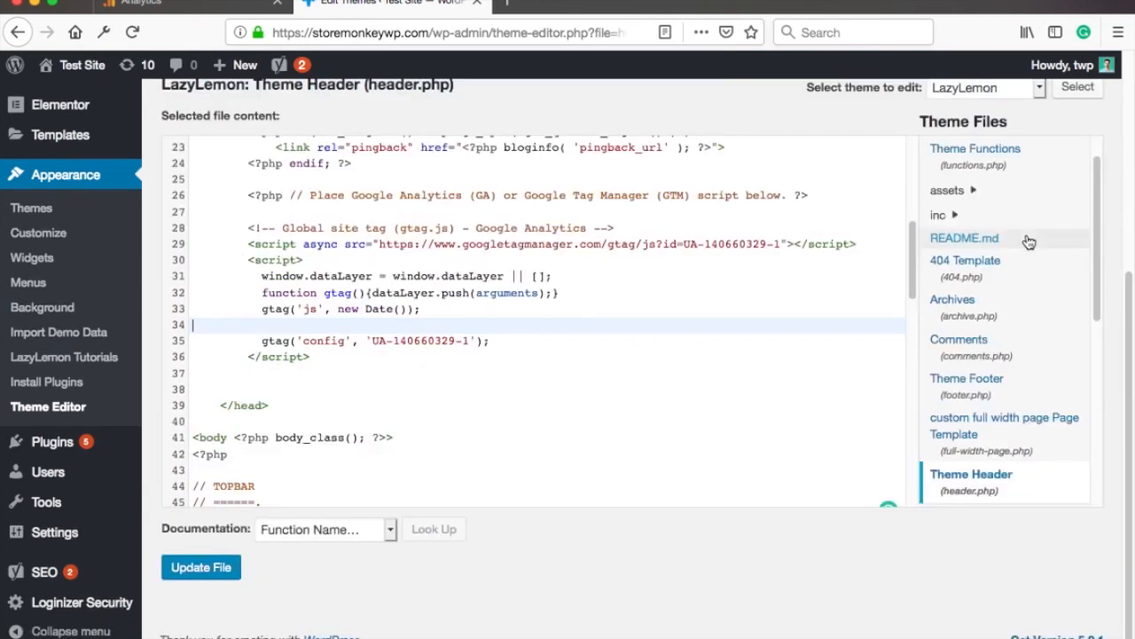
{"action": "left_click", "coordinate": [200, 567]}
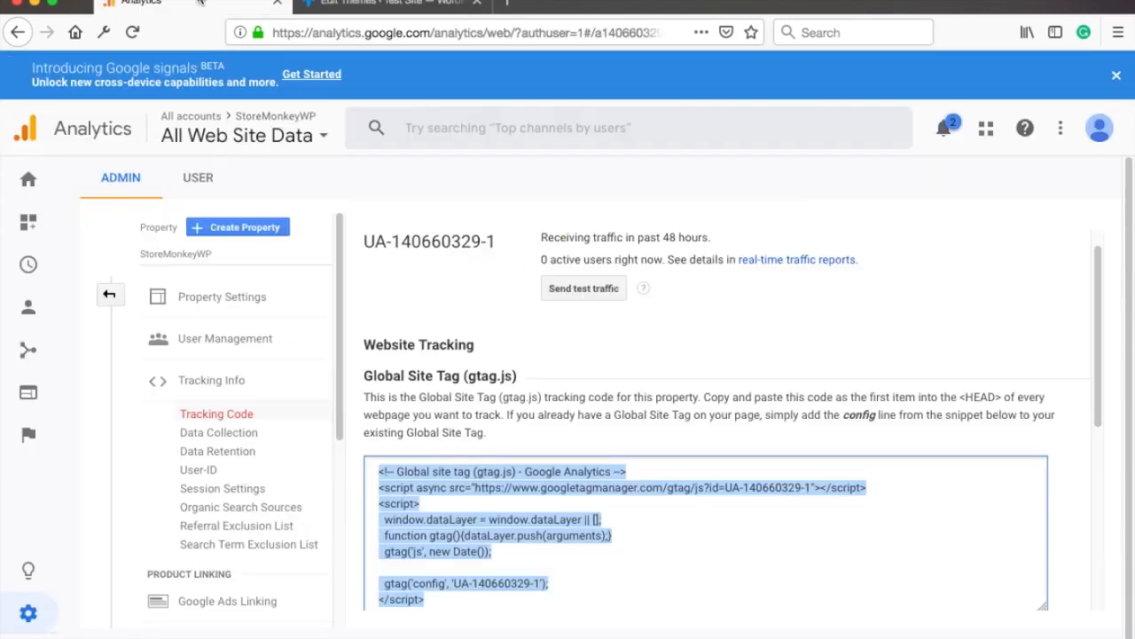
{"action": "mouse_move", "coordinate": [580, 278]}
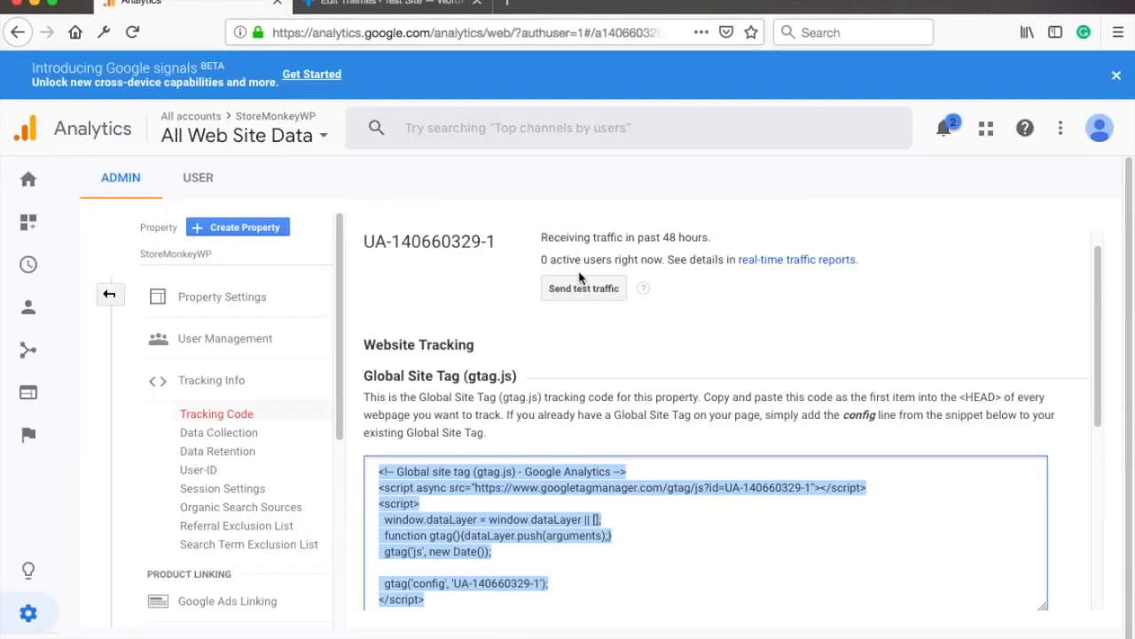
- Send test traffic from Analytics and confirm one active user is reported
{"action": "left_click", "coordinate": [1118, 32]}
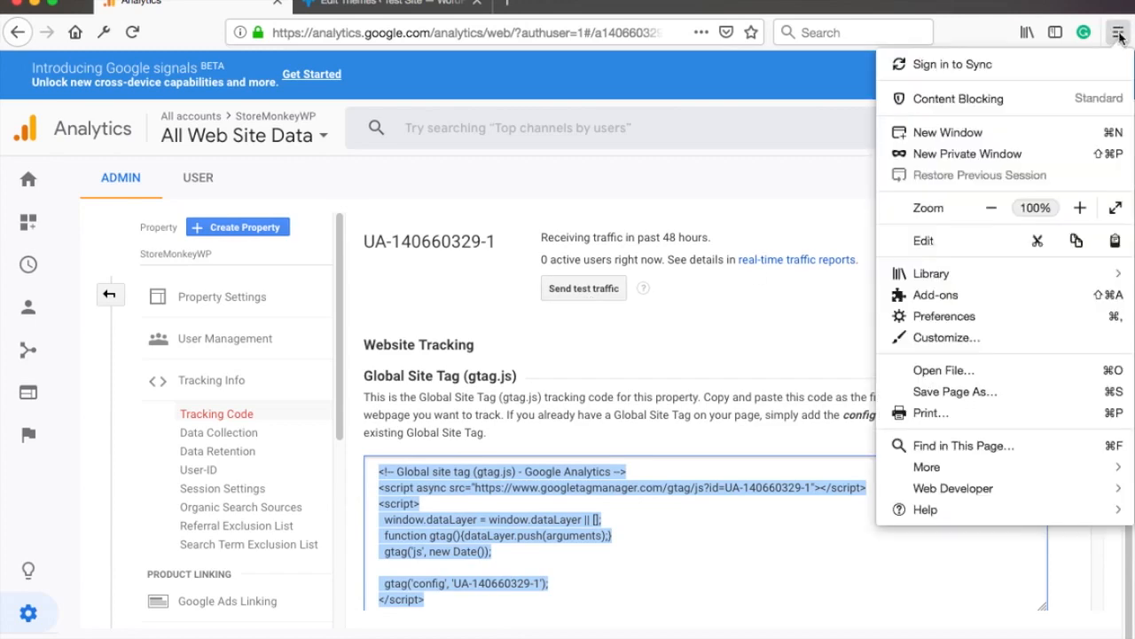
{"action": "left_click", "coordinate": [967, 153]}
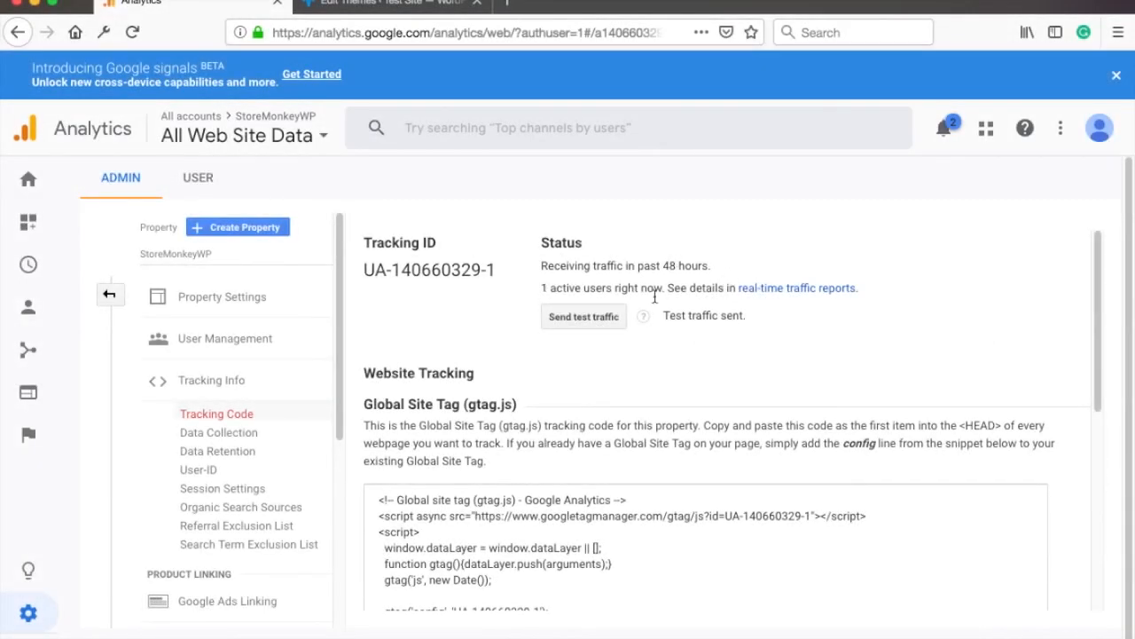
{"action": "left_click", "coordinate": [582, 315]}
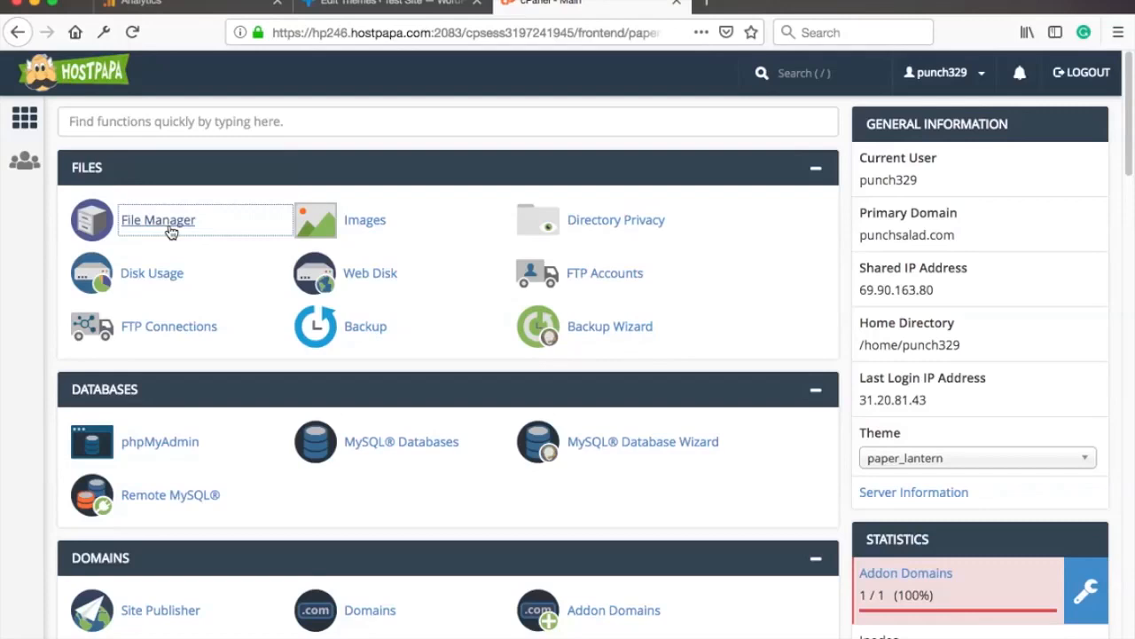
- Open cPanel's File Manager and browse into the site's folder to reach the HTML page
{"action": "left_click", "coordinate": [158, 220]}
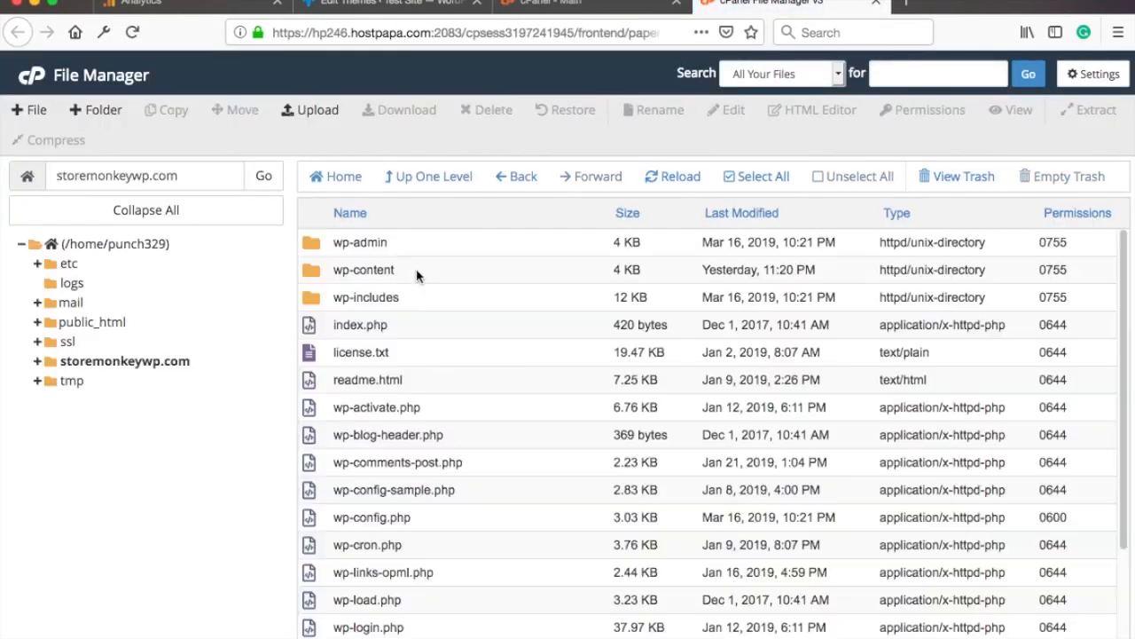
{"action": "double_click", "coordinate": [362, 270]}
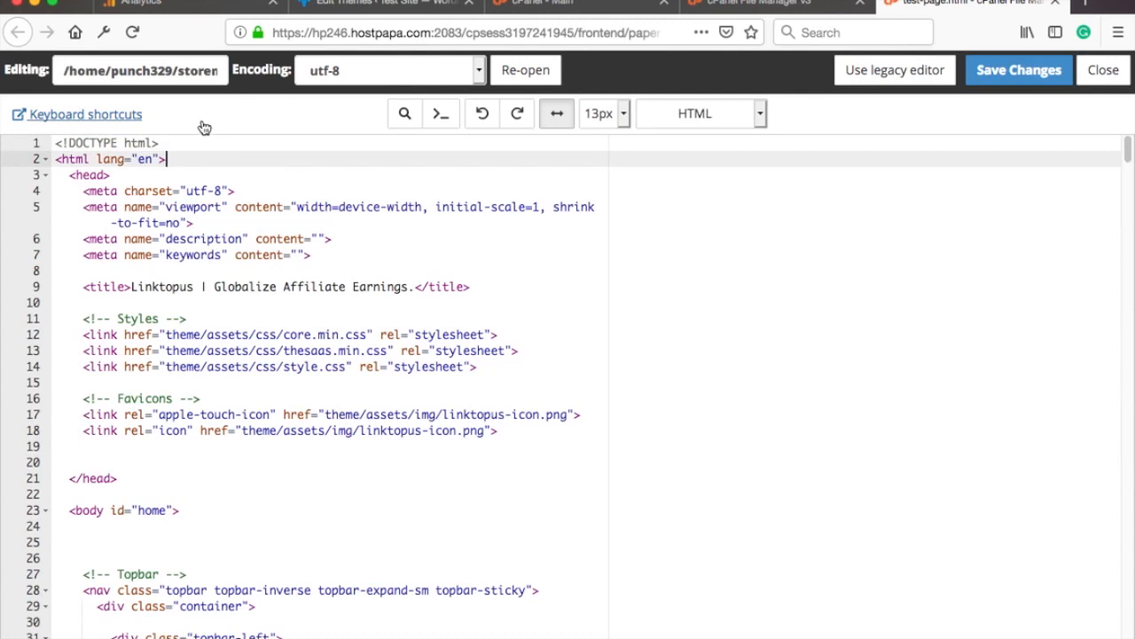
- Paste the gtag.js snippet before </head> in the HTML page and save changes
{"action": "left_click", "coordinate": [160, 142]}
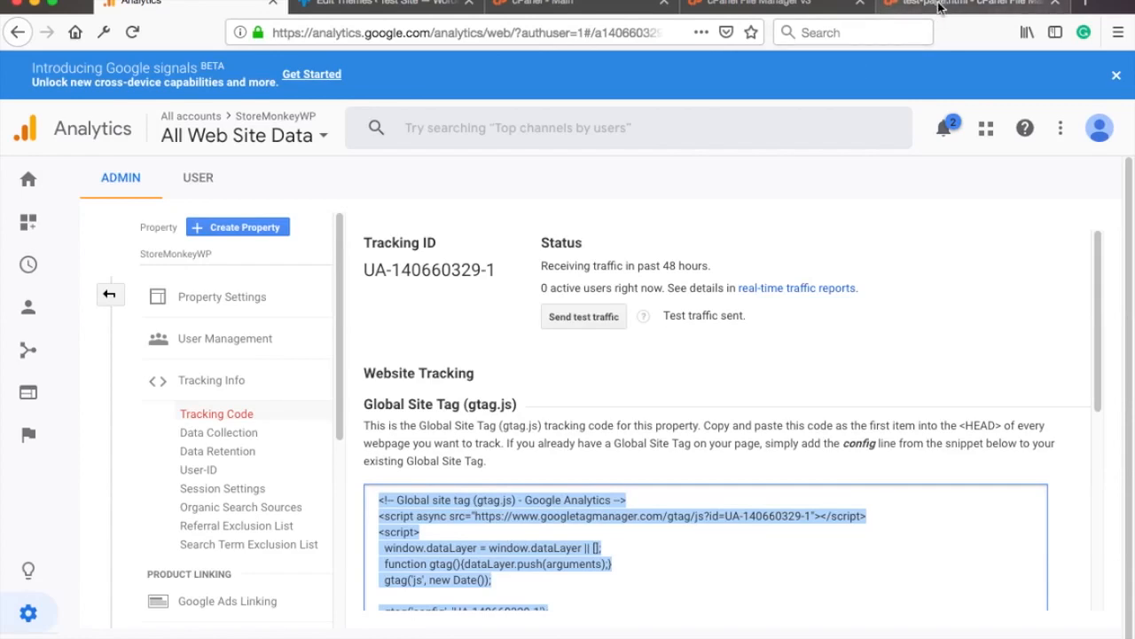
{"action": "left_click", "coordinate": [967, 4]}
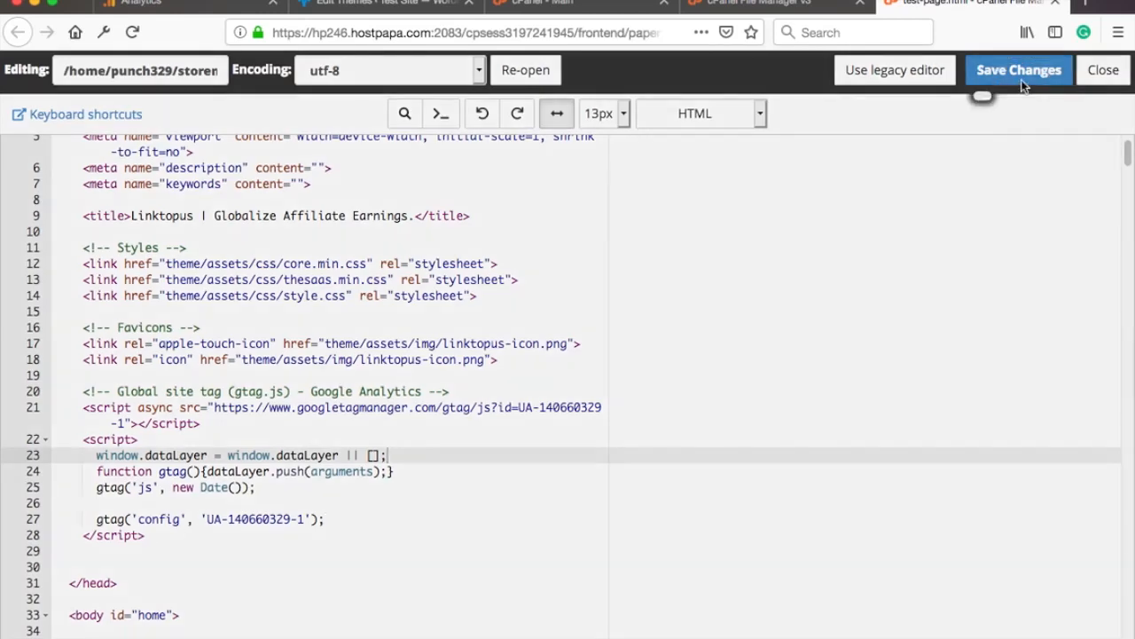
{"action": "left_click", "coordinate": [139, 4]}
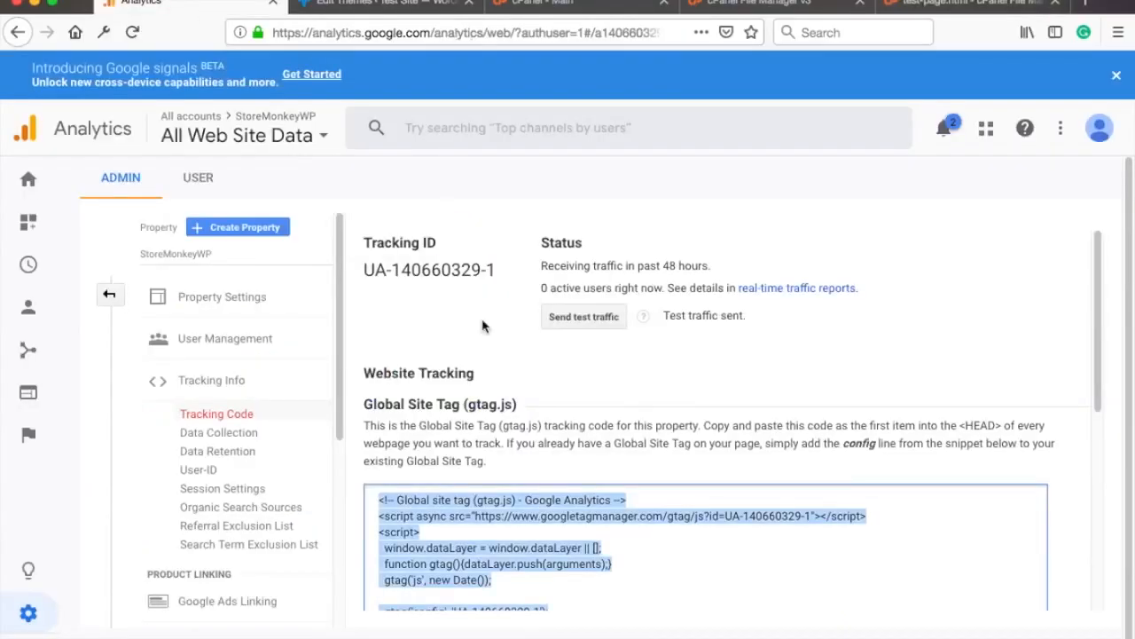
{"action": "mouse_move", "coordinate": [575, 397]}
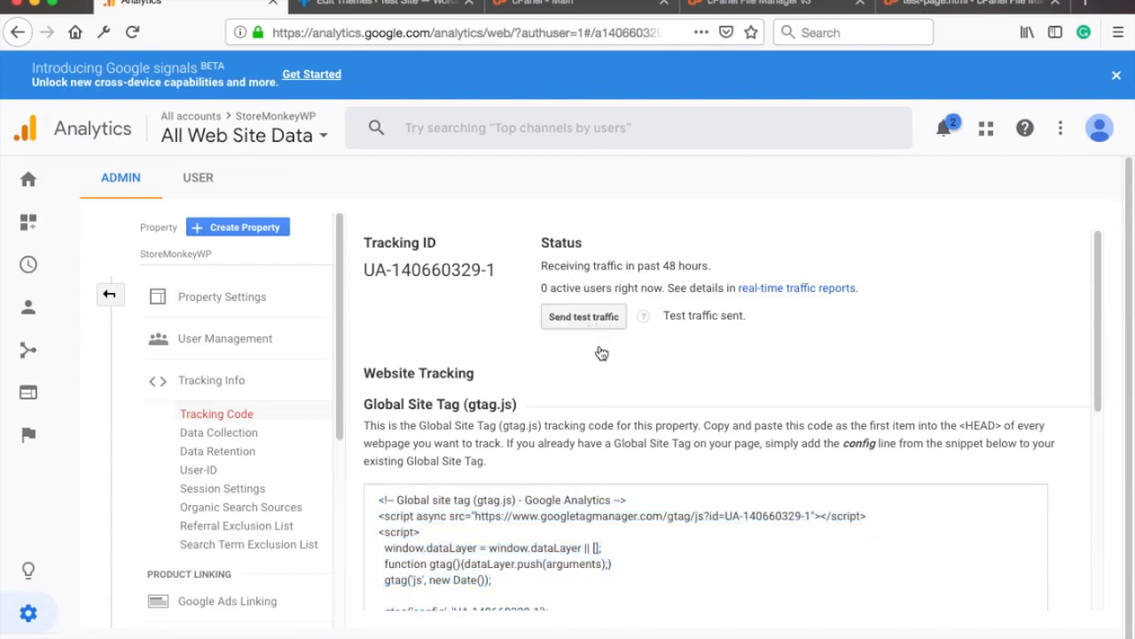
- Send test traffic from Analytics and close the StoreMonkeyWP test-site window
{"action": "left_click", "coordinate": [582, 316]}
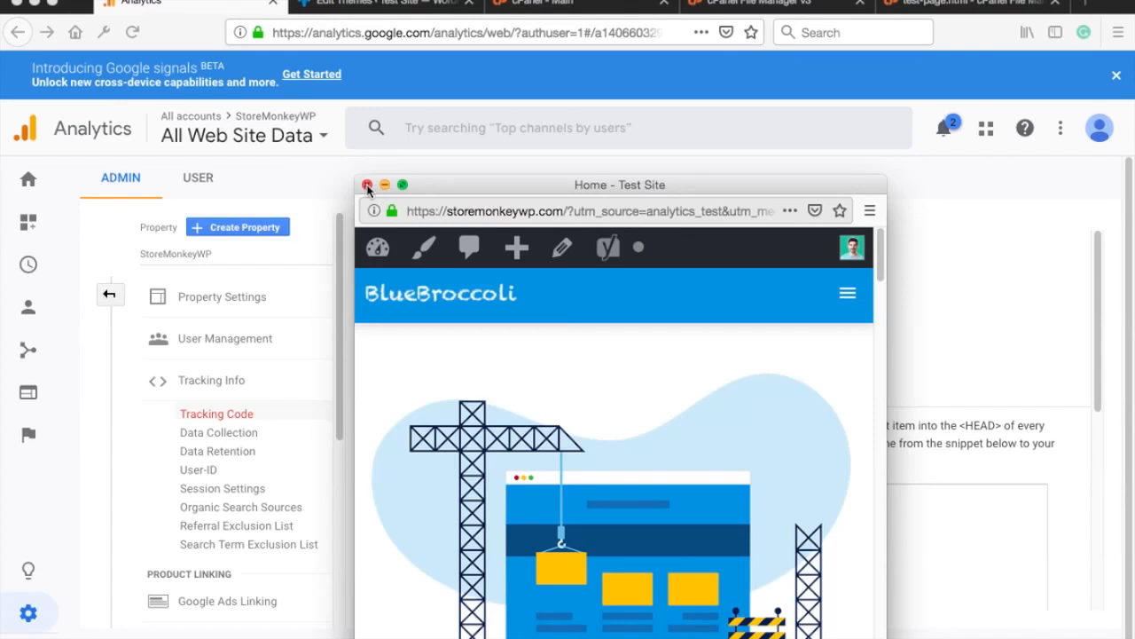
{"action": "left_click", "coordinate": [367, 184]}
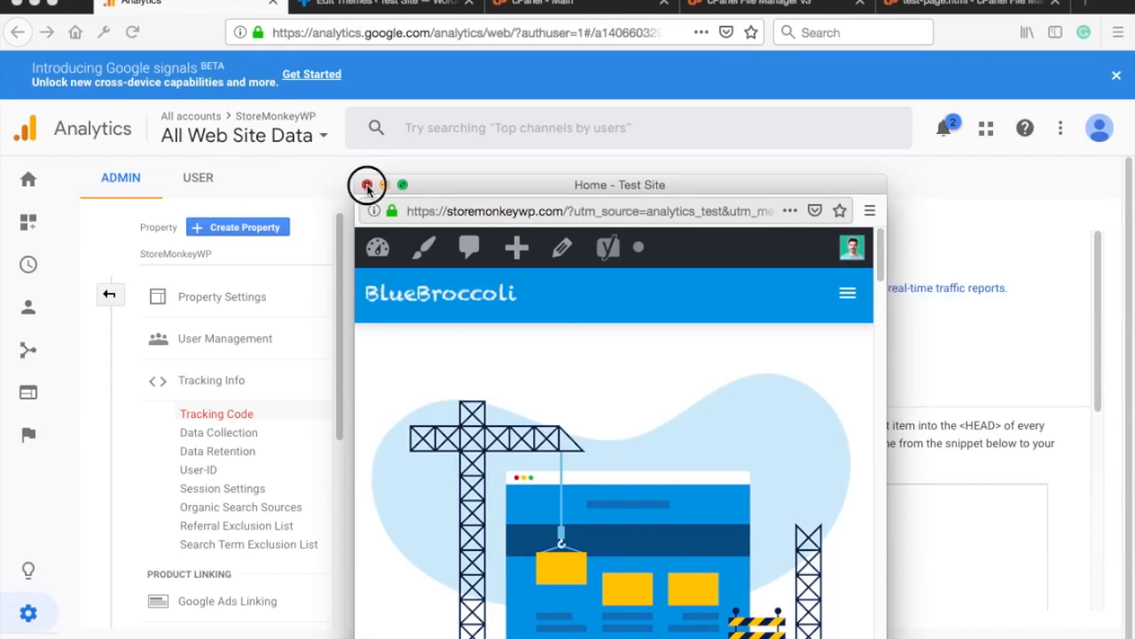